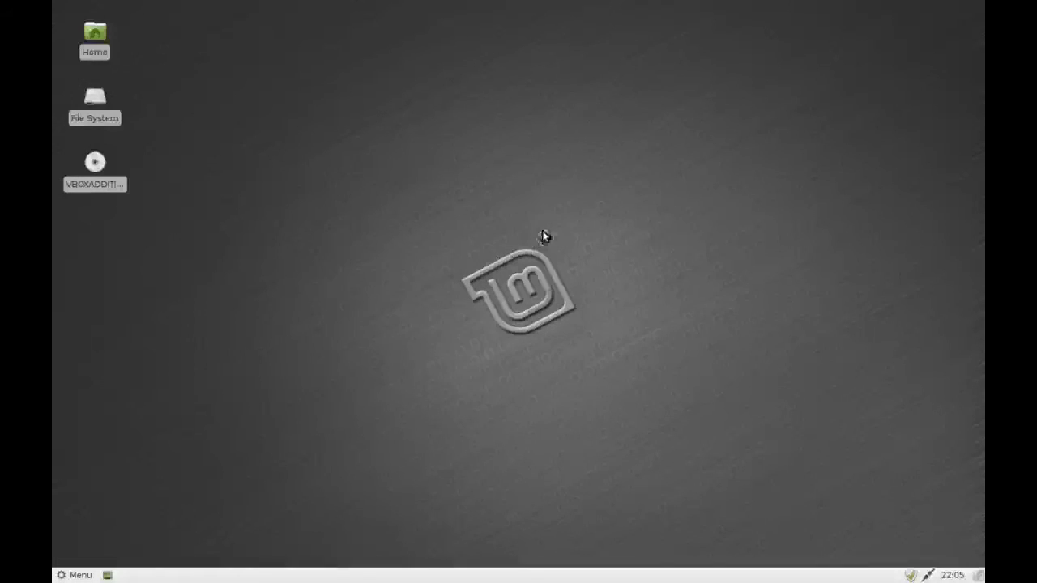
{"action": "mouse_move", "coordinate": [609, 217]}
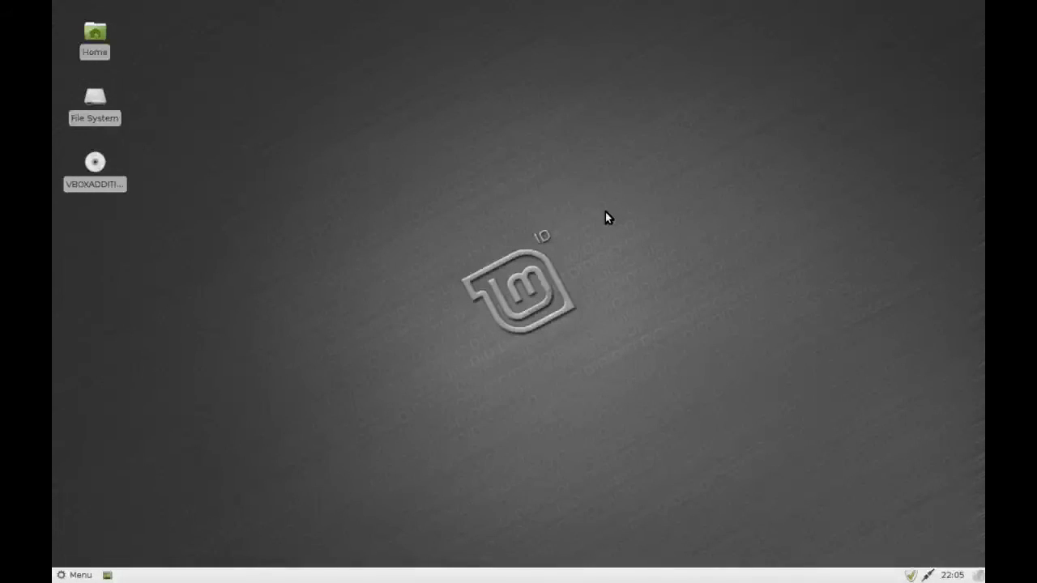
{"action": "mouse_move", "coordinate": [590, 227]}
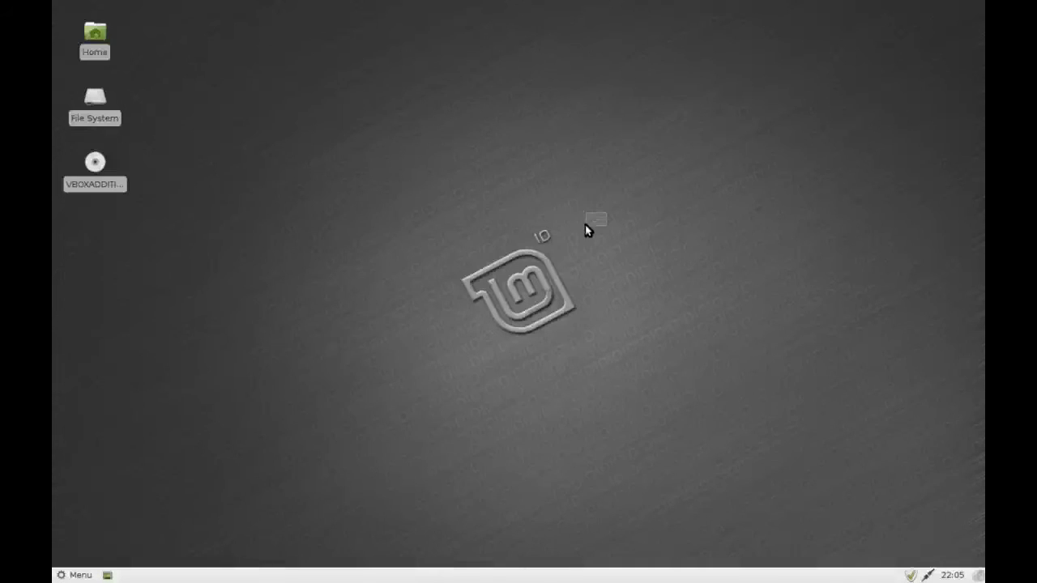
{"action": "mouse_move", "coordinate": [446, 232]}
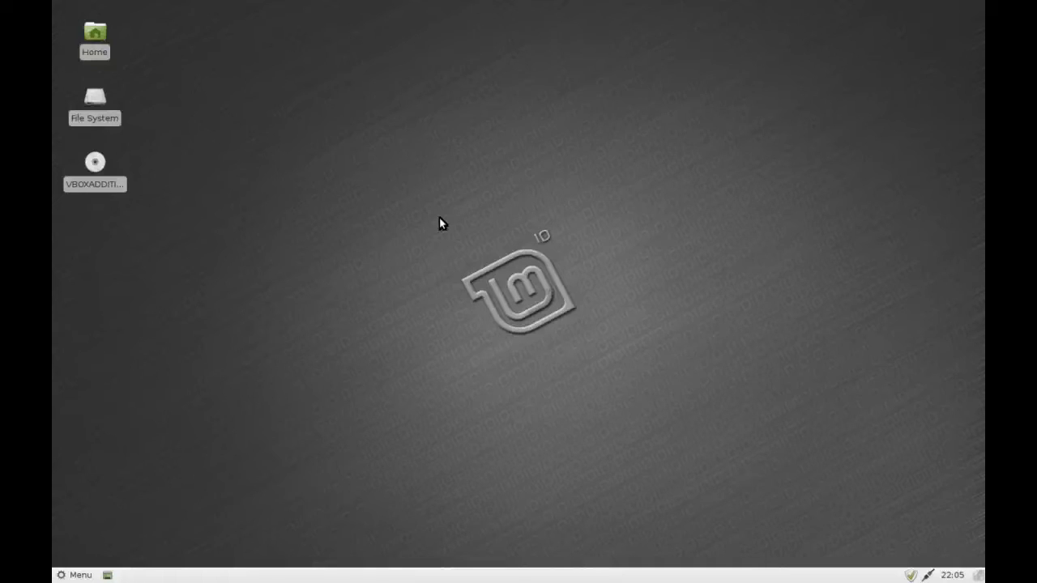
{"action": "mouse_move", "coordinate": [163, 418]}
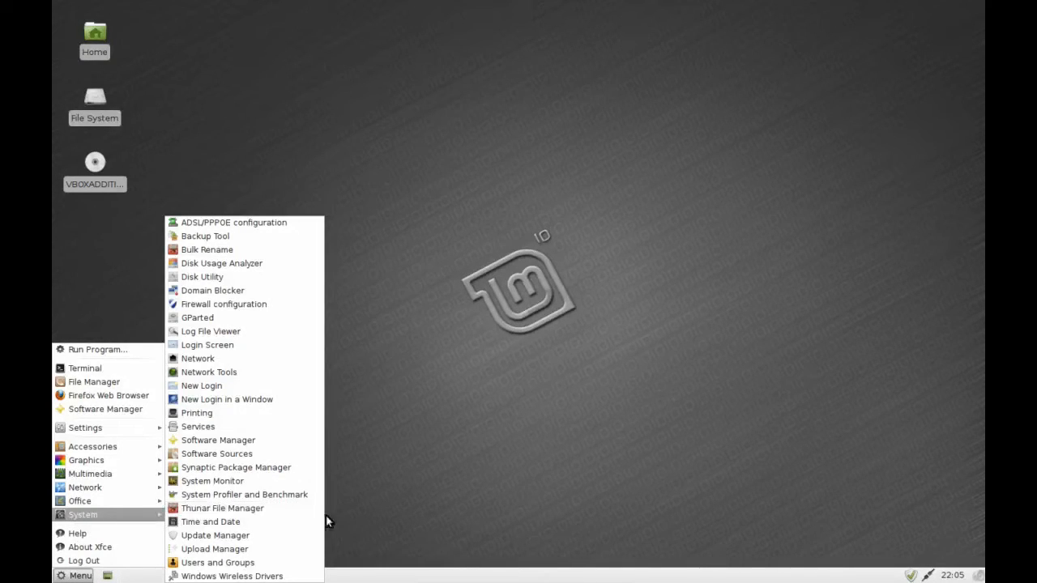
{"action": "mouse_move", "coordinate": [295, 462]}
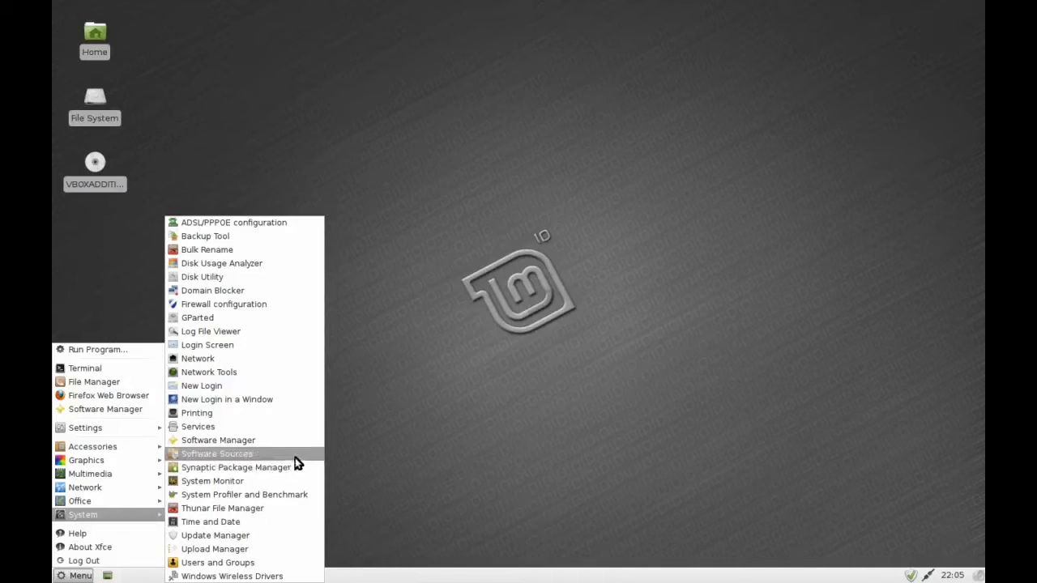
{"action": "mouse_move", "coordinate": [298, 522]}
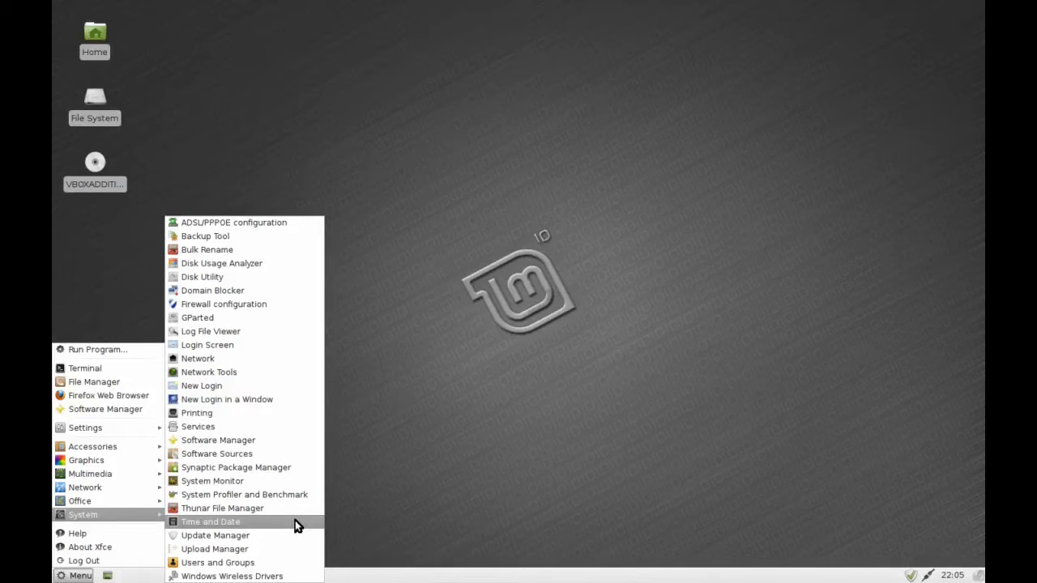
- Briefly open and close the system monitor, then launch Thunar and view its Help menu
{"action": "left_click", "coordinate": [212, 481]}
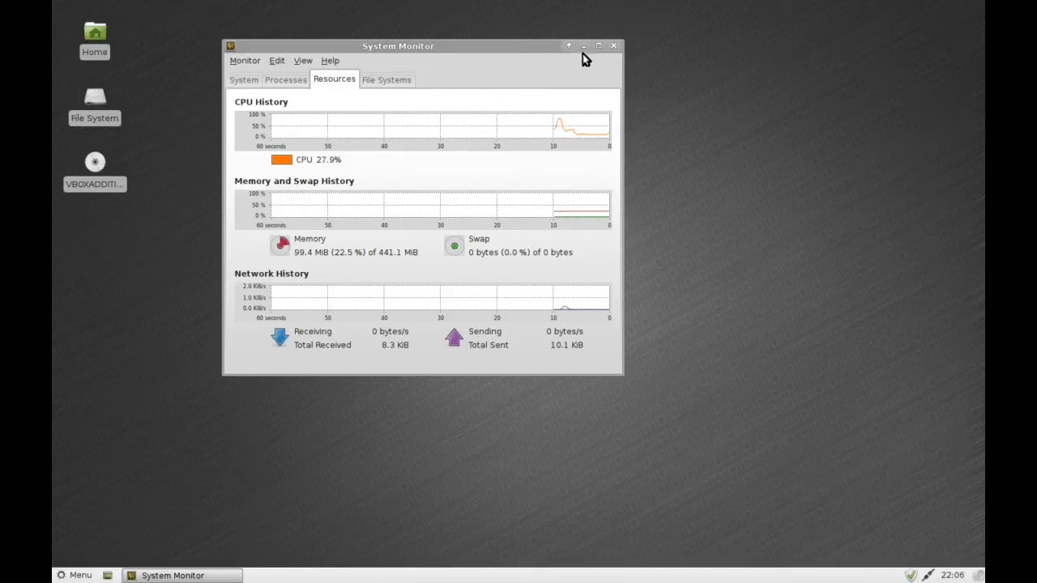
{"action": "left_click", "coordinate": [613, 46]}
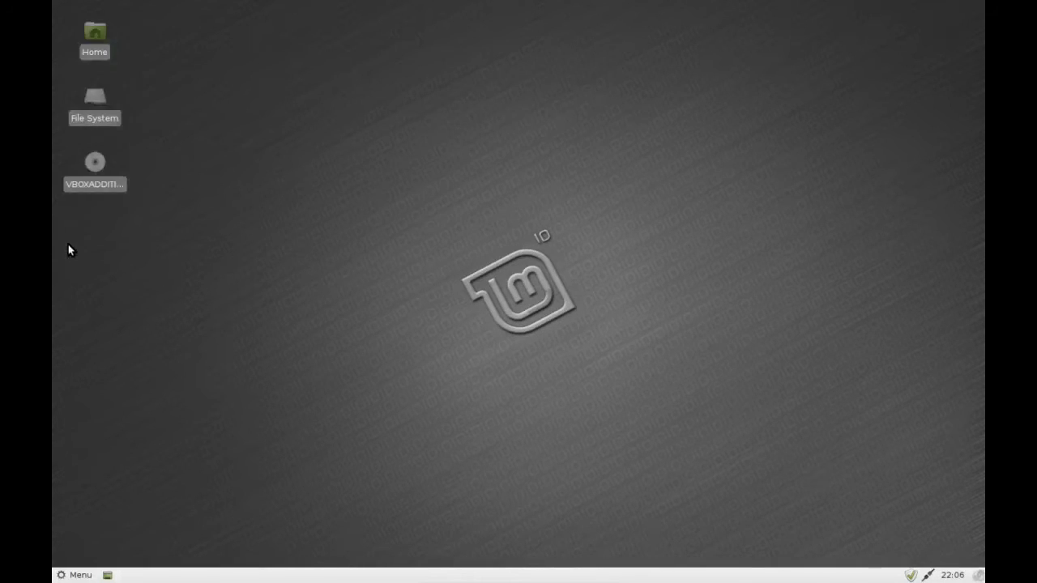
{"action": "mouse_move", "coordinate": [385, 232]}
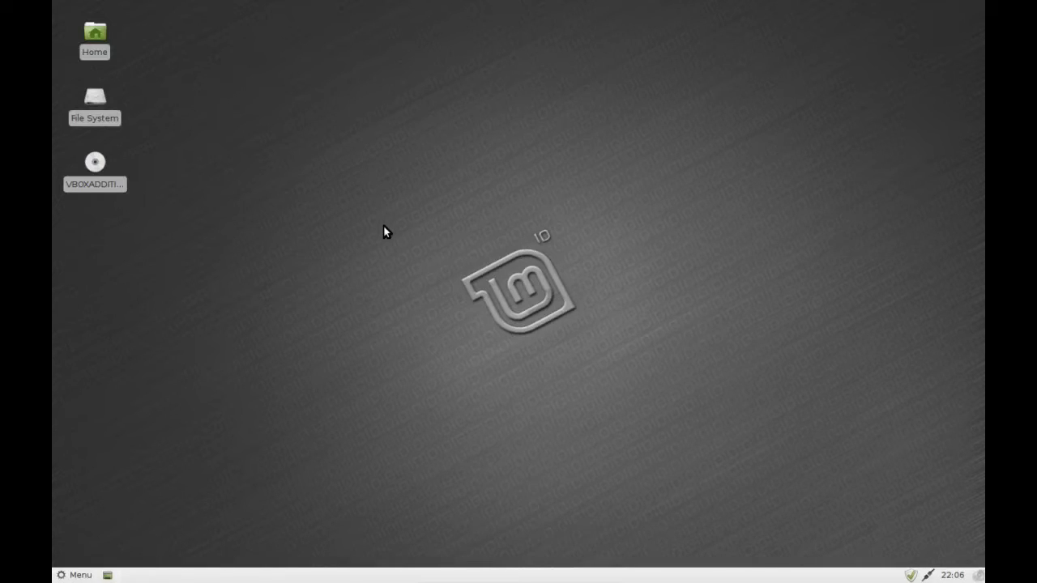
{"action": "mouse_move", "coordinate": [147, 460]}
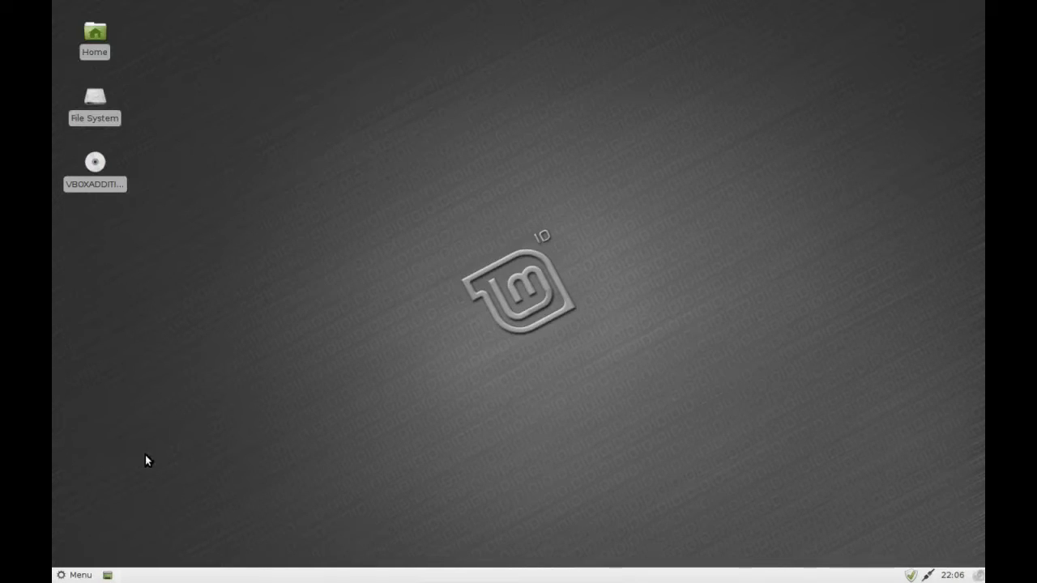
{"action": "mouse_move", "coordinate": [111, 521]}
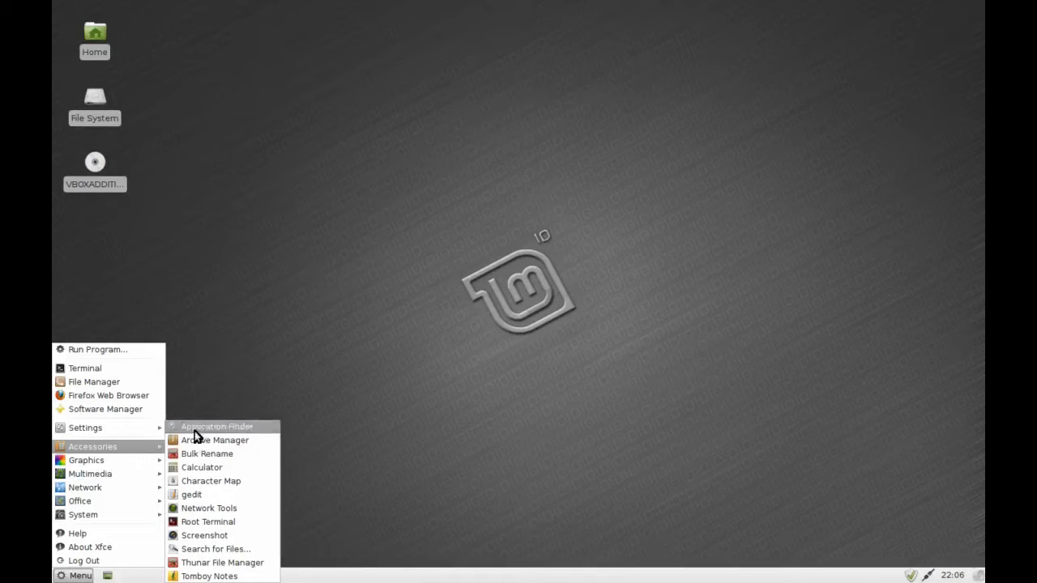
{"action": "mouse_move", "coordinate": [230, 531]}
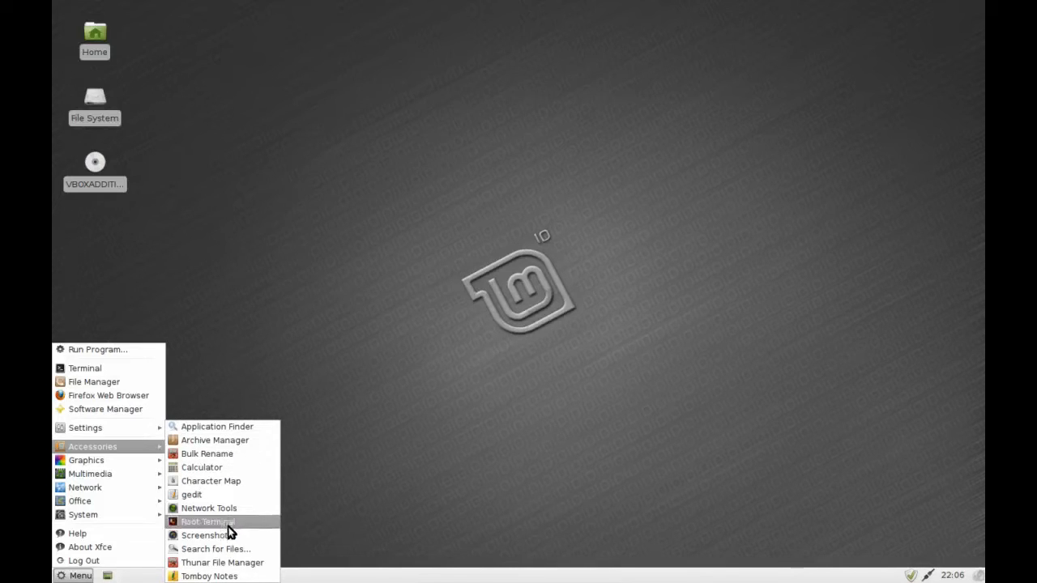
{"action": "mouse_move", "coordinate": [235, 563]}
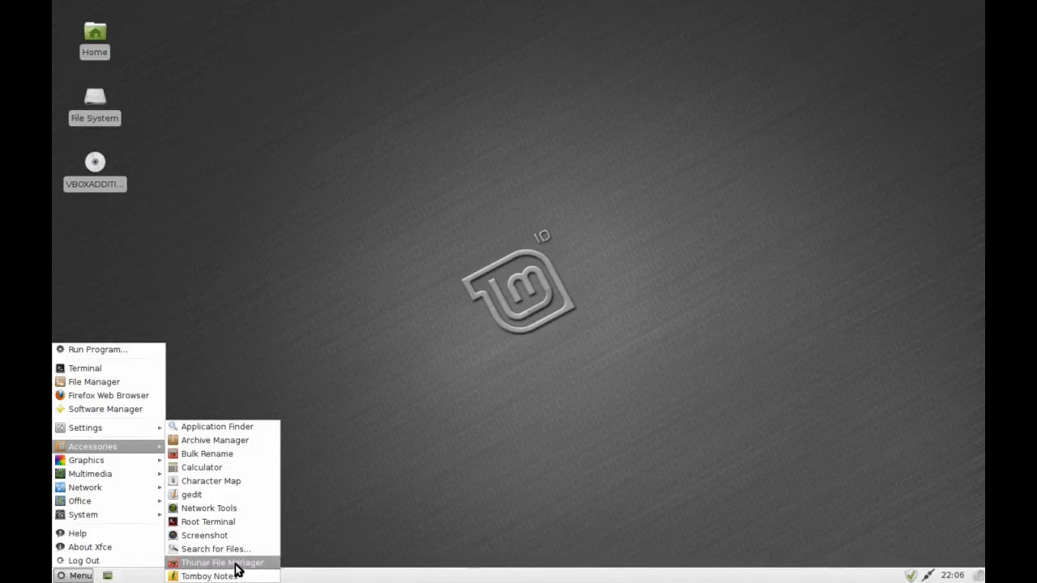
{"action": "left_click", "coordinate": [223, 563]}
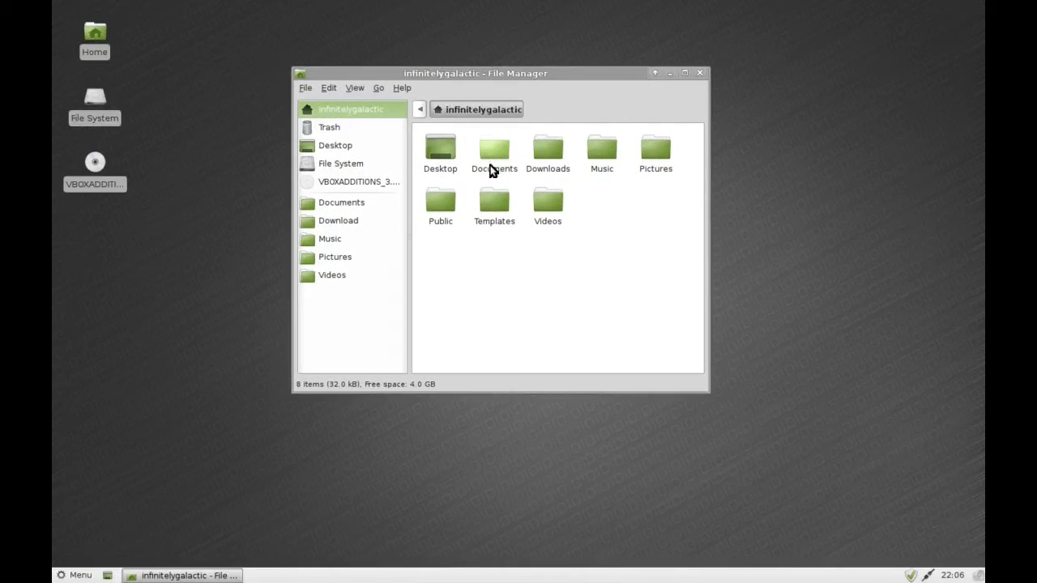
{"action": "left_click", "coordinate": [401, 88]}
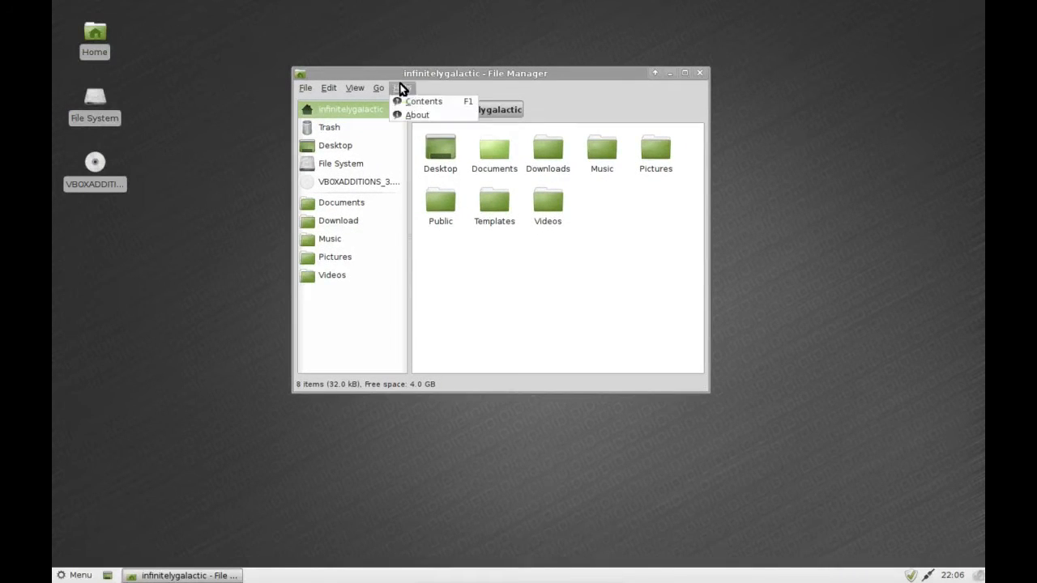
- Reopen the main applications menu from the panel over the empty desktop
{"action": "left_click", "coordinate": [74, 576]}
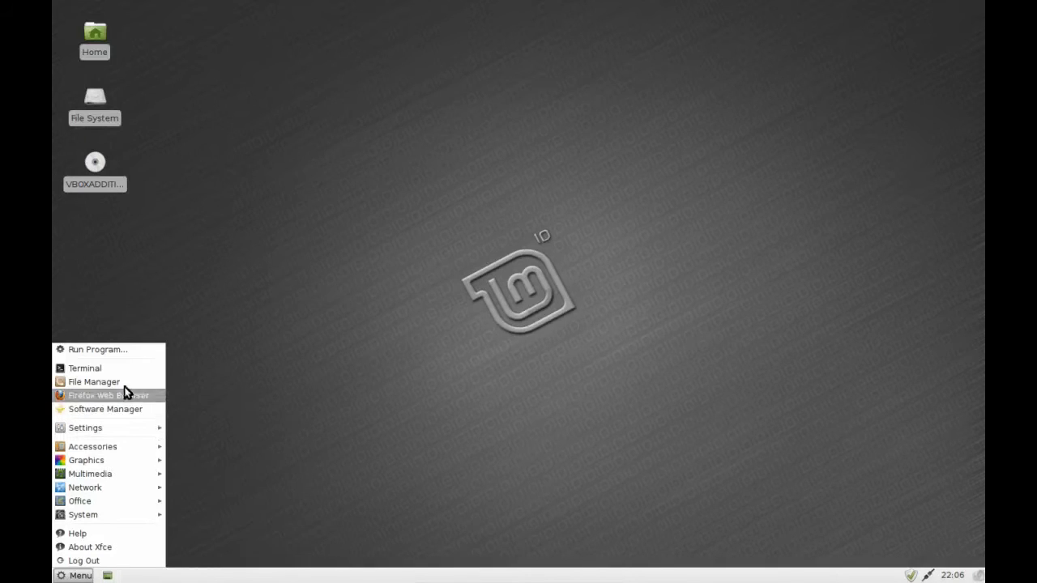
{"action": "mouse_move", "coordinate": [117, 395]}
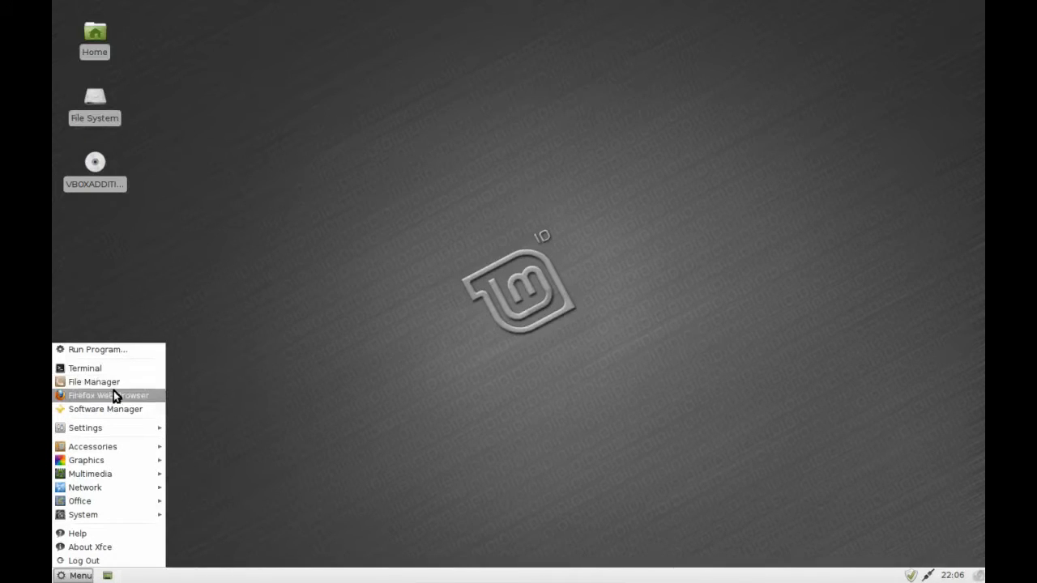
{"action": "mouse_move", "coordinate": [97, 349]}
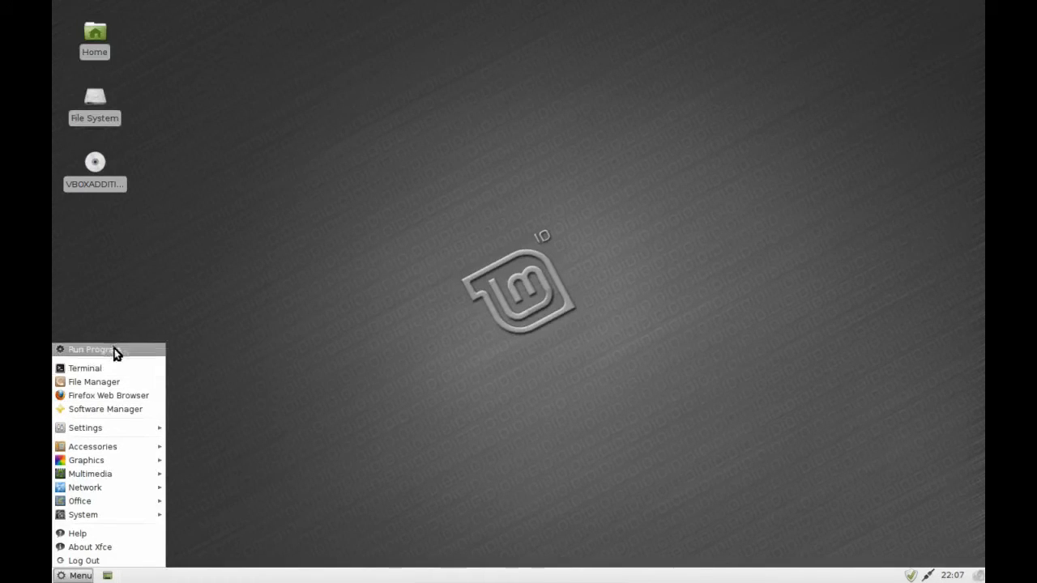
{"action": "mouse_move", "coordinate": [119, 381]}
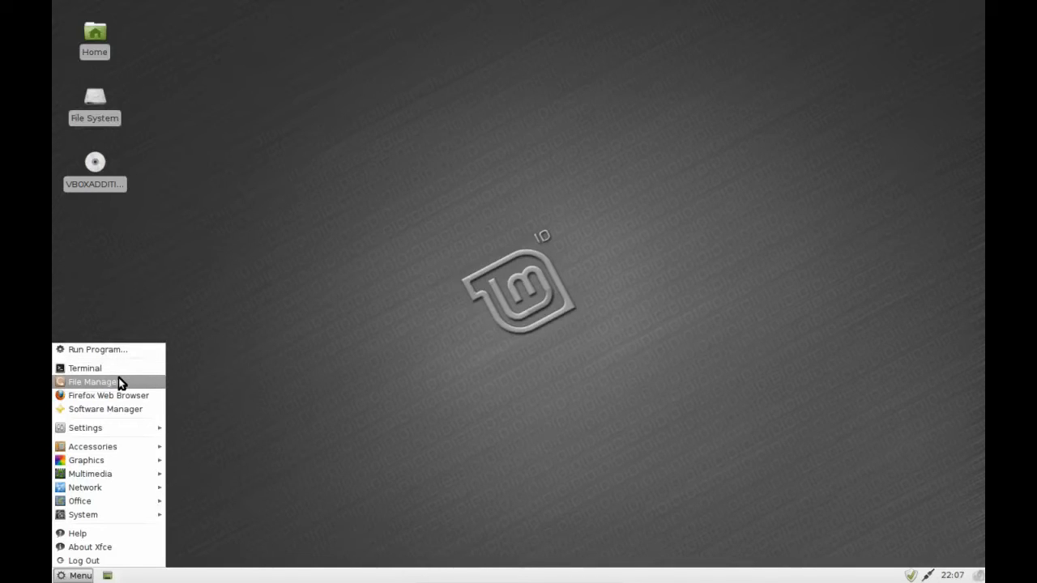
{"action": "mouse_move", "coordinate": [106, 349]}
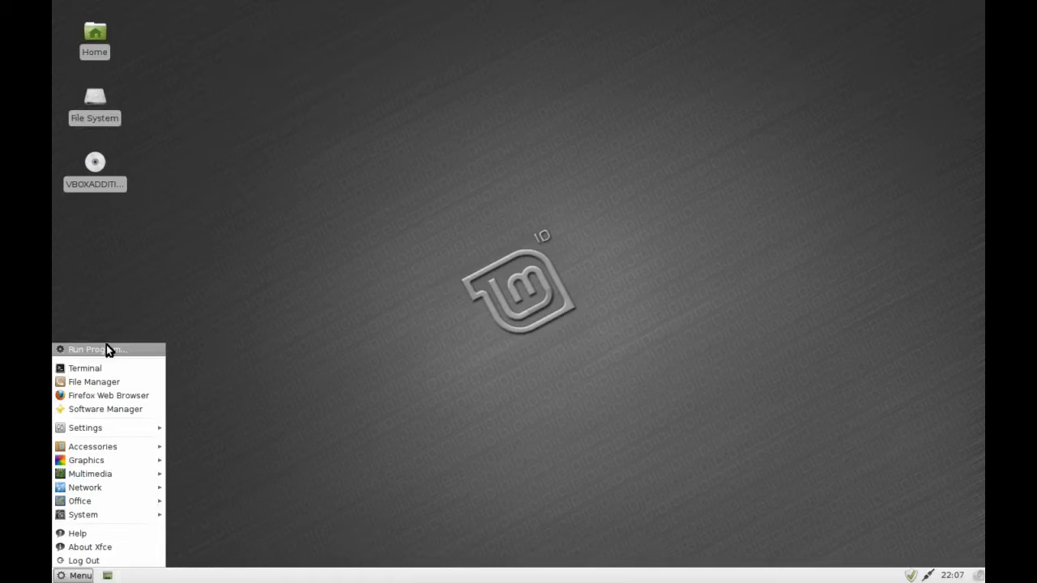
{"action": "mouse_move", "coordinate": [102, 370]}
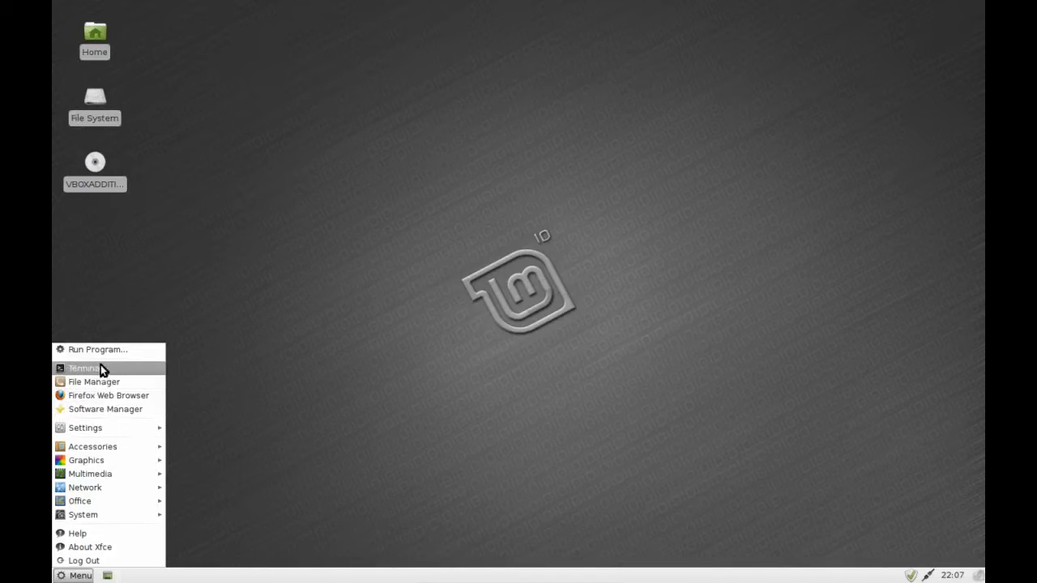
{"action": "mouse_move", "coordinate": [105, 395]}
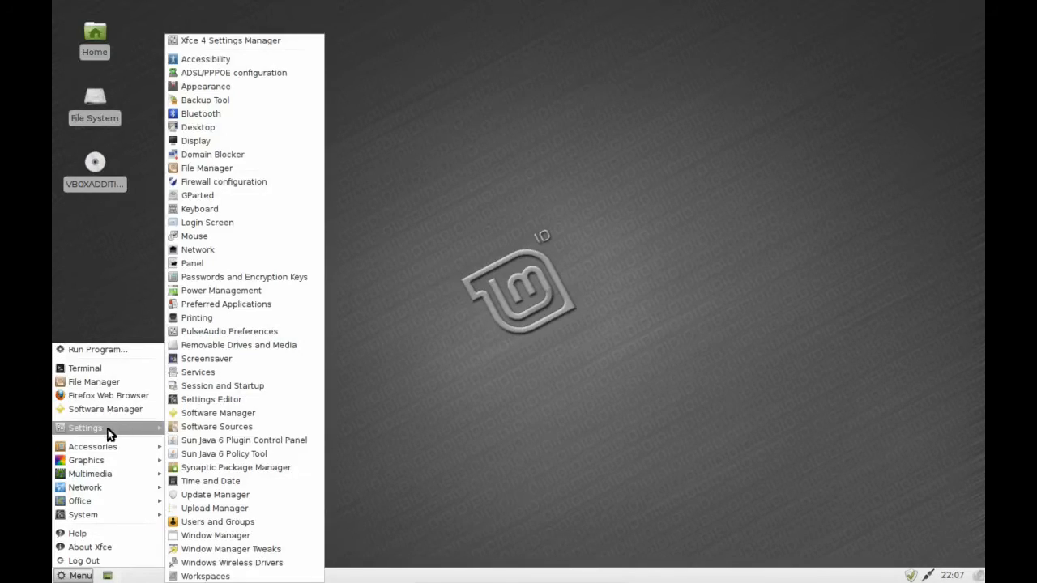
{"action": "mouse_move", "coordinate": [207, 222]}
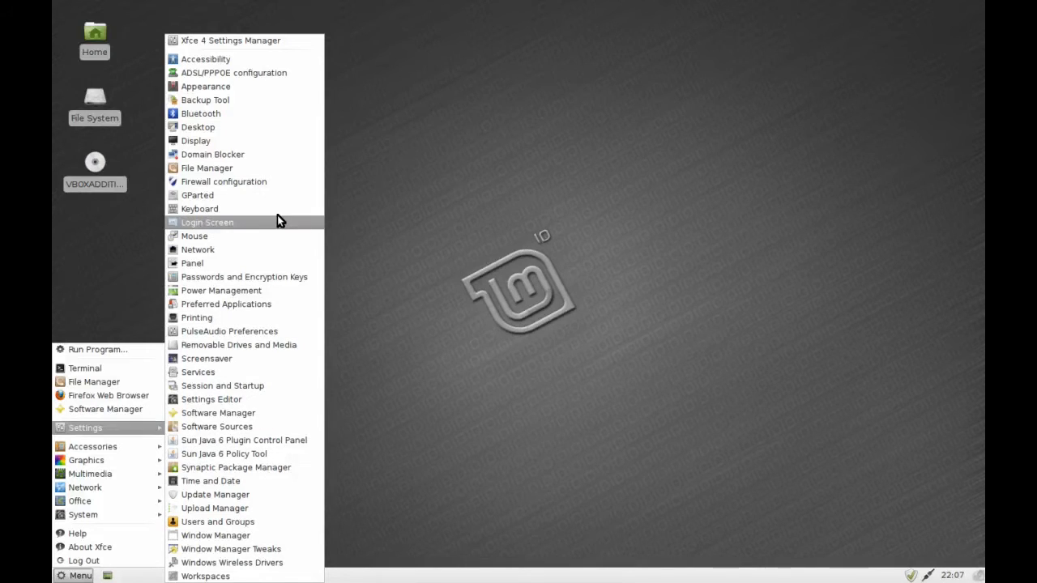
{"action": "mouse_move", "coordinate": [230, 86]}
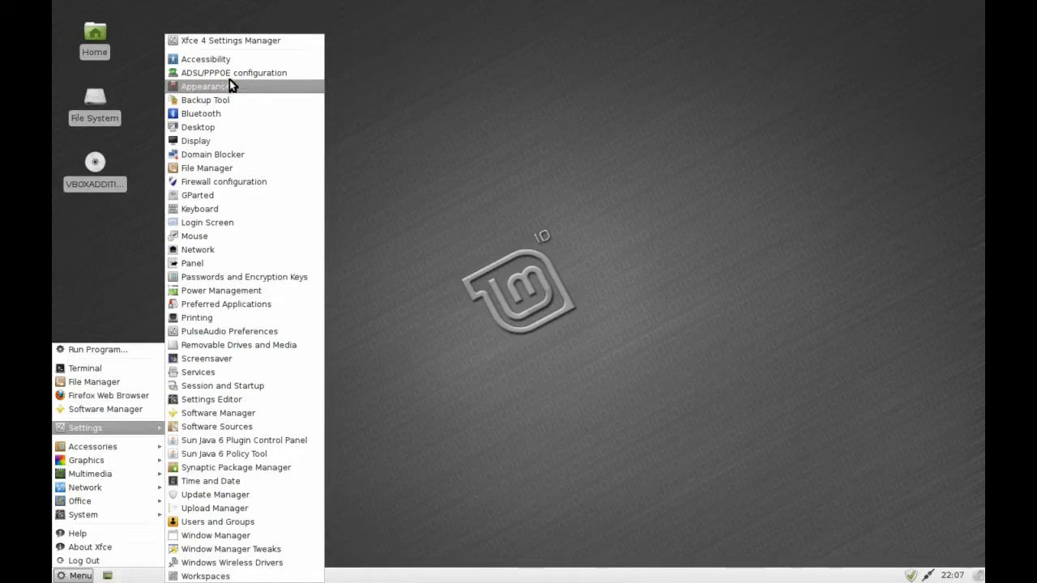
{"action": "mouse_move", "coordinate": [256, 209]}
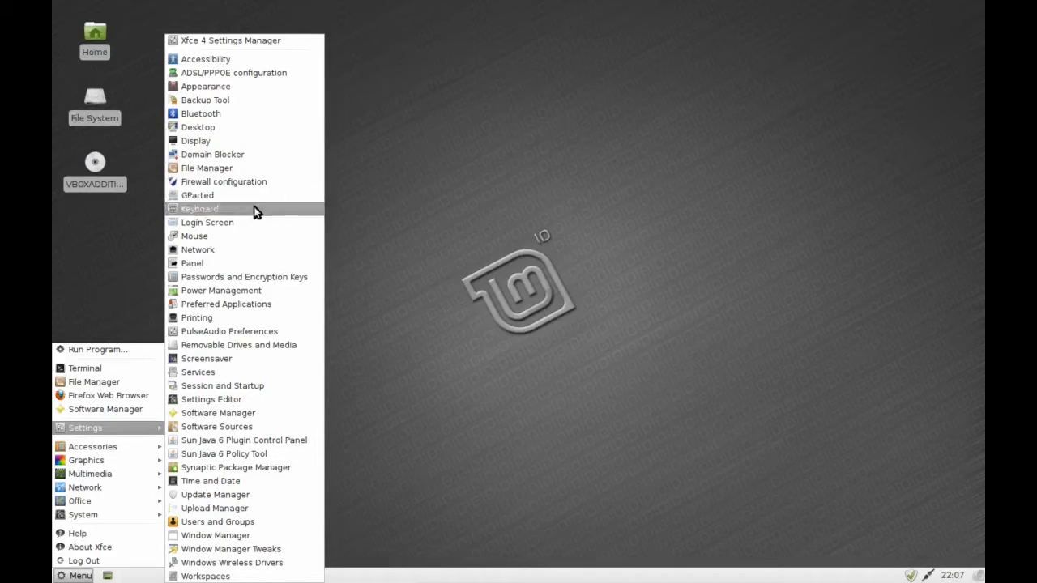
{"action": "mouse_move", "coordinate": [255, 218]}
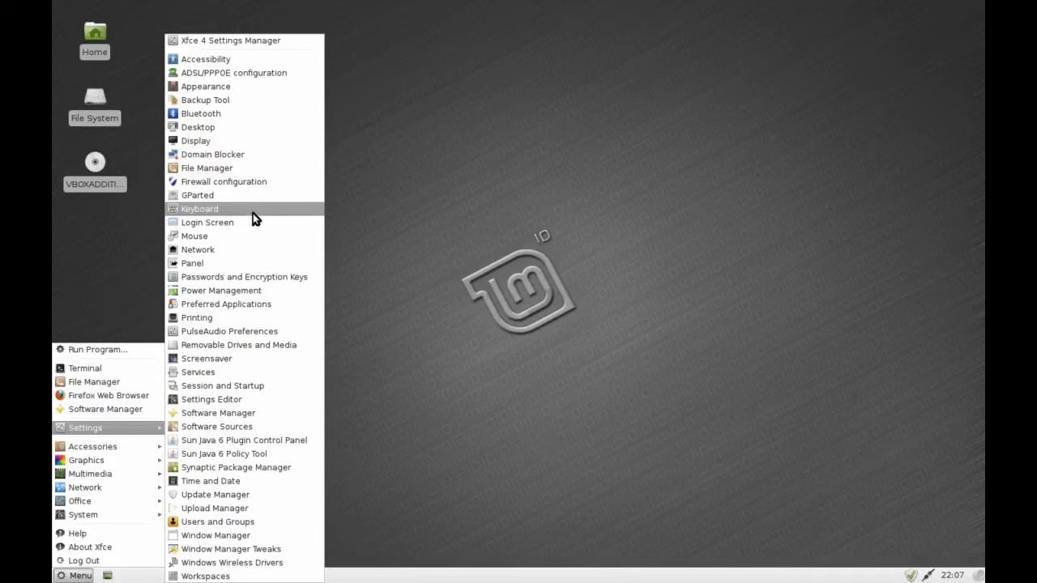
{"action": "mouse_move", "coordinate": [206, 86]}
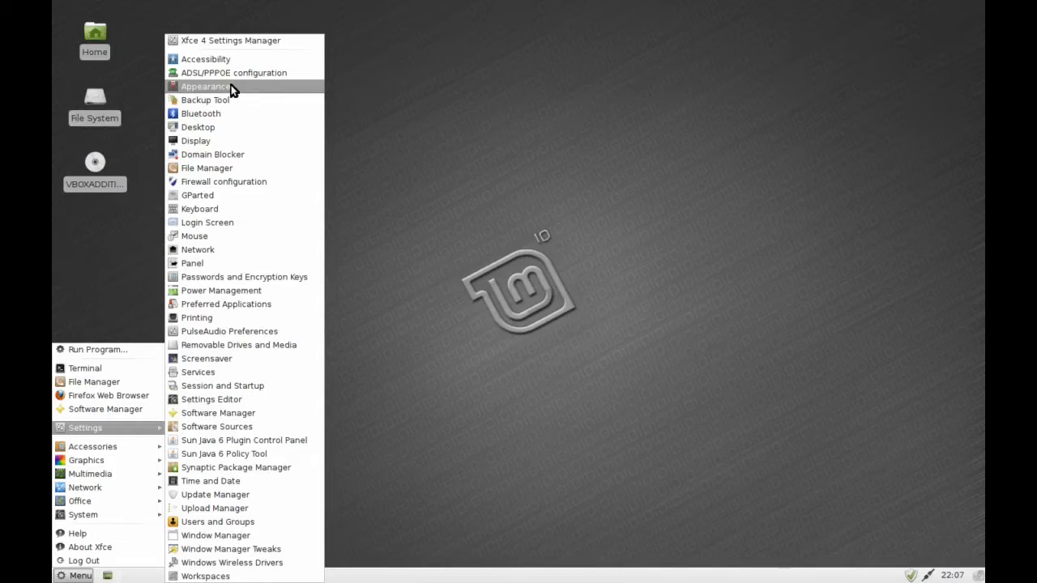
{"action": "mouse_move", "coordinate": [243, 276]}
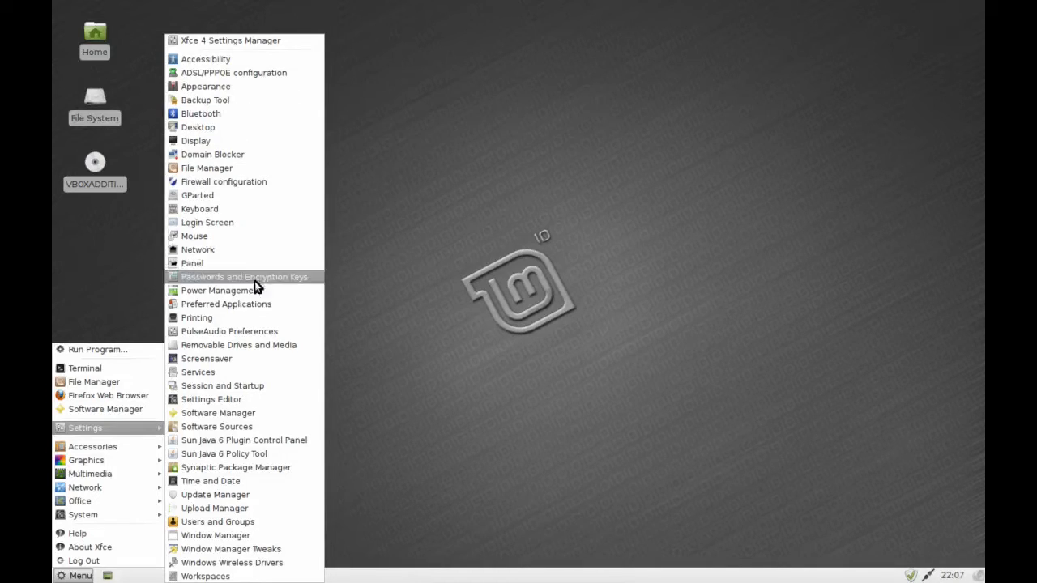
{"action": "mouse_move", "coordinate": [275, 386]}
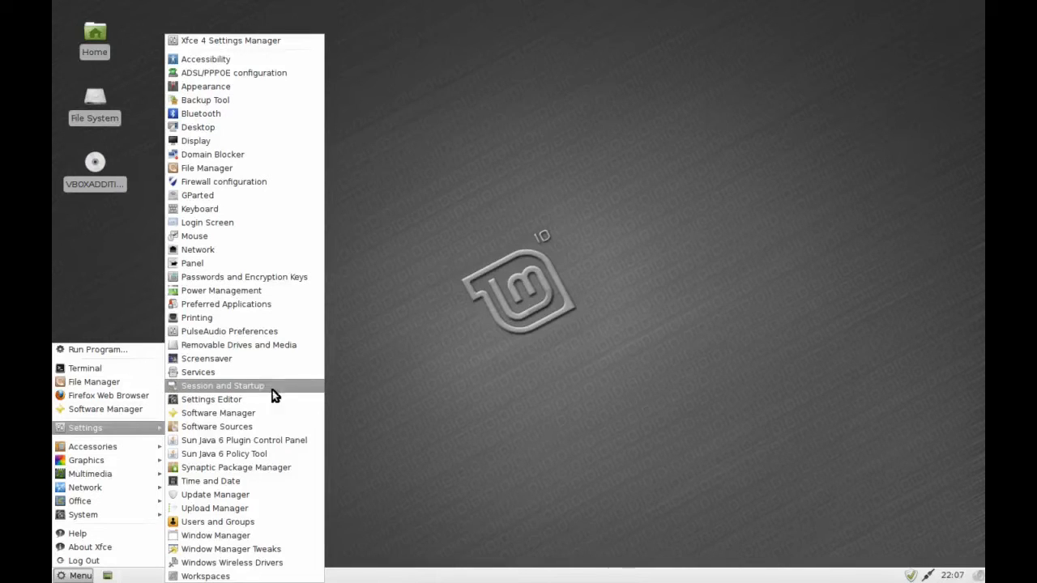
{"action": "mouse_move", "coordinate": [243, 372]}
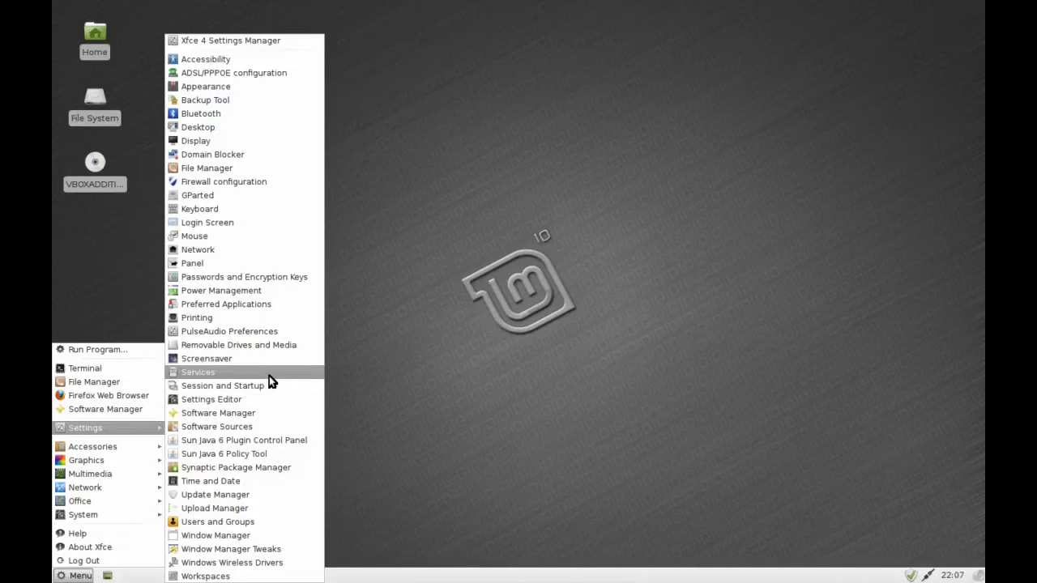
{"action": "mouse_move", "coordinate": [261, 403]}
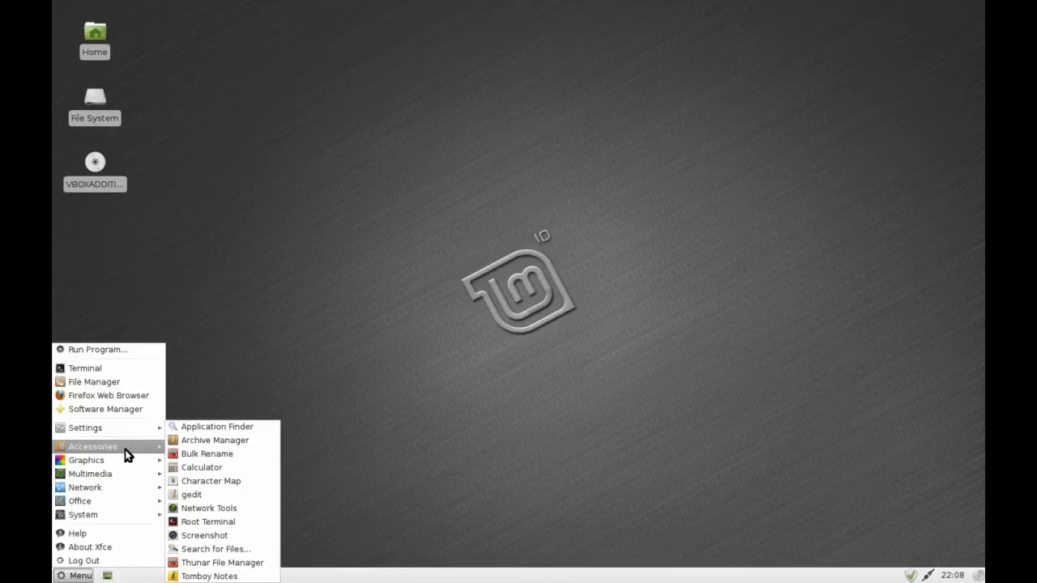
{"action": "mouse_move", "coordinate": [216, 426]}
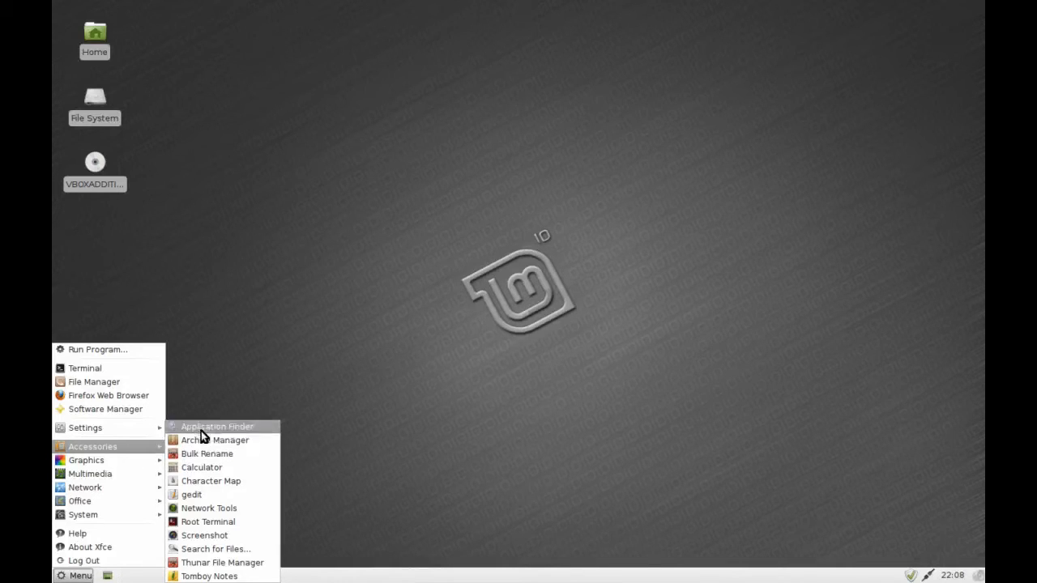
{"action": "mouse_move", "coordinate": [209, 508]}
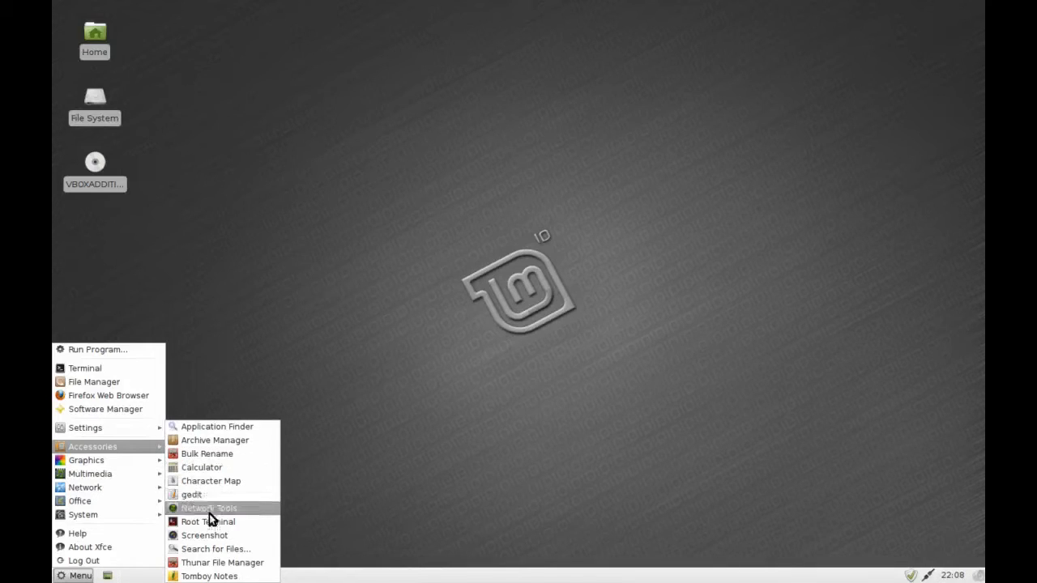
{"action": "mouse_move", "coordinate": [201, 467]}
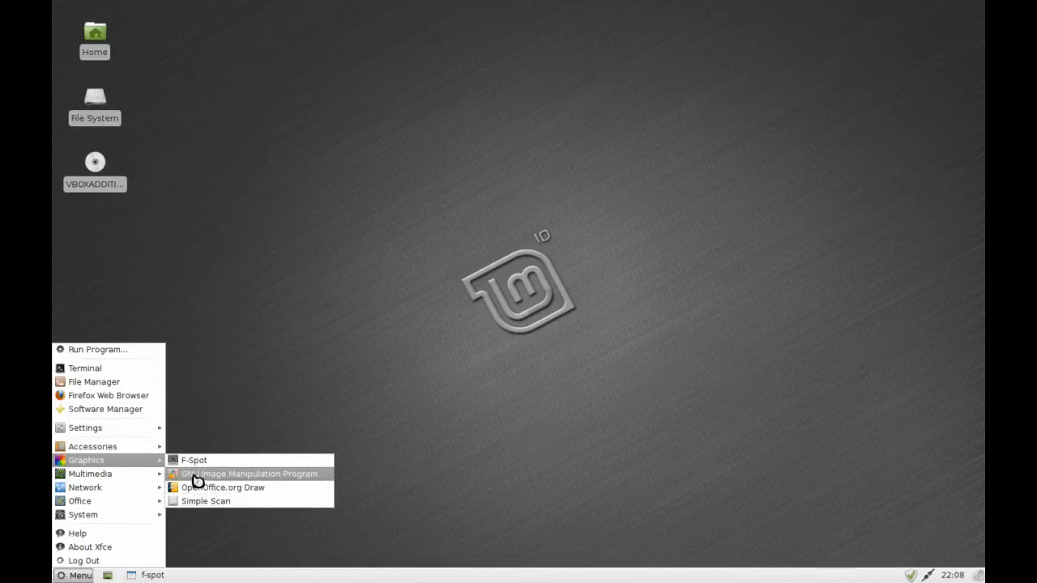
- Launch GIMP from the Graphics submenu while F-Spot's Import window stays open
{"action": "left_click", "coordinate": [193, 460]}
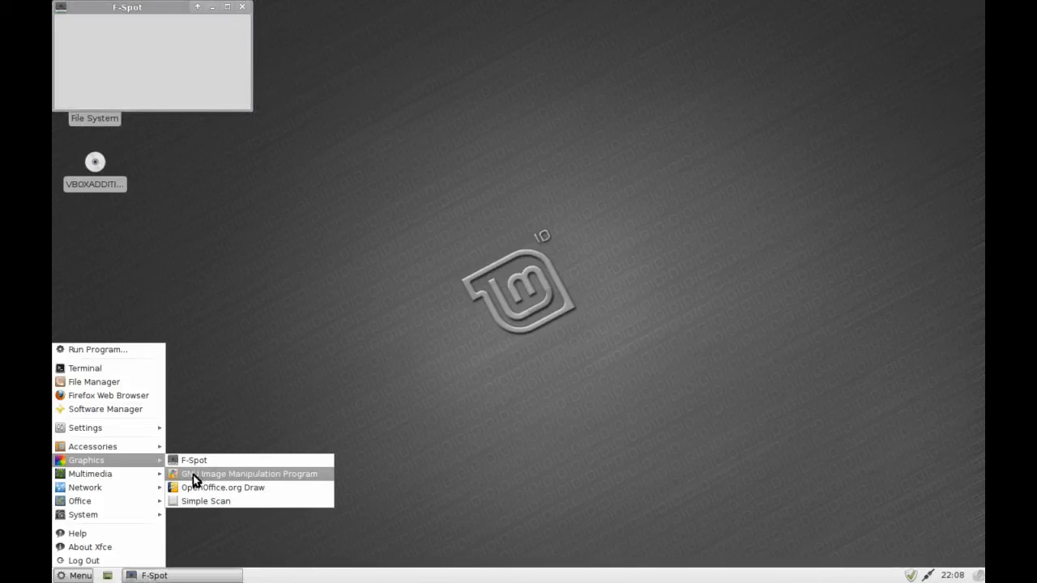
{"action": "left_click", "coordinate": [249, 473]}
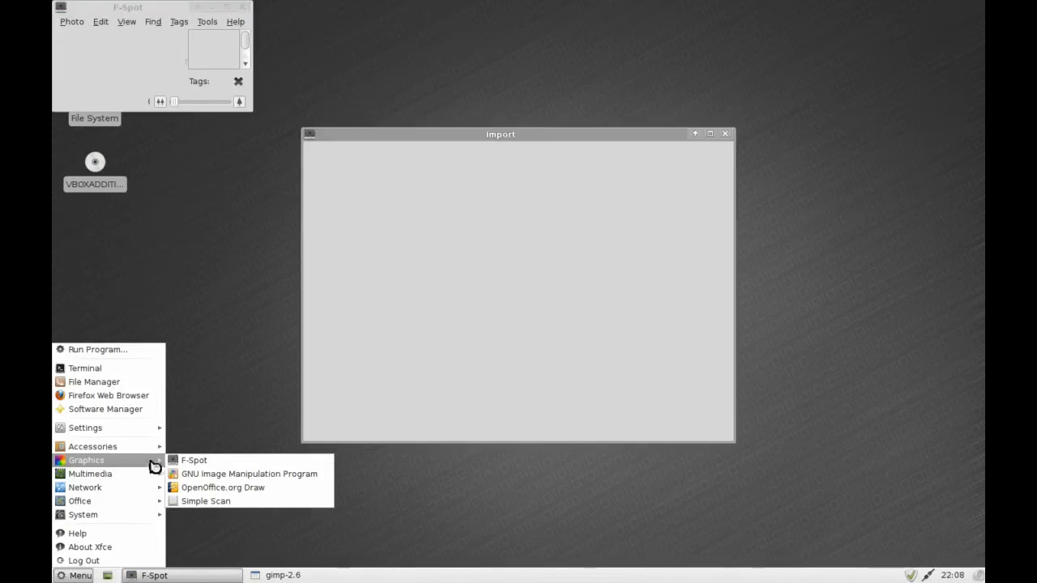
{"action": "mouse_move", "coordinate": [90, 474]}
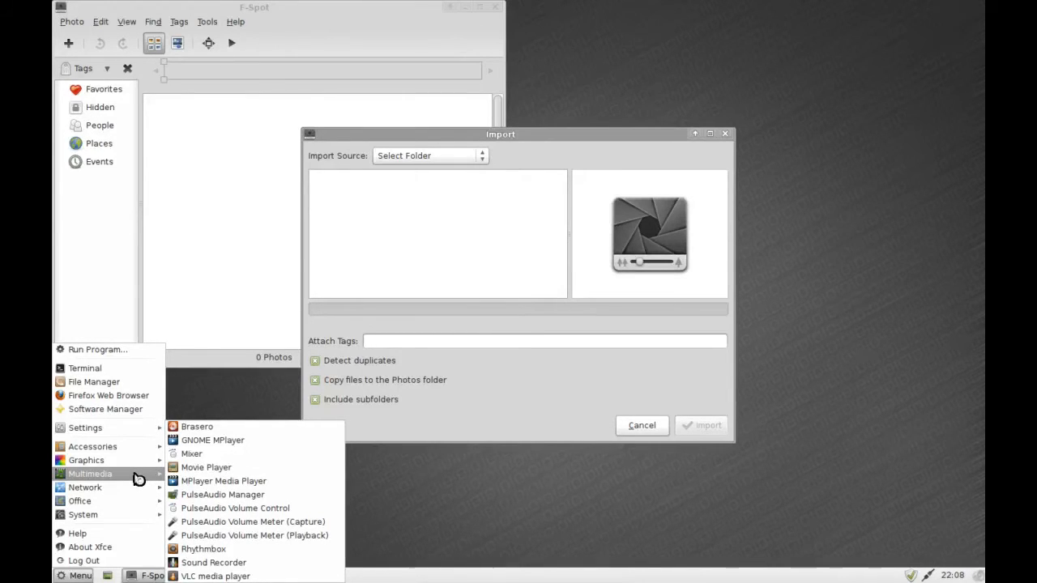
{"action": "mouse_move", "coordinate": [192, 454]}
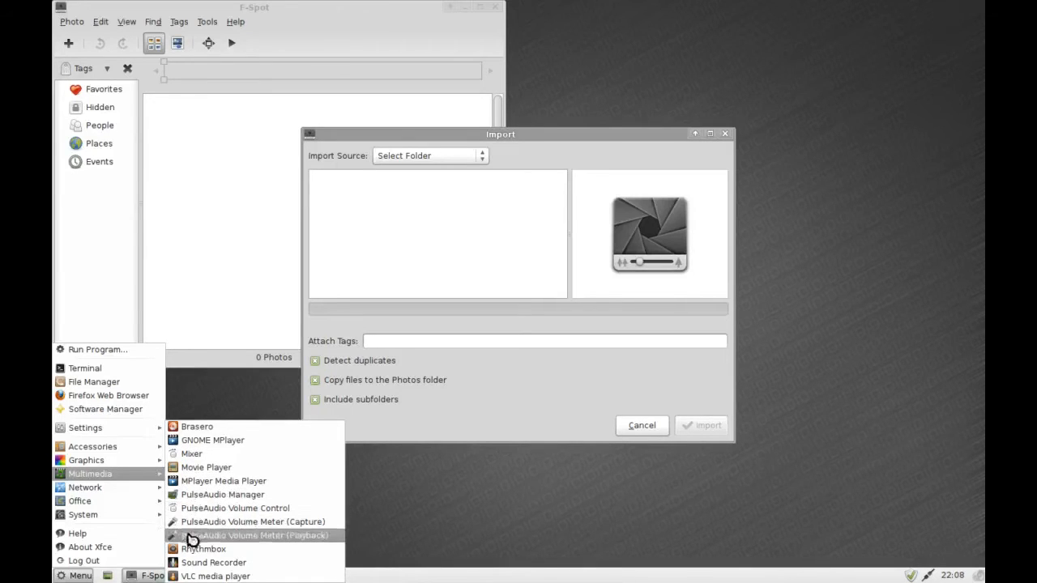
{"action": "mouse_move", "coordinate": [212, 440]}
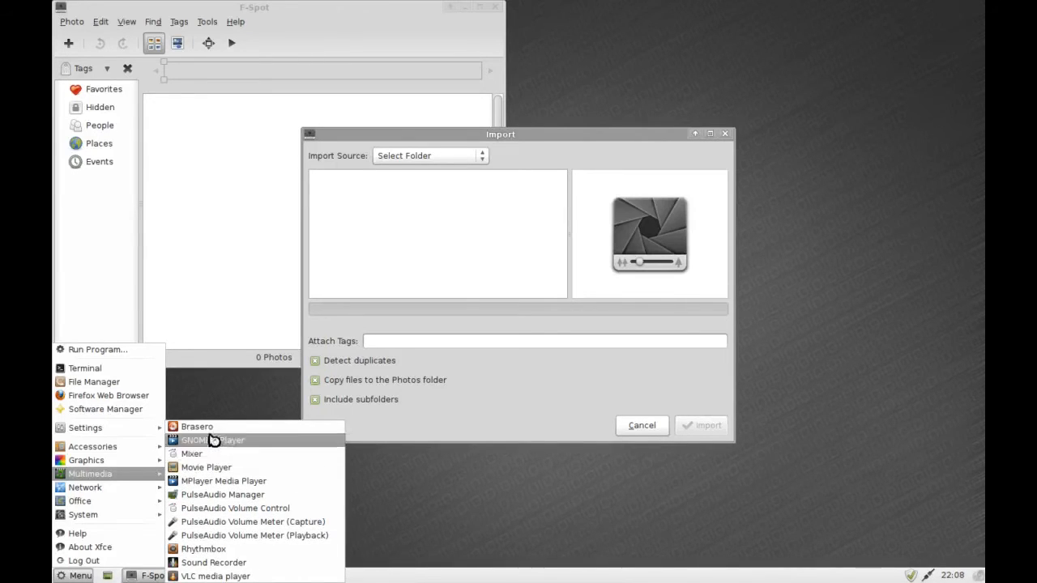
{"action": "mouse_move", "coordinate": [223, 481]}
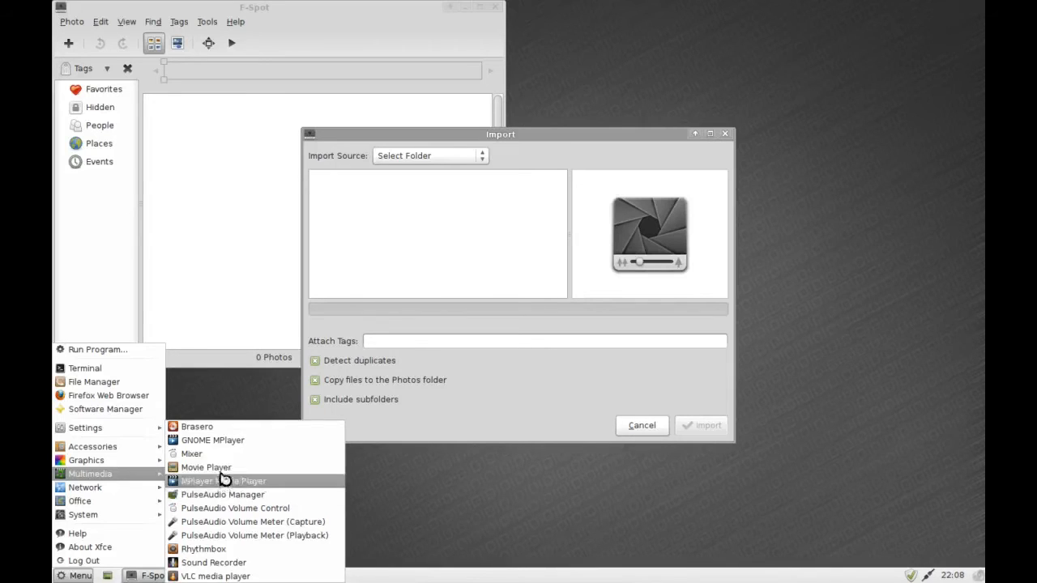
{"action": "mouse_move", "coordinate": [192, 453]}
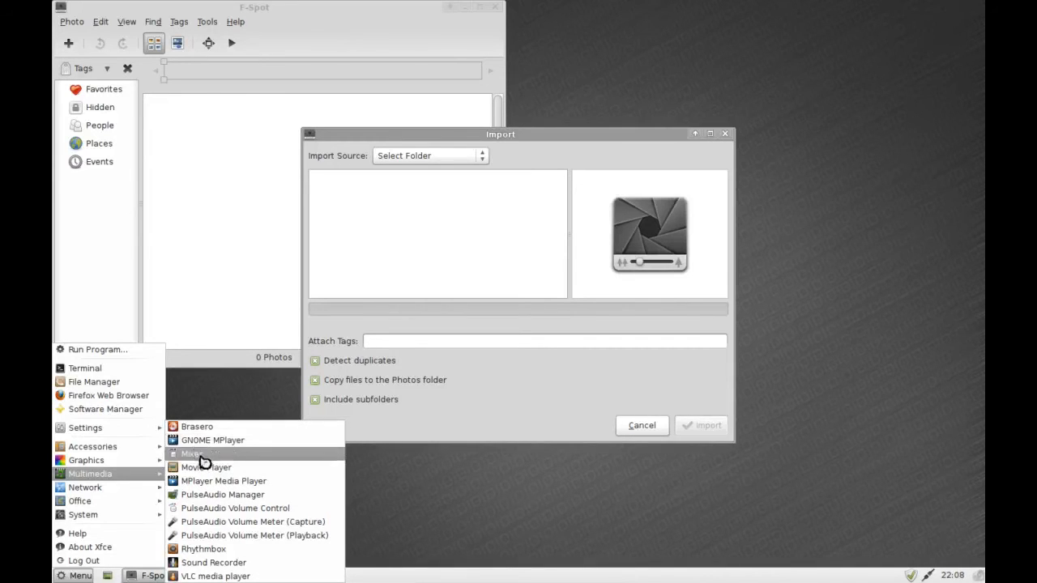
{"action": "mouse_move", "coordinate": [226, 508]}
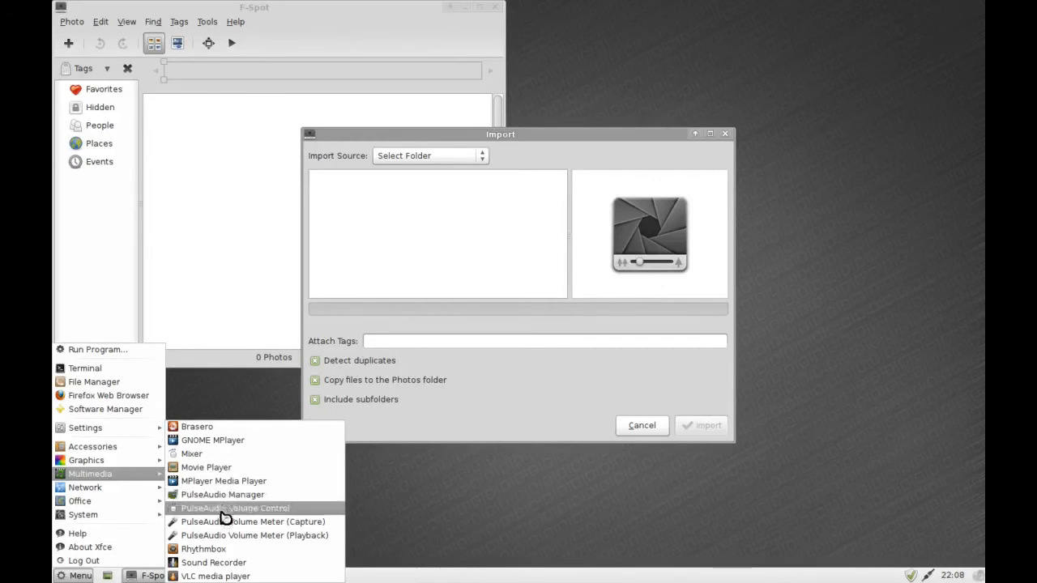
{"action": "mouse_move", "coordinate": [227, 562]}
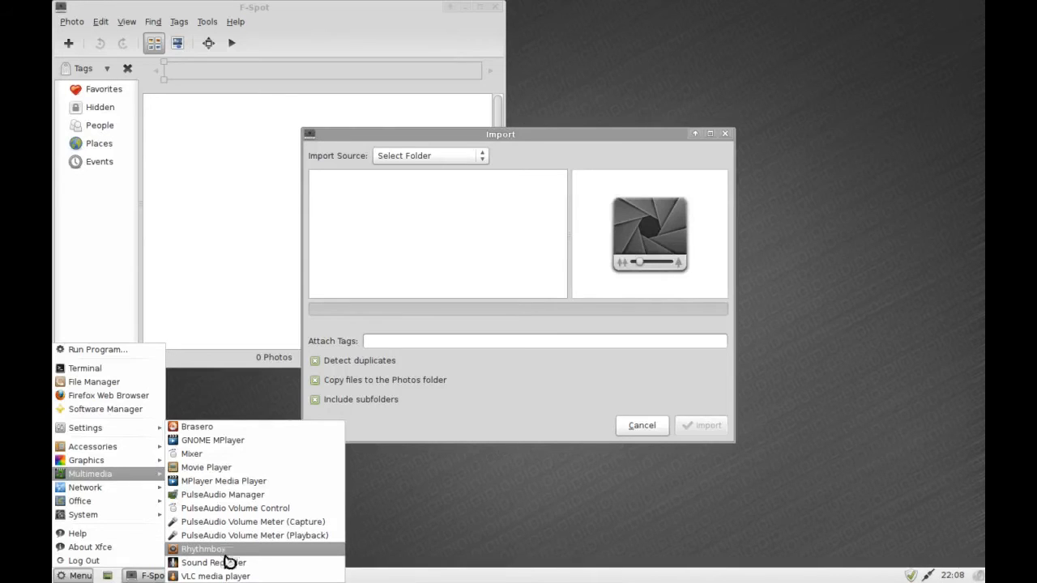
{"action": "mouse_move", "coordinate": [254, 522]}
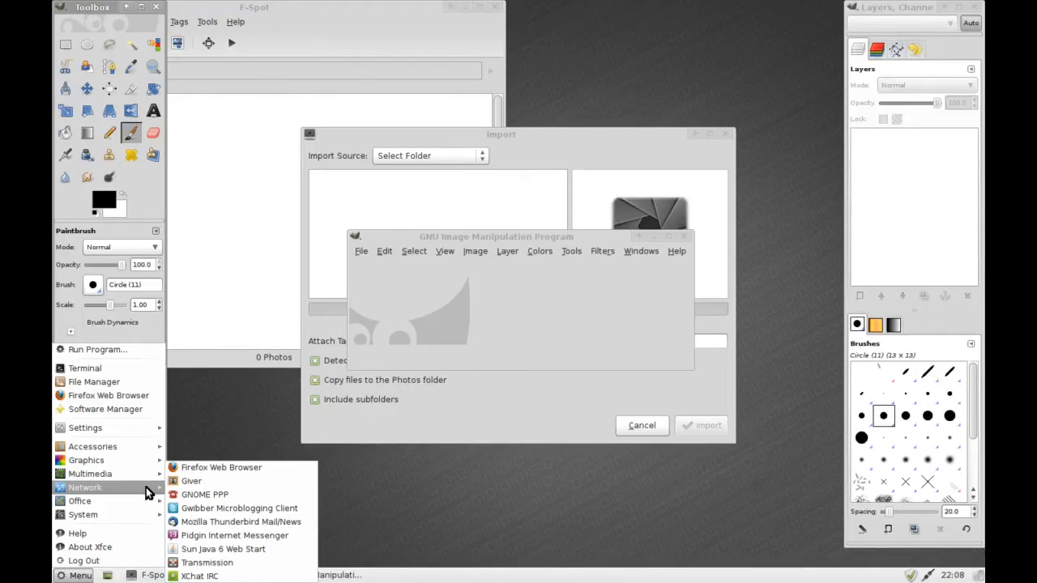
{"action": "mouse_move", "coordinate": [192, 480]}
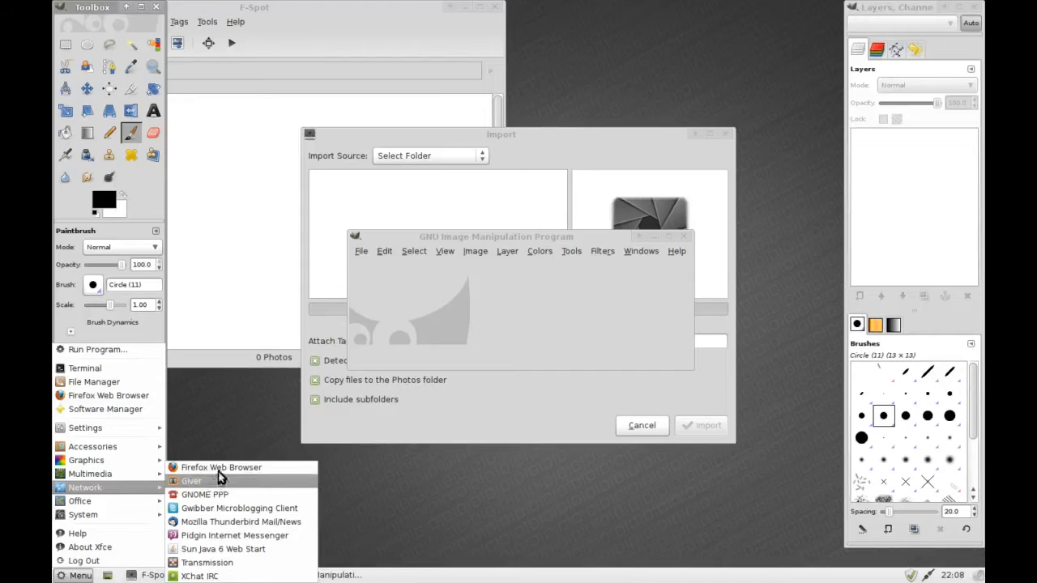
{"action": "mouse_move", "coordinate": [243, 498]}
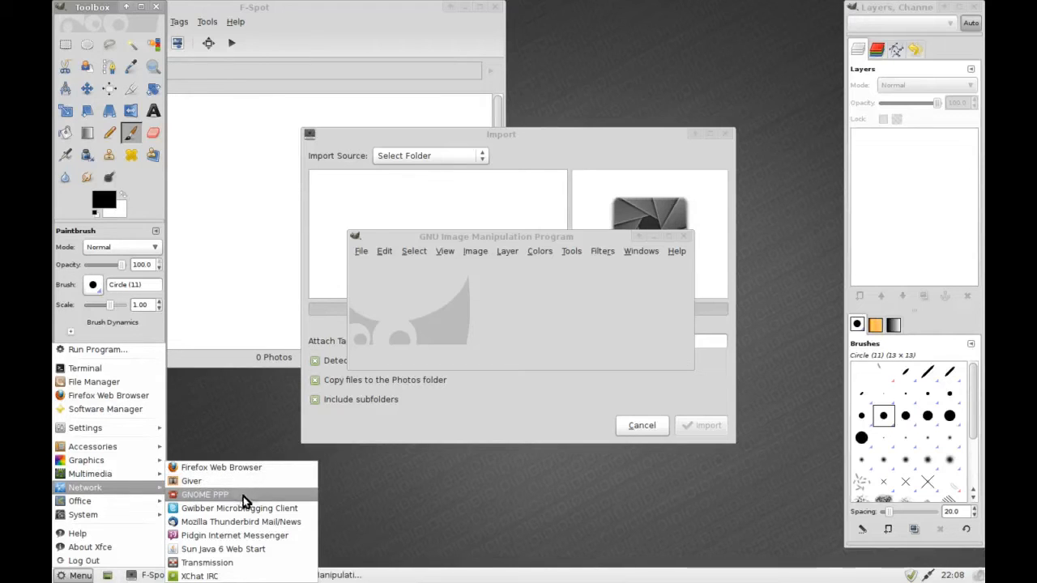
{"action": "mouse_move", "coordinate": [251, 550]}
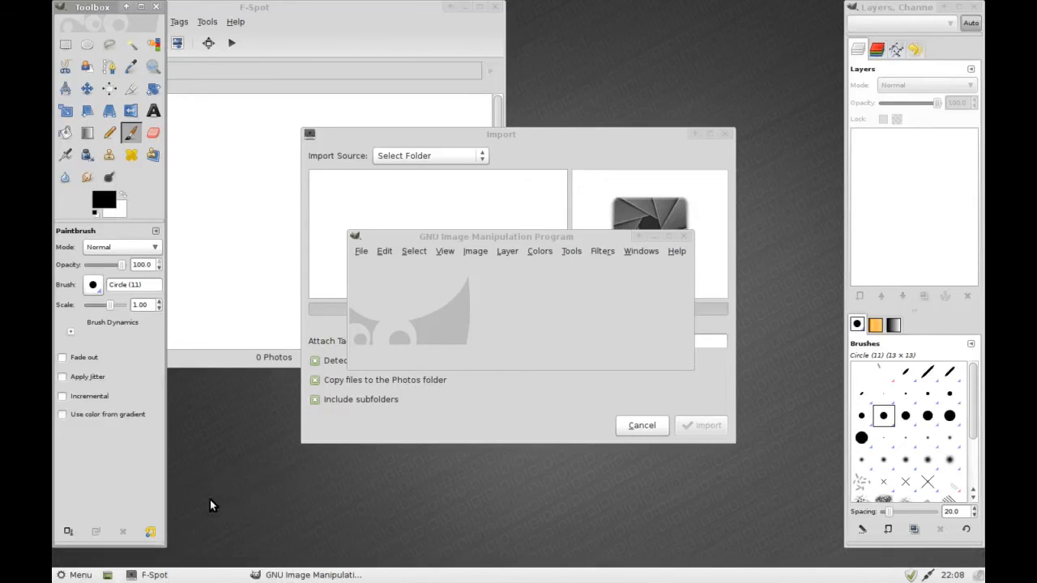
{"action": "mouse_move", "coordinate": [292, 448]}
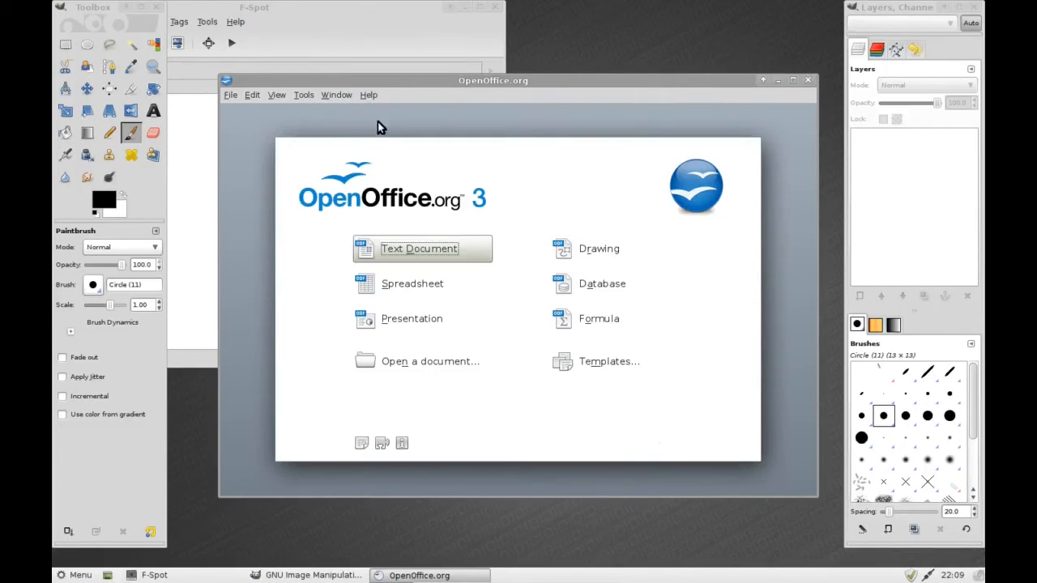
- Create a blank Untitled 1 Writer document and launch System Monitor from the menu
{"action": "left_click", "coordinate": [419, 249]}
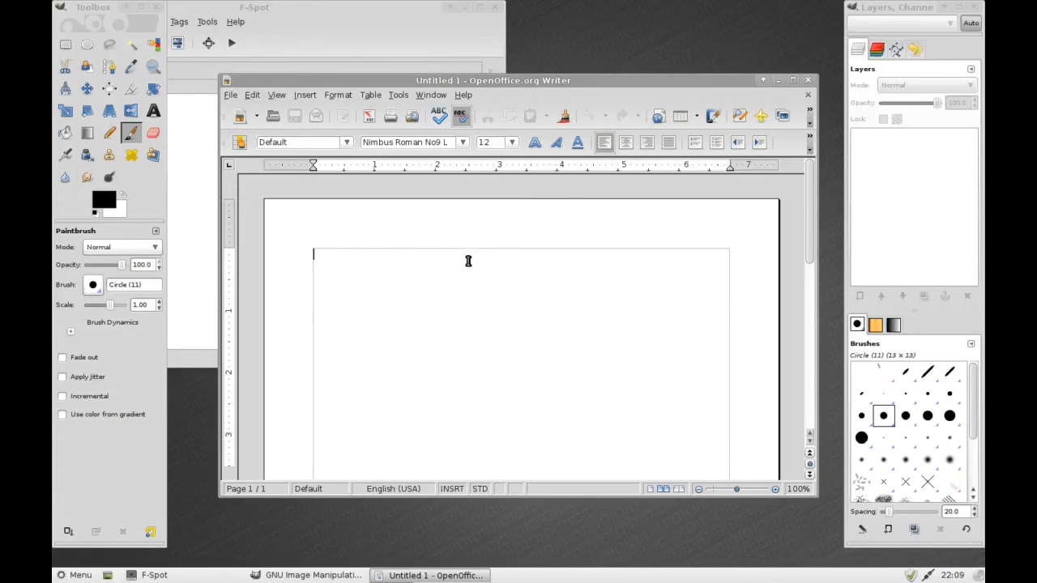
{"action": "left_click", "coordinate": [75, 575]}
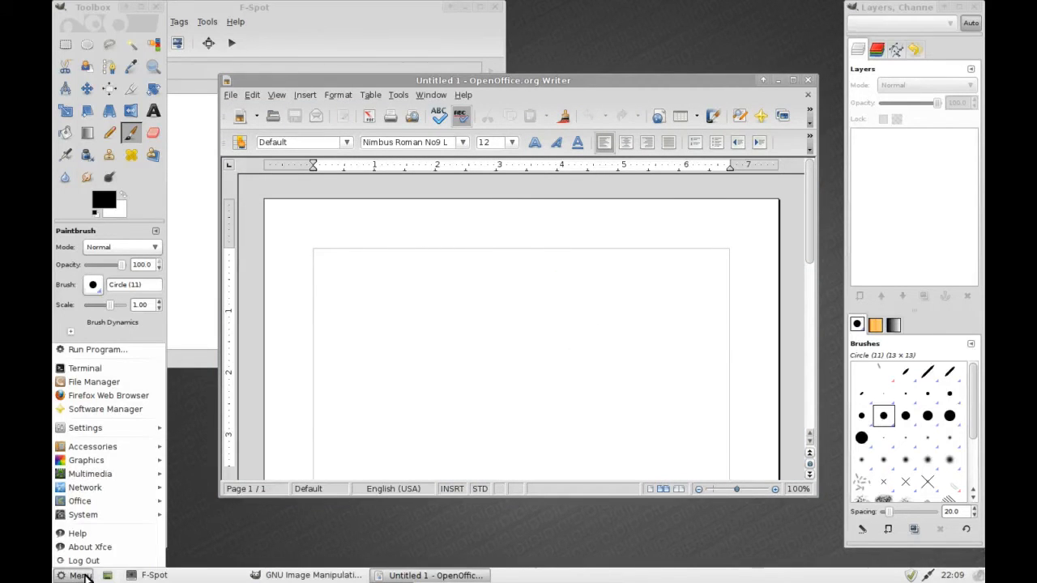
{"action": "left_click", "coordinate": [83, 515]}
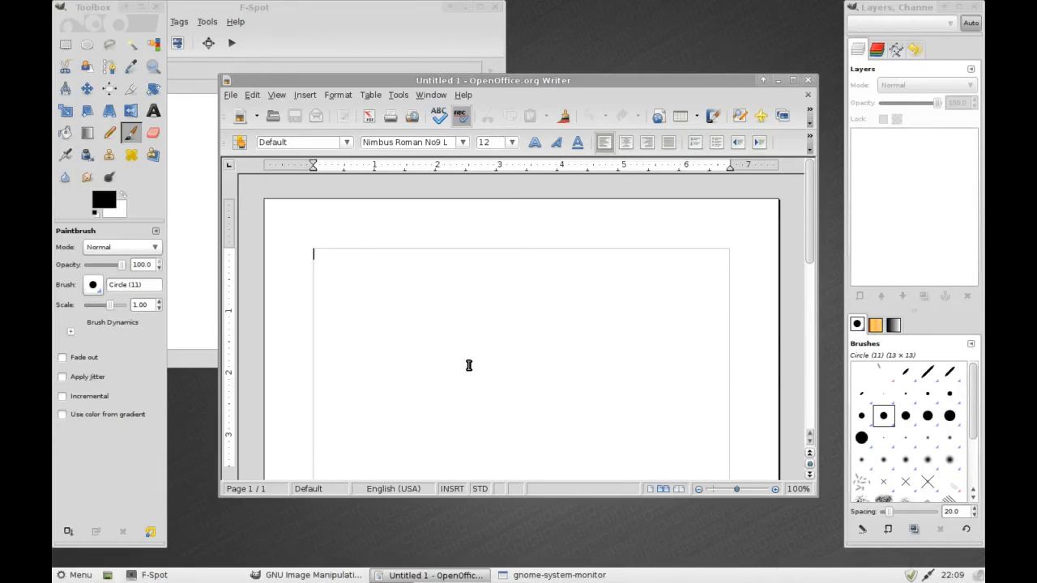
- Raise System Monitor and move it down and left, showing its Resources graphs
{"action": "left_click", "coordinate": [559, 576]}
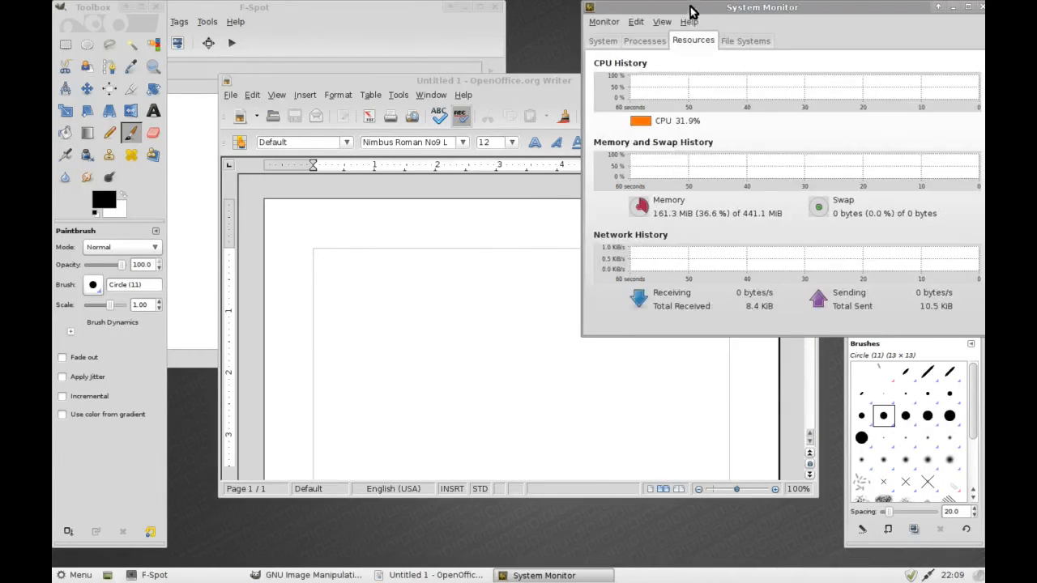
{"action": "left_click_drag", "start_coordinate": [762, 7], "coordinate": [677, 42]}
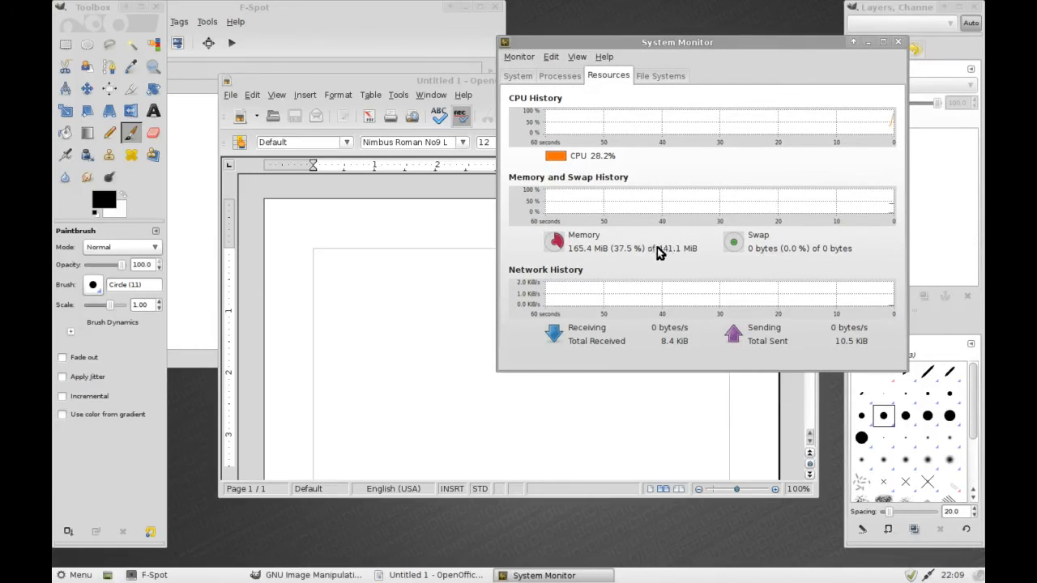
{"action": "mouse_move", "coordinate": [692, 260]}
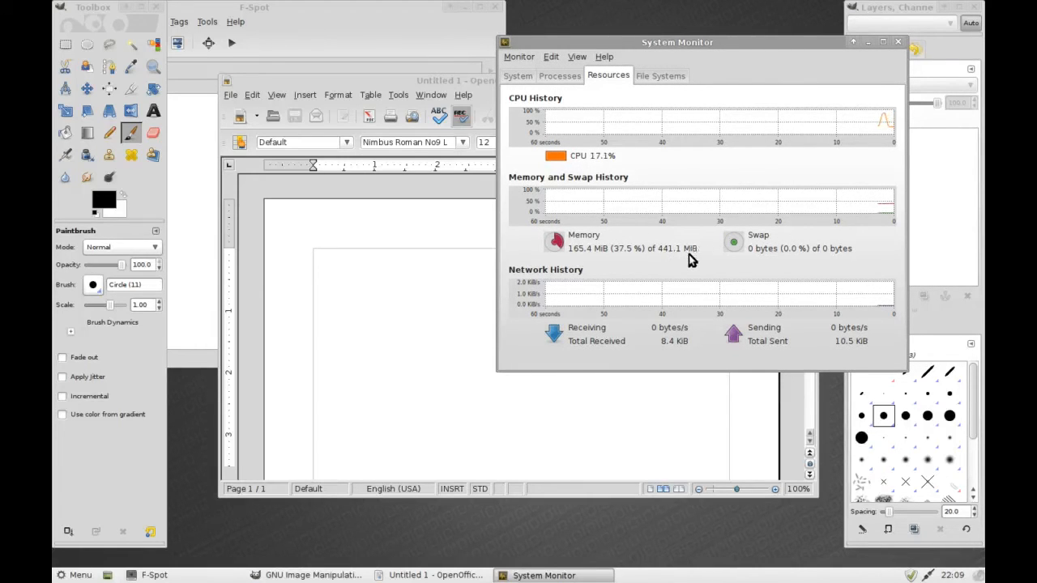
{"action": "mouse_move", "coordinate": [587, 258]}
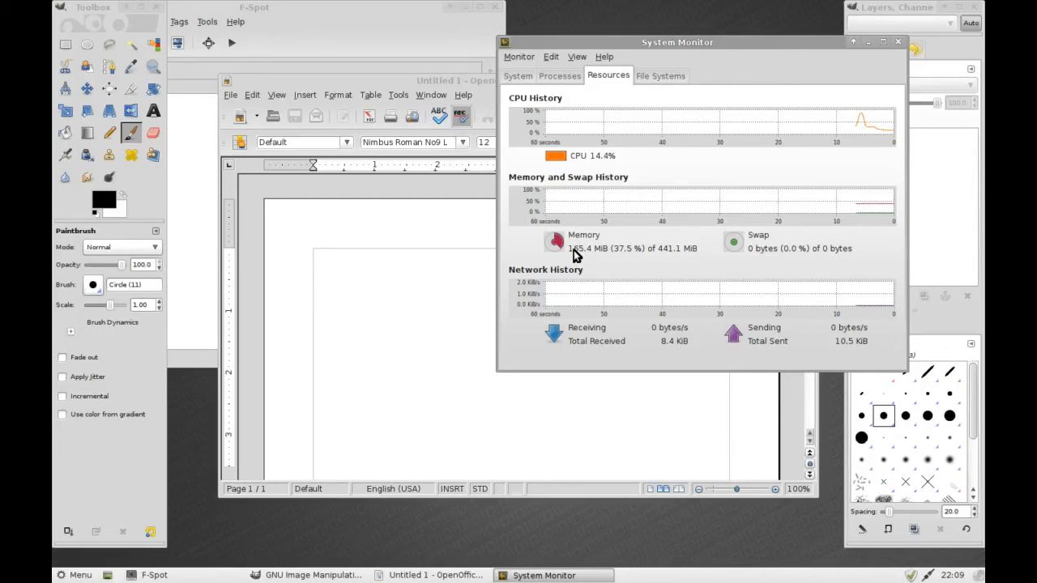
{"action": "mouse_move", "coordinate": [328, 24]}
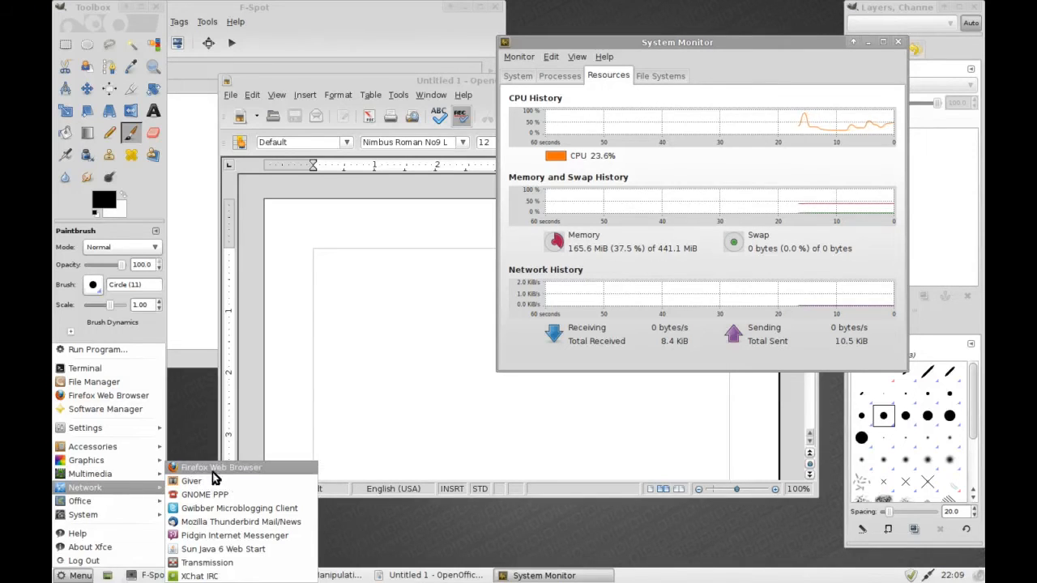
{"action": "mouse_move", "coordinate": [214, 522]}
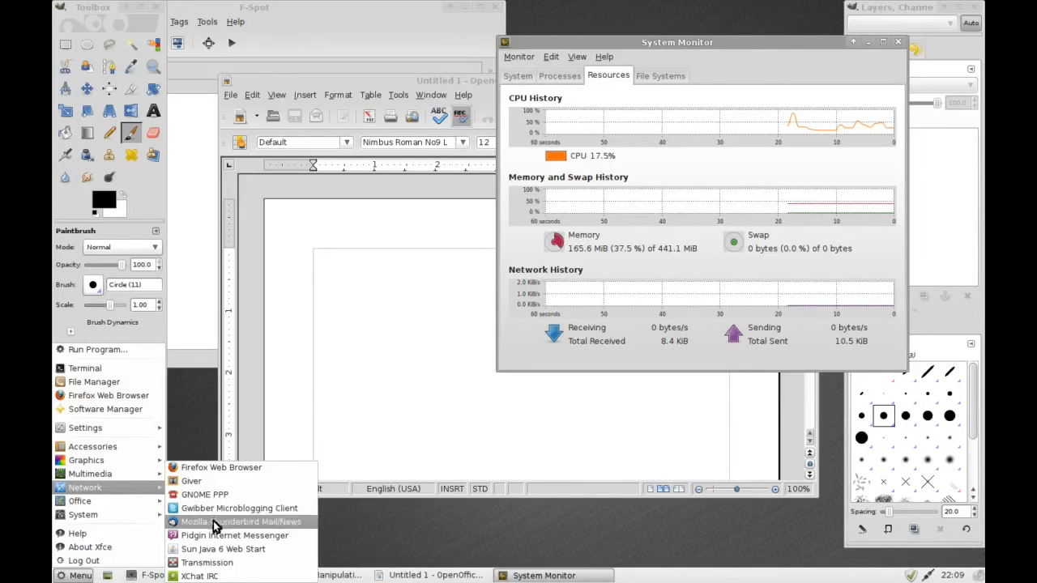
{"action": "mouse_move", "coordinate": [221, 468]}
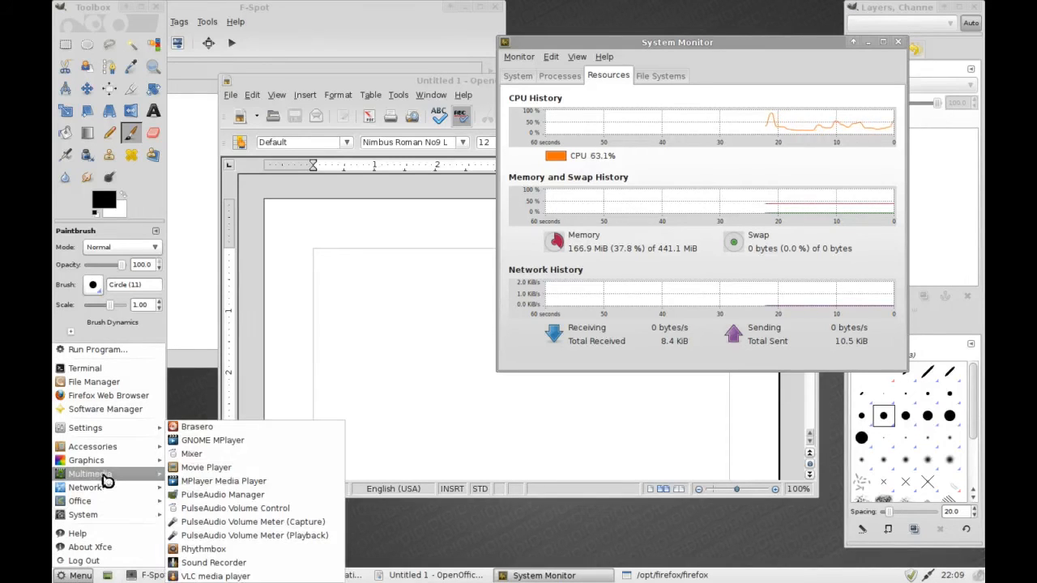
{"action": "mouse_move", "coordinate": [214, 562]}
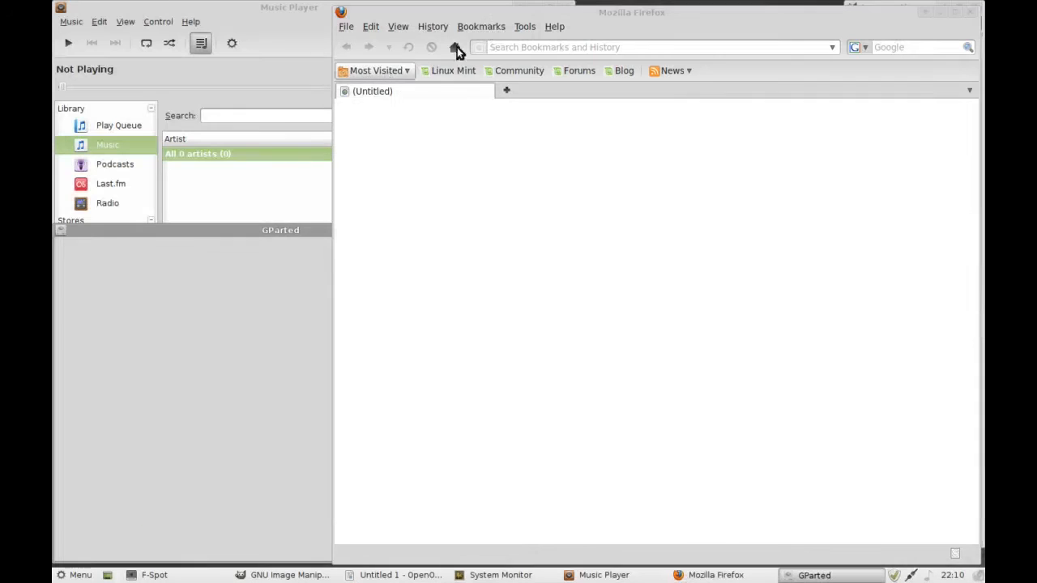
- Raise the GParted window showing /dev/sda's two partitions
{"action": "left_click", "coordinate": [815, 575]}
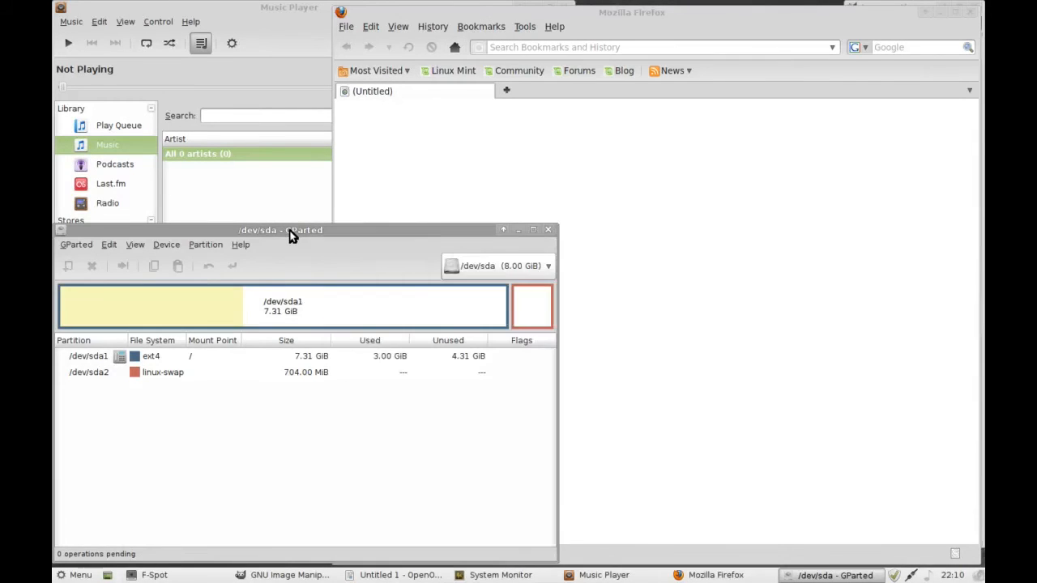
{"action": "mouse_move", "coordinate": [215, 557]}
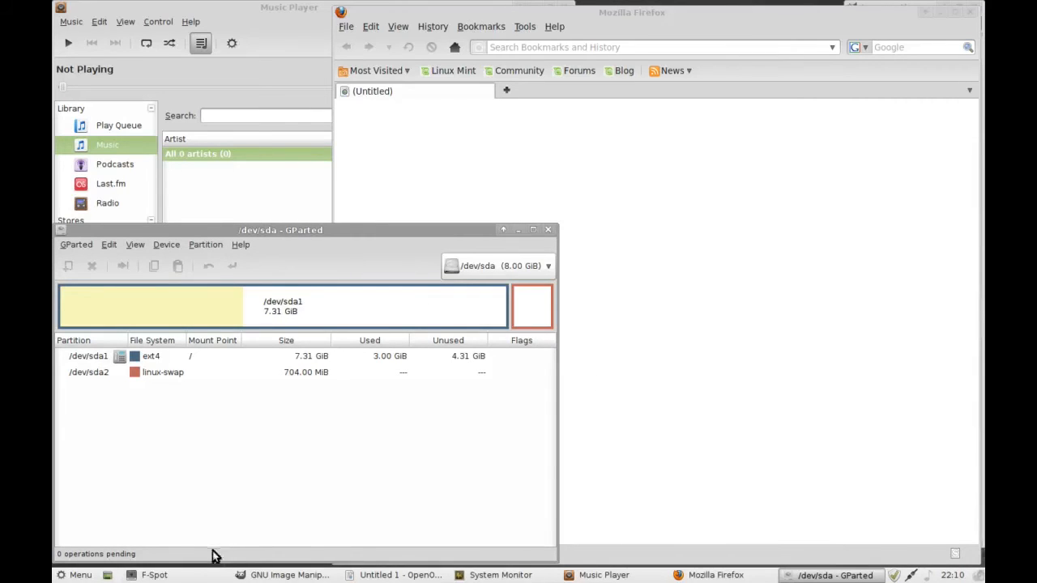
- Raise System Monitor, review the CPU, memory and network graphs, then close it
{"action": "left_click", "coordinate": [500, 575]}
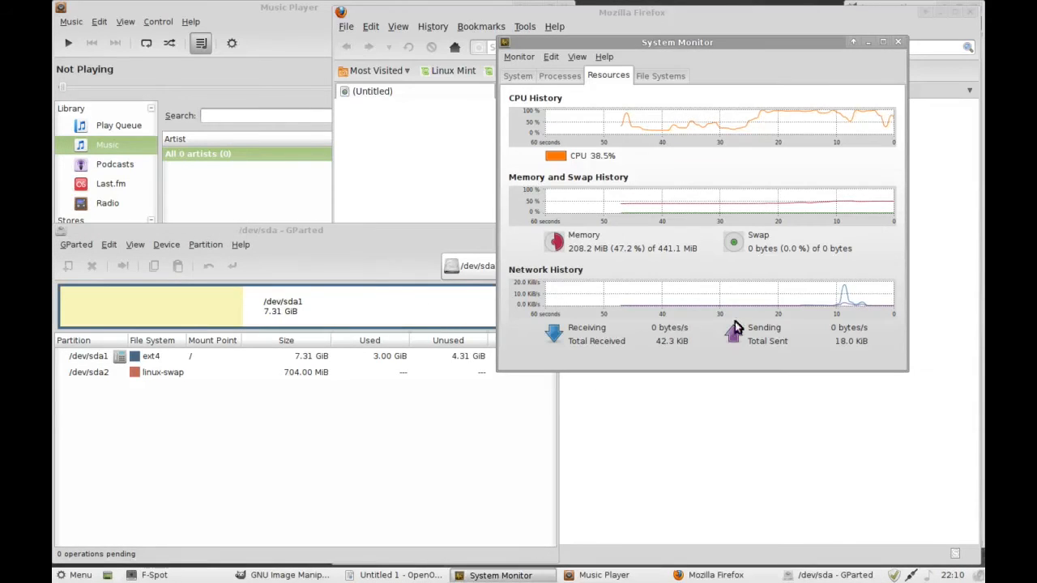
{"action": "mouse_move", "coordinate": [580, 258]}
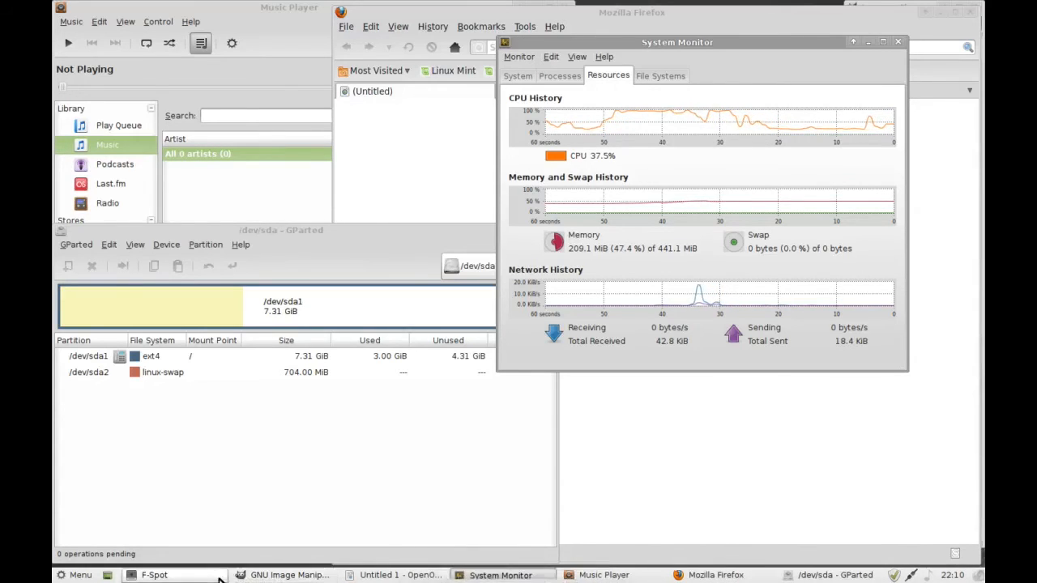
{"action": "mouse_move", "coordinate": [365, 444]}
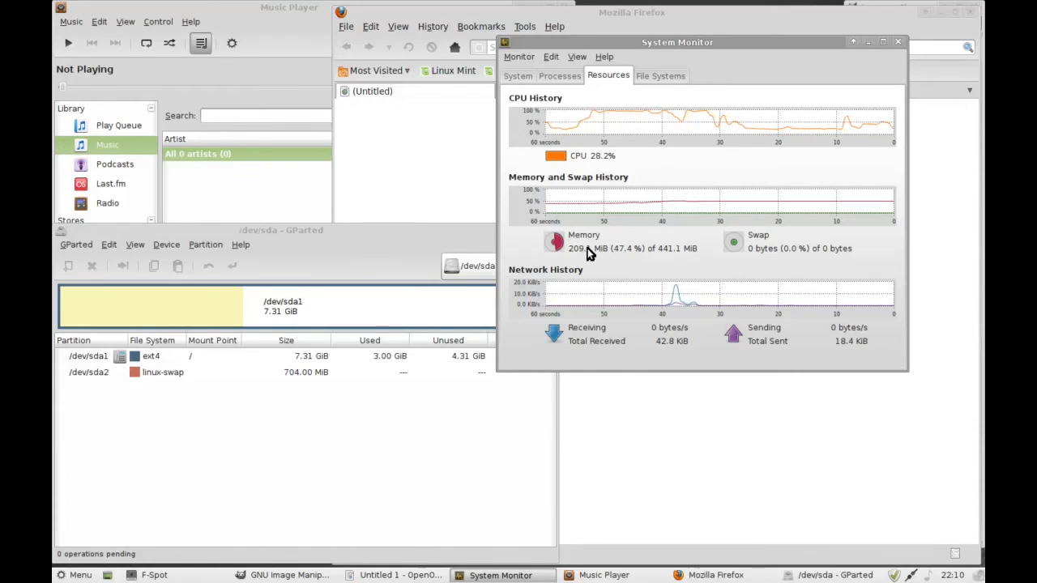
{"action": "mouse_move", "coordinate": [713, 160]}
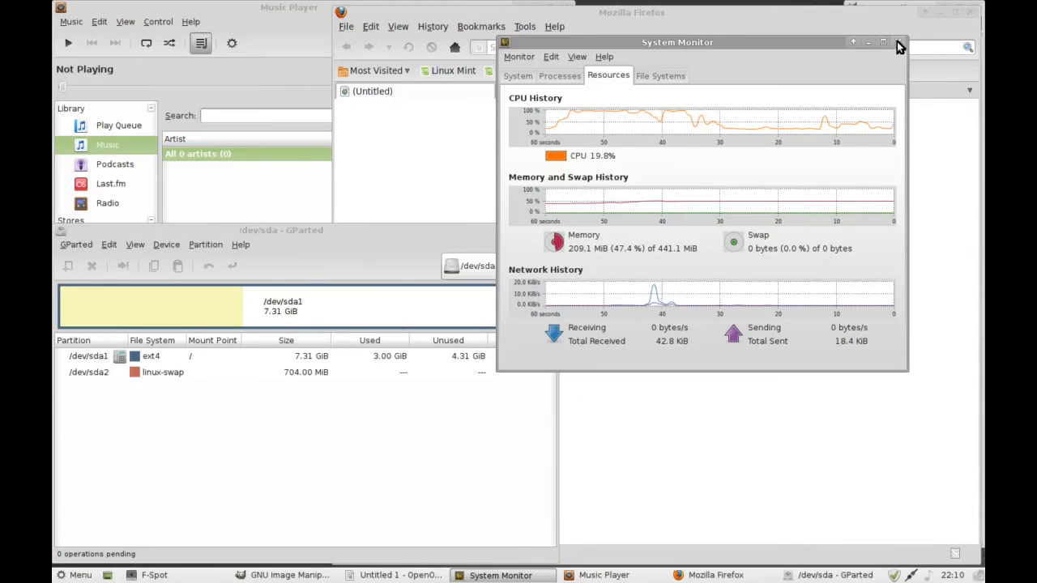
{"action": "left_click", "coordinate": [899, 42]}
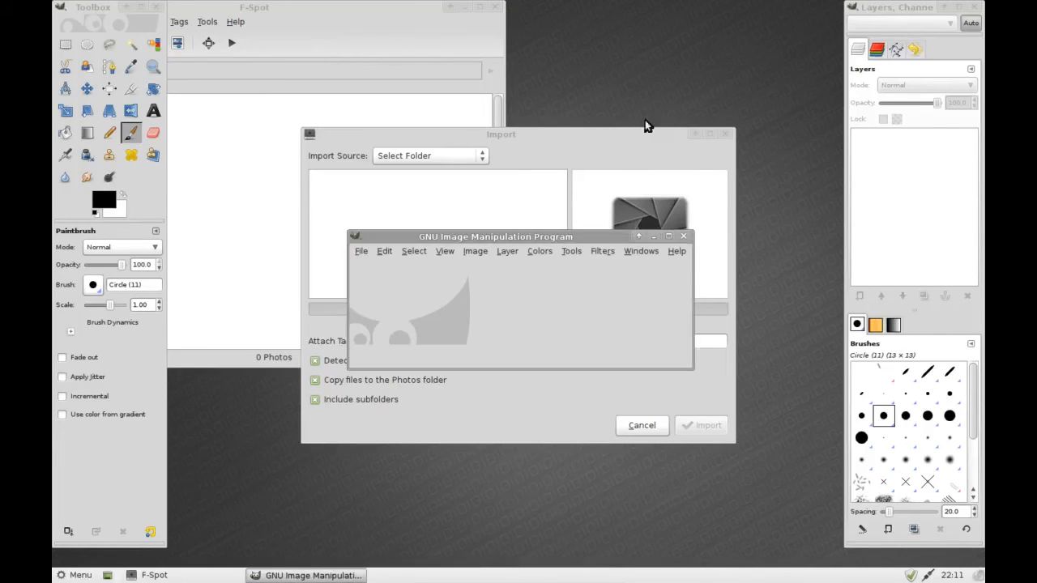
- Close GIMP and the F-Spot Import window, then reopen the applications menu
{"action": "left_click", "coordinate": [683, 235]}
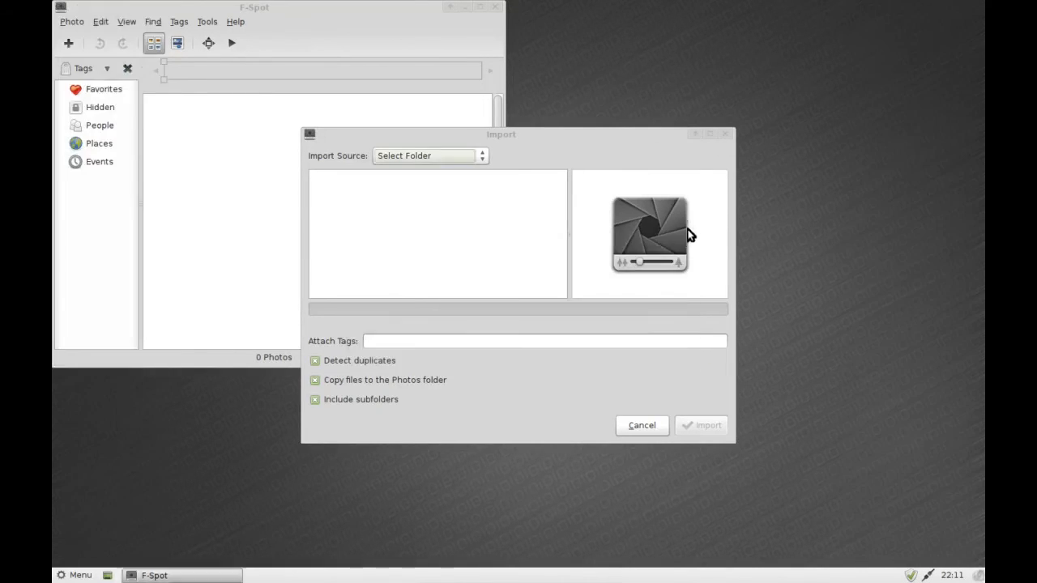
{"action": "left_click", "coordinate": [641, 424]}
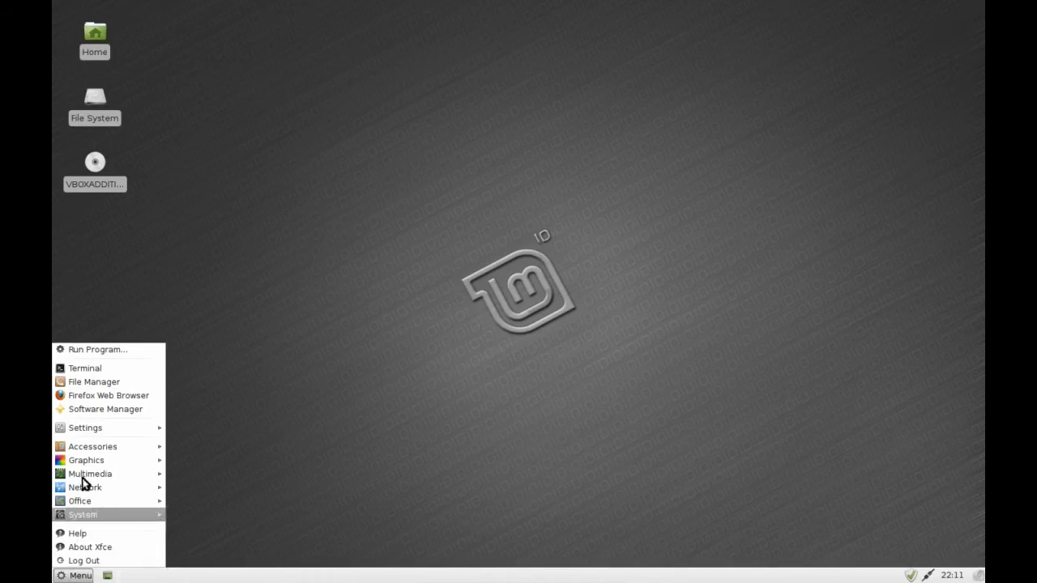
{"action": "left_click", "coordinate": [81, 416]}
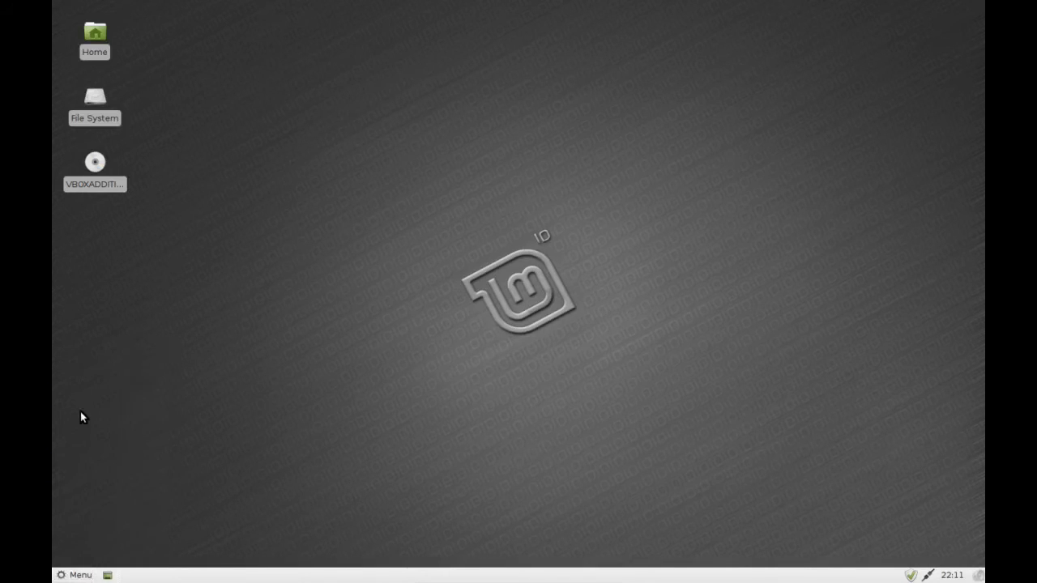
{"action": "left_click", "coordinate": [72, 575]}
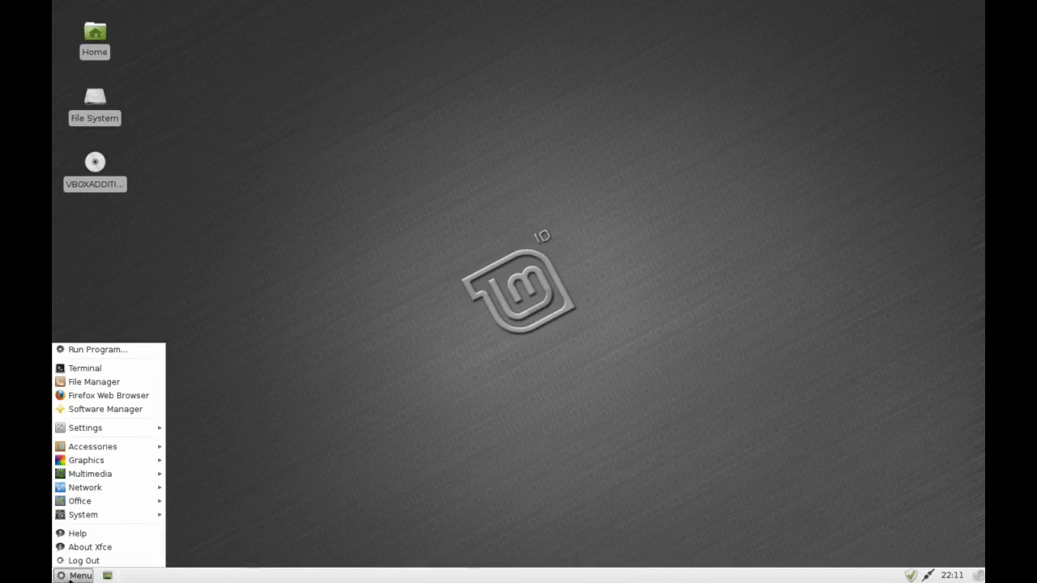
- Launch Software Manager, open Featured, and scroll the package list down to xchat
{"action": "left_click", "coordinate": [393, 543]}
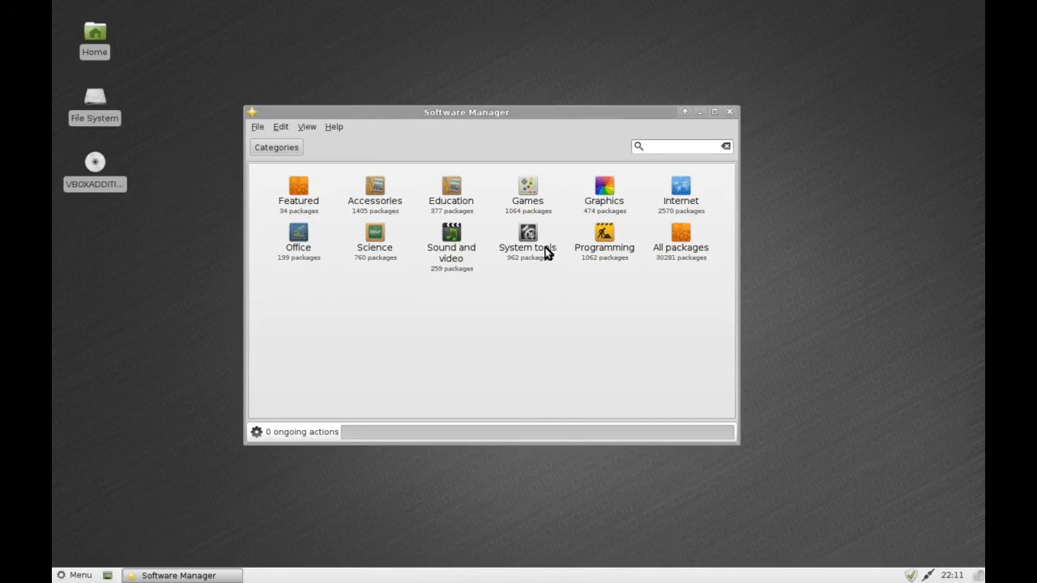
{"action": "left_click", "coordinate": [298, 192]}
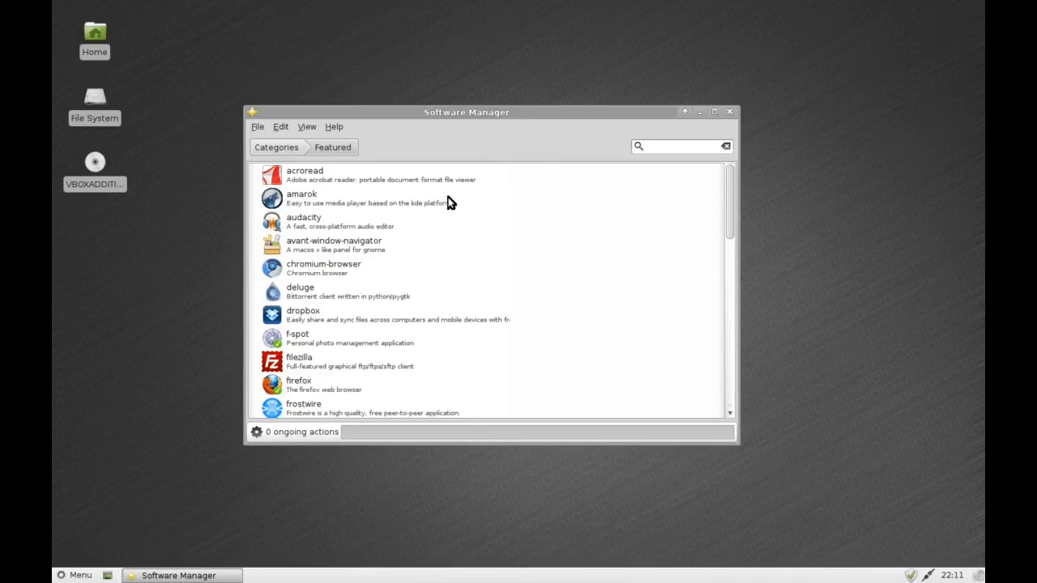
{"action": "mouse_move", "coordinate": [381, 285]}
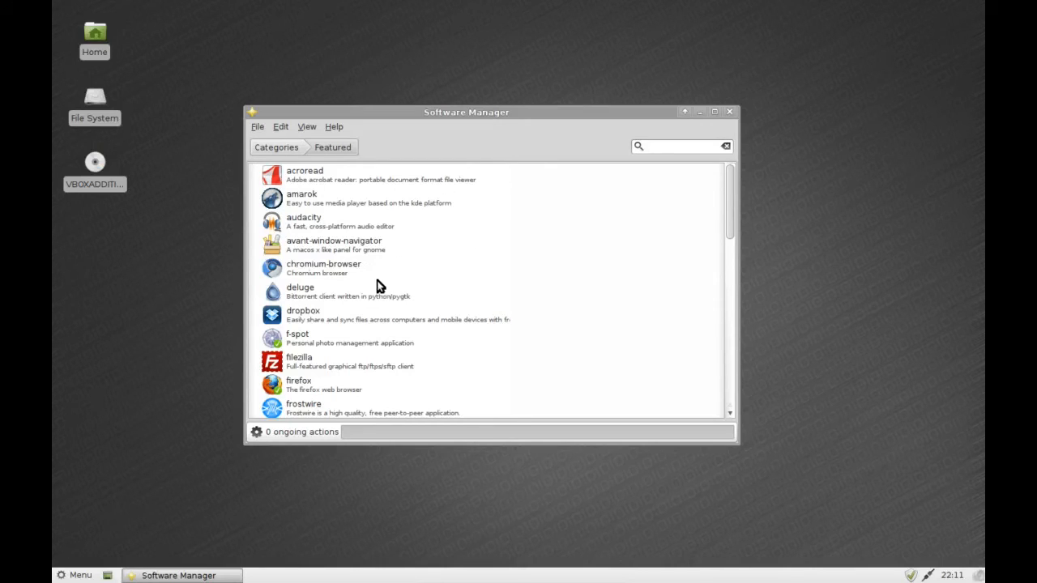
{"action": "scroll", "scroll_direction": "down", "scroll_amount": 3}
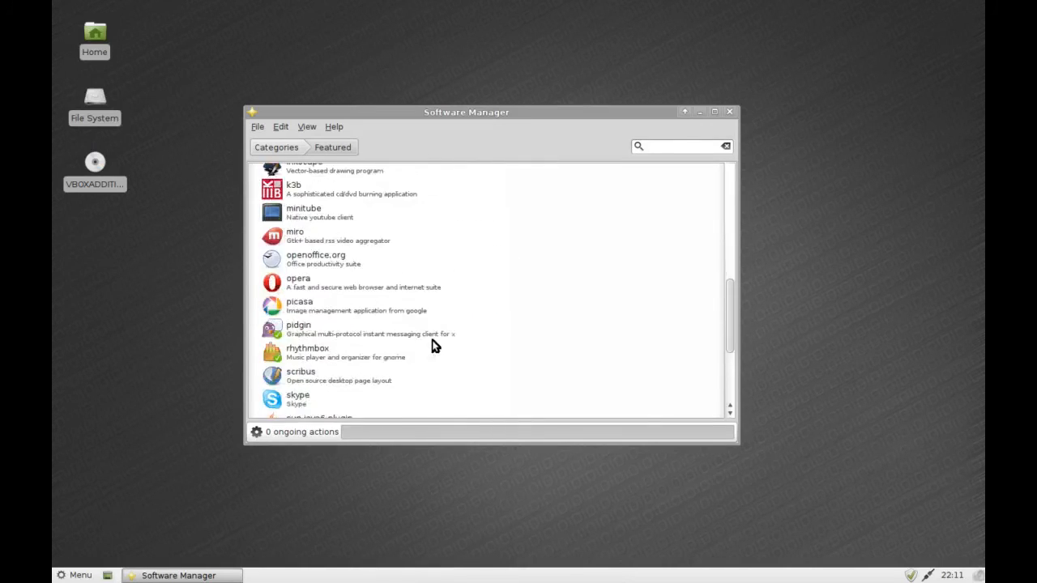
{"action": "scroll", "scroll_direction": "down", "scroll_amount": 3}
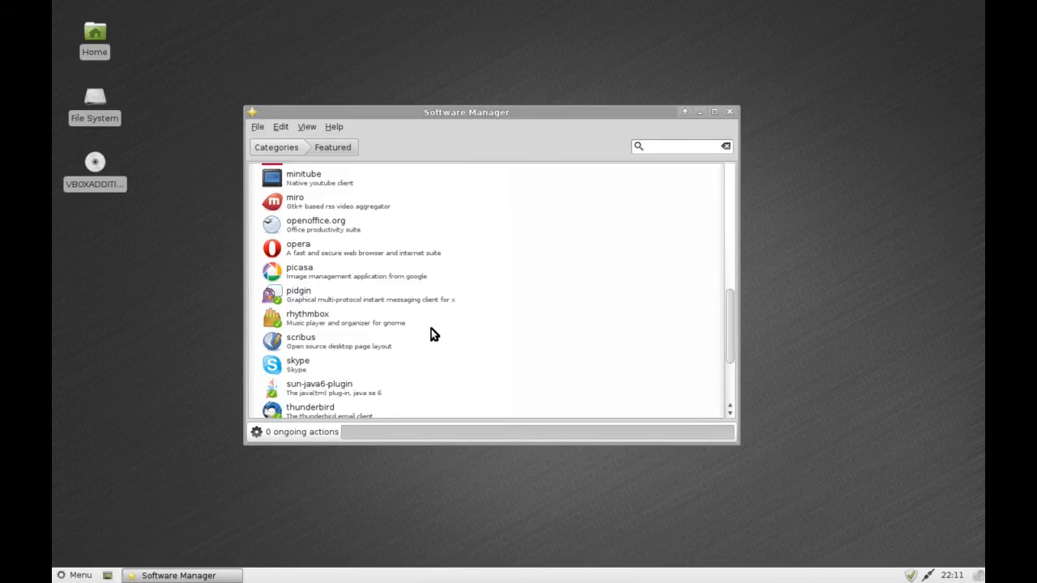
{"action": "scroll", "scroll_direction": "down", "scroll_amount": 3}
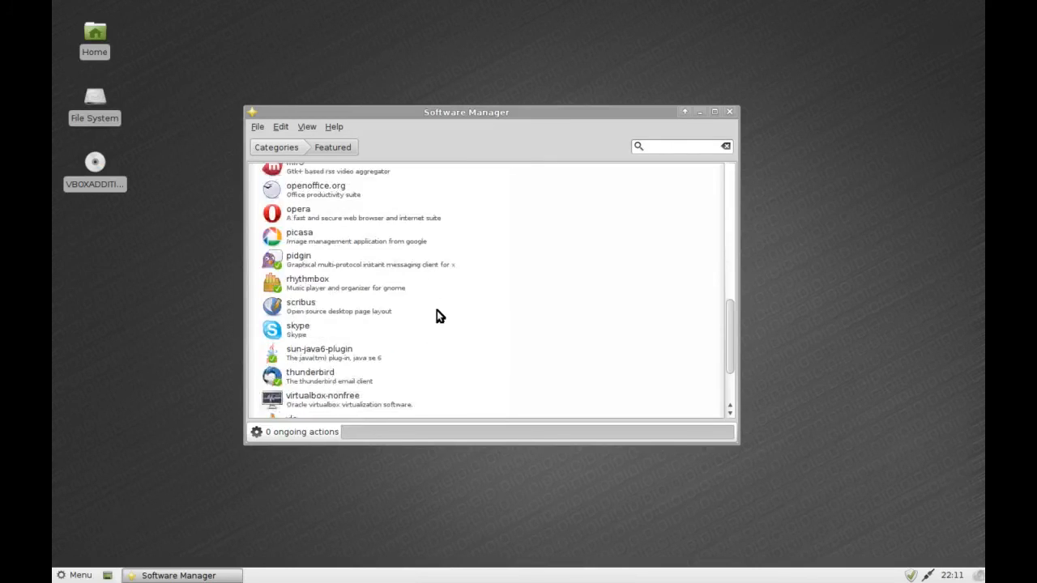
{"action": "scroll", "scroll_direction": "down", "scroll_amount": 3}
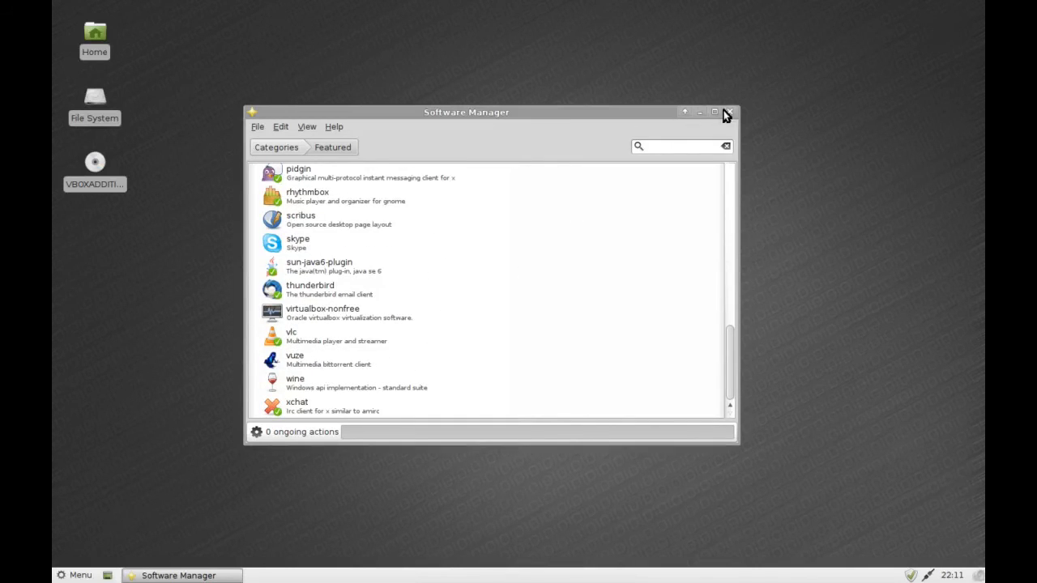
- Close Software Manager and launch Synaptic Package Manager from Menu > System
{"action": "left_click", "coordinate": [726, 113]}
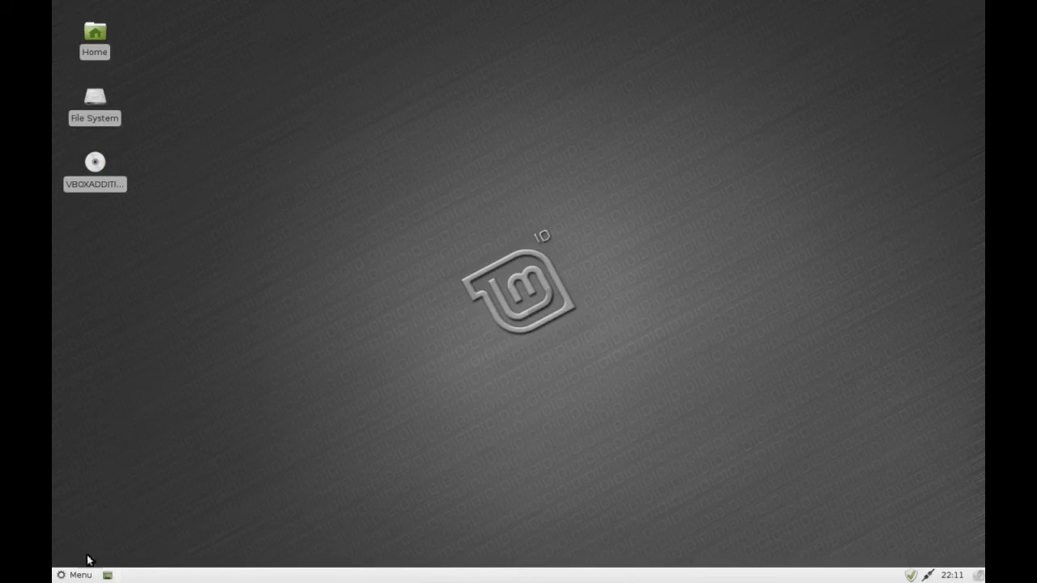
{"action": "left_click", "coordinate": [74, 574]}
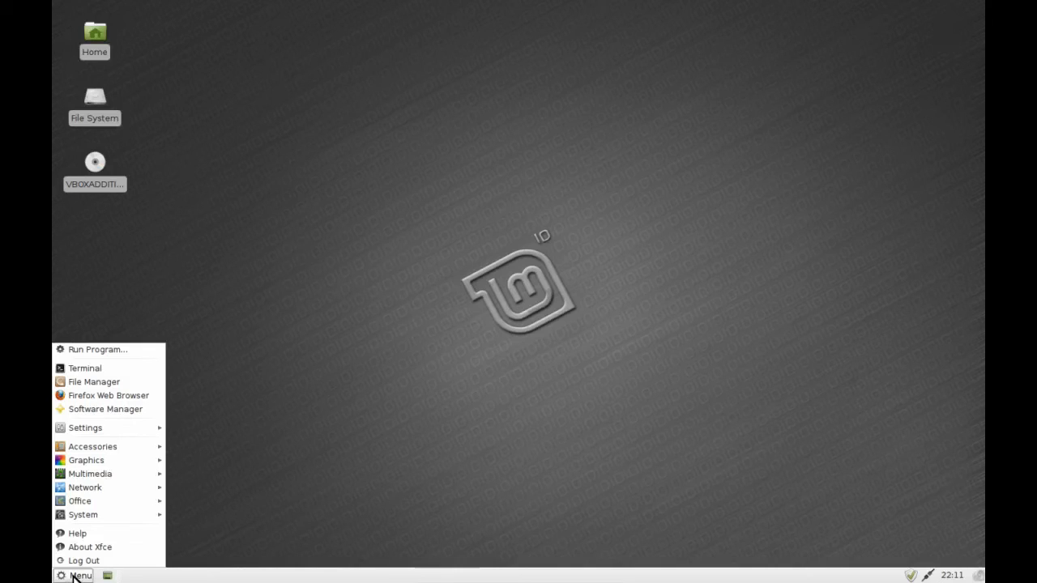
{"action": "mouse_move", "coordinate": [83, 560]}
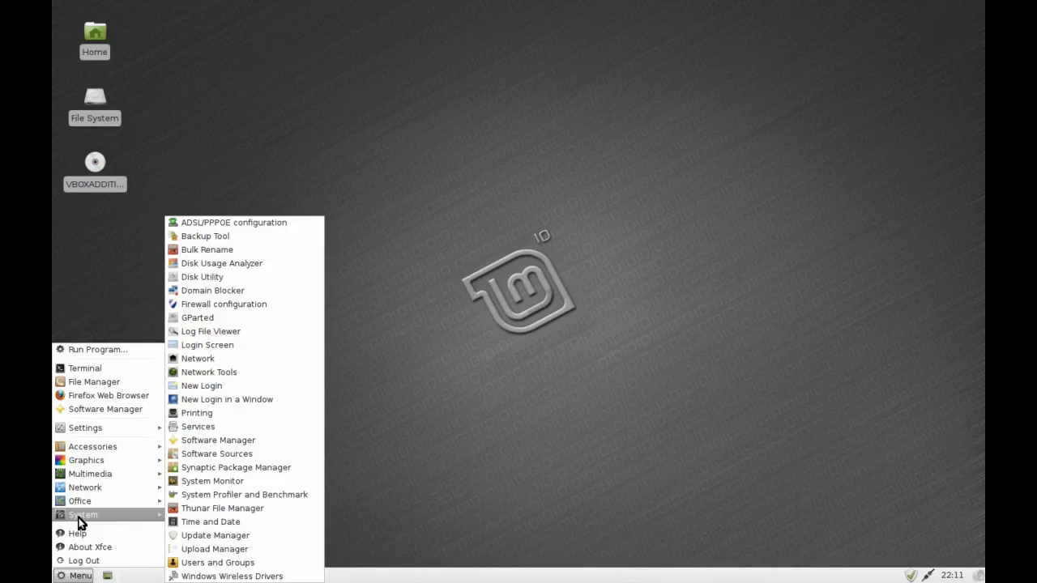
{"action": "mouse_move", "coordinate": [211, 522]}
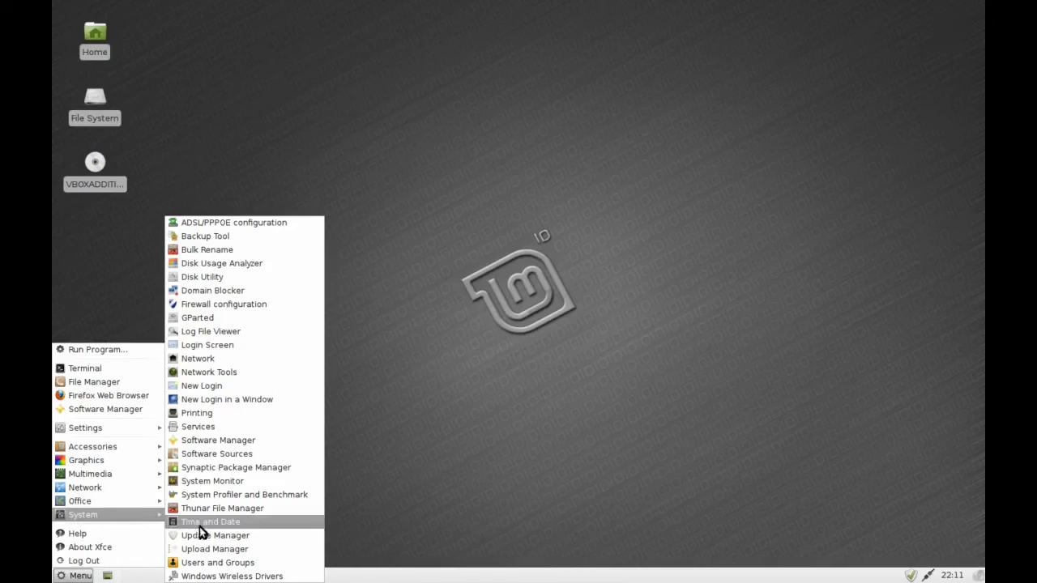
{"action": "left_click", "coordinate": [211, 521]}
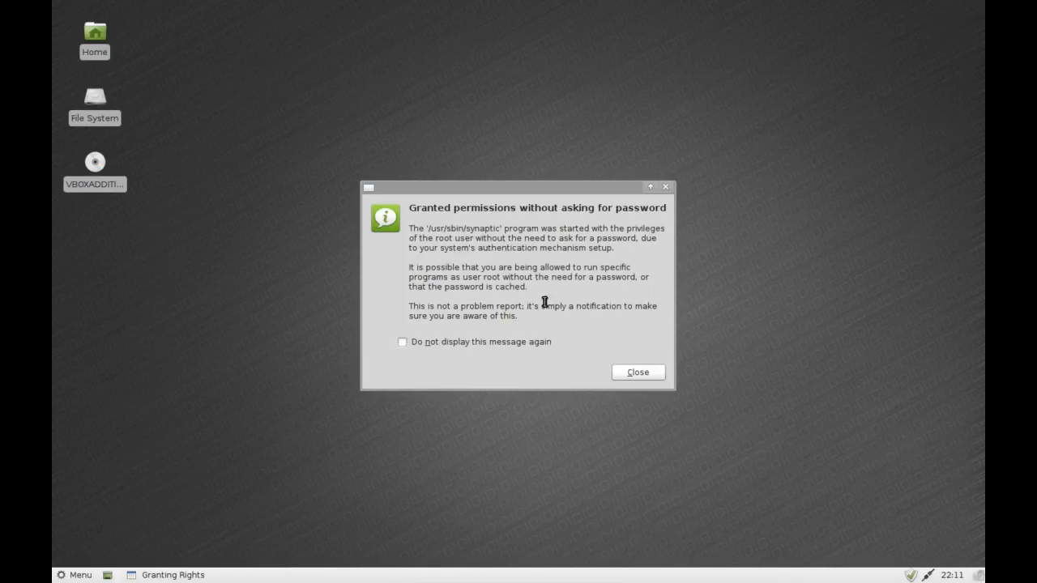
- Dismiss the root permission and Quick Introduction notices, then call up Settings > Repositories
{"action": "left_click", "coordinate": [637, 372]}
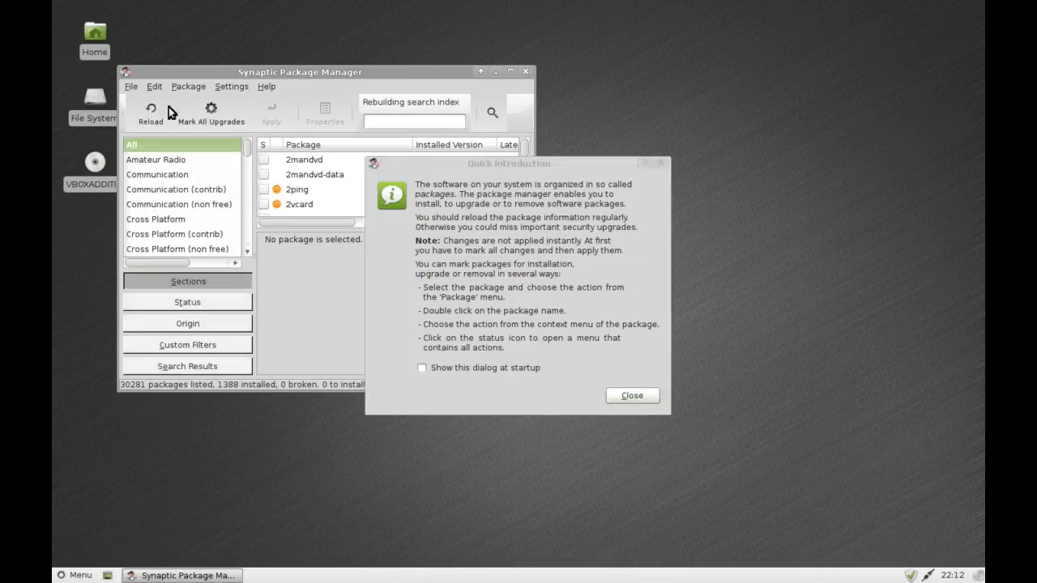
{"action": "left_click", "coordinate": [632, 395]}
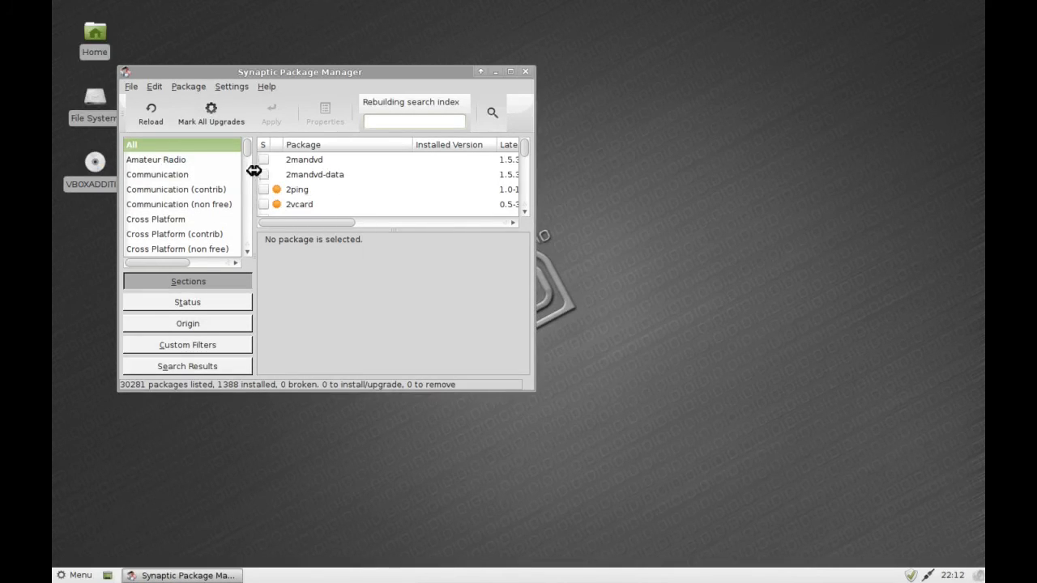
{"action": "left_click", "coordinate": [231, 86]}
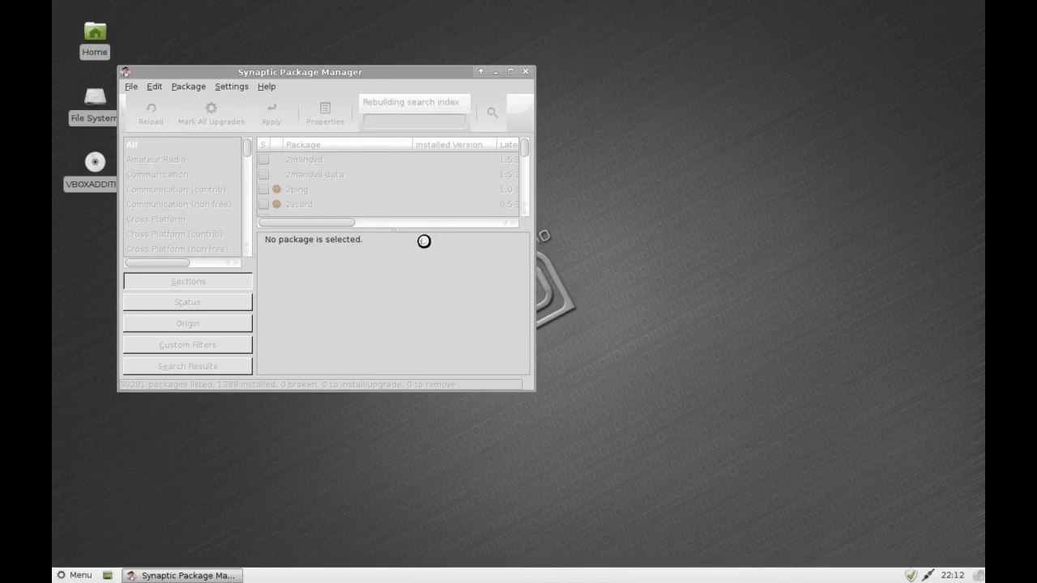
- Review the Debian security and debian-multimedia third-party sources and the Linux Mint tab, then close
{"action": "left_click", "coordinate": [230, 86]}
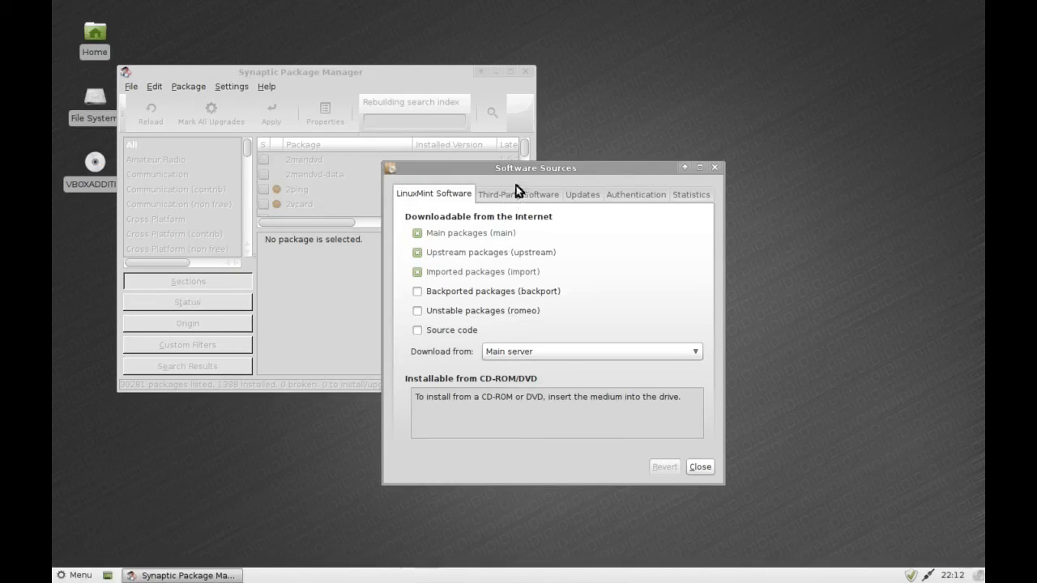
{"action": "left_click", "coordinate": [518, 194]}
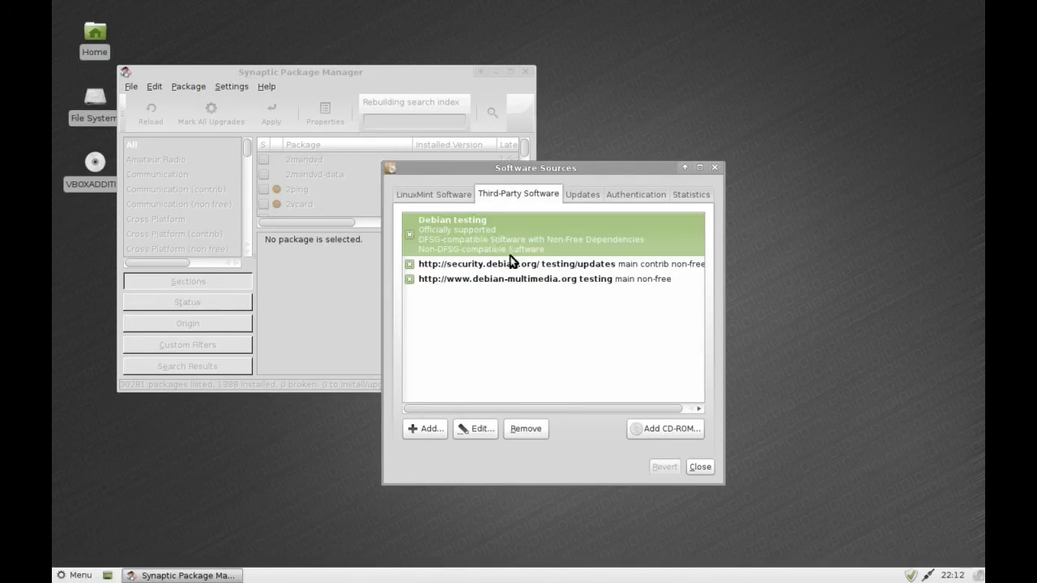
{"action": "mouse_move", "coordinate": [495, 270]}
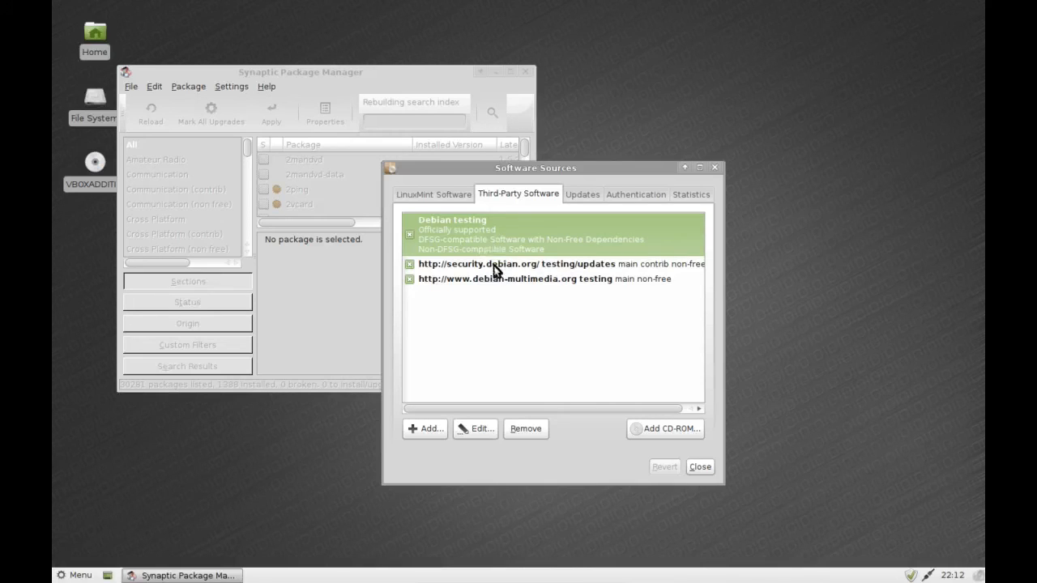
{"action": "mouse_move", "coordinate": [496, 249]}
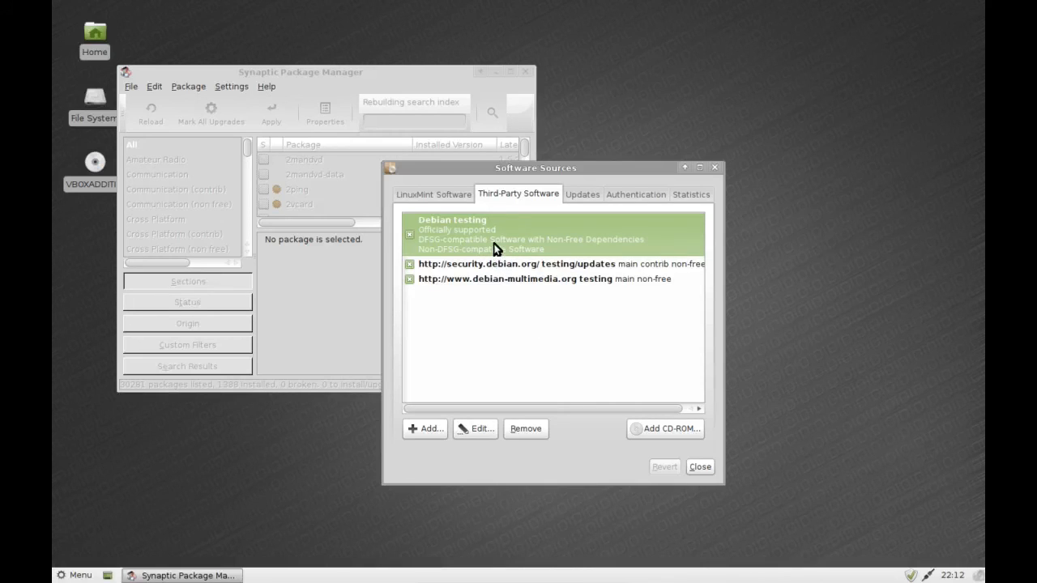
{"action": "left_click", "coordinate": [551, 263]}
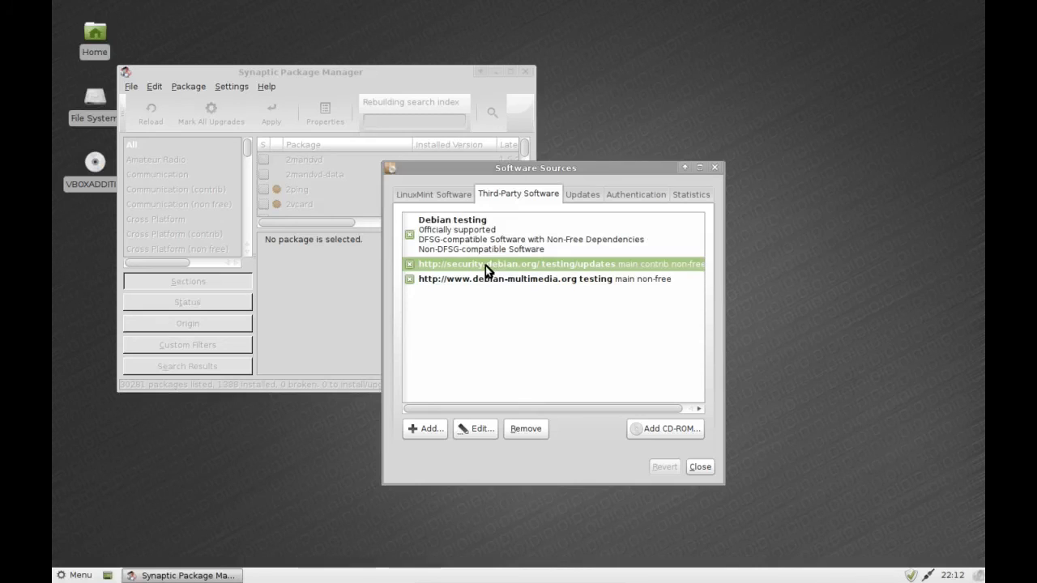
{"action": "left_click", "coordinate": [543, 278]}
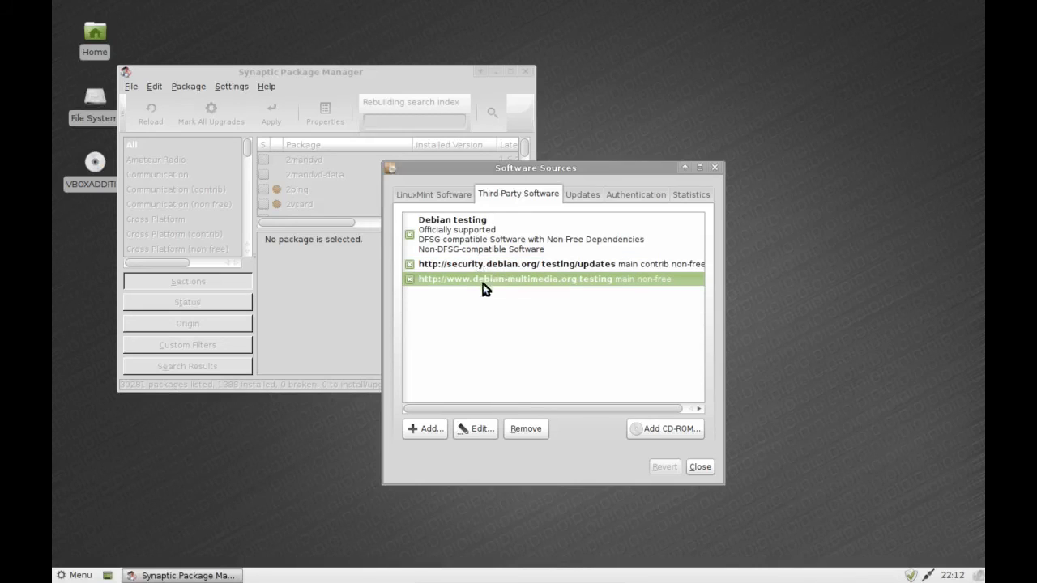
{"action": "mouse_move", "coordinate": [438, 201]}
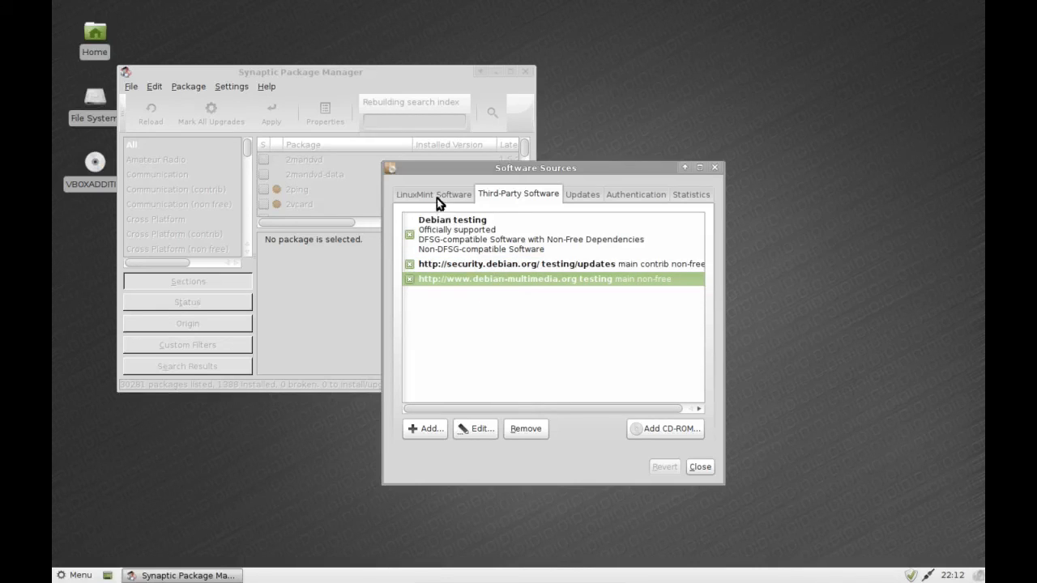
{"action": "left_click", "coordinate": [433, 194]}
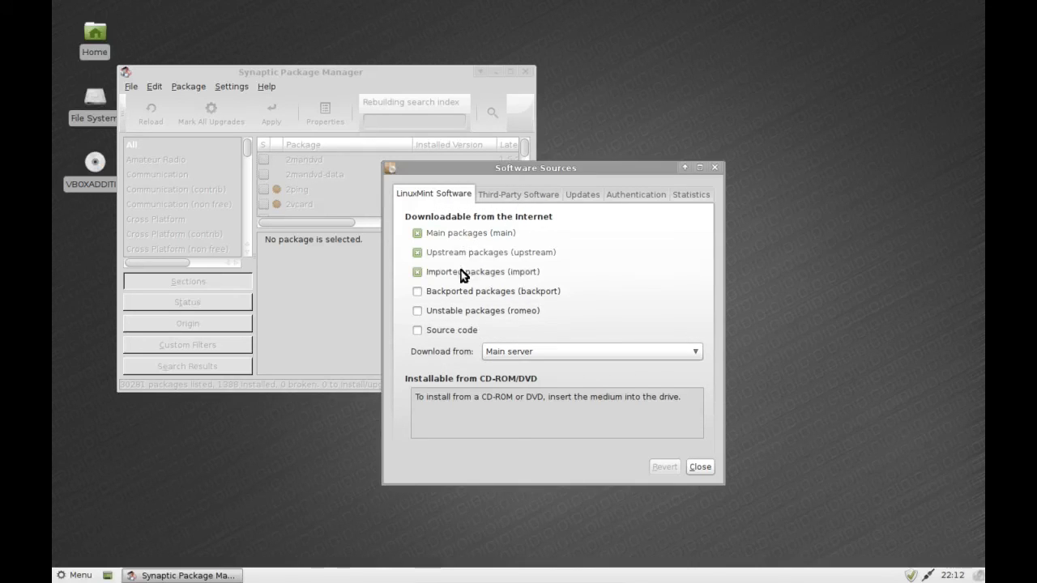
{"action": "left_click", "coordinate": [698, 467]}
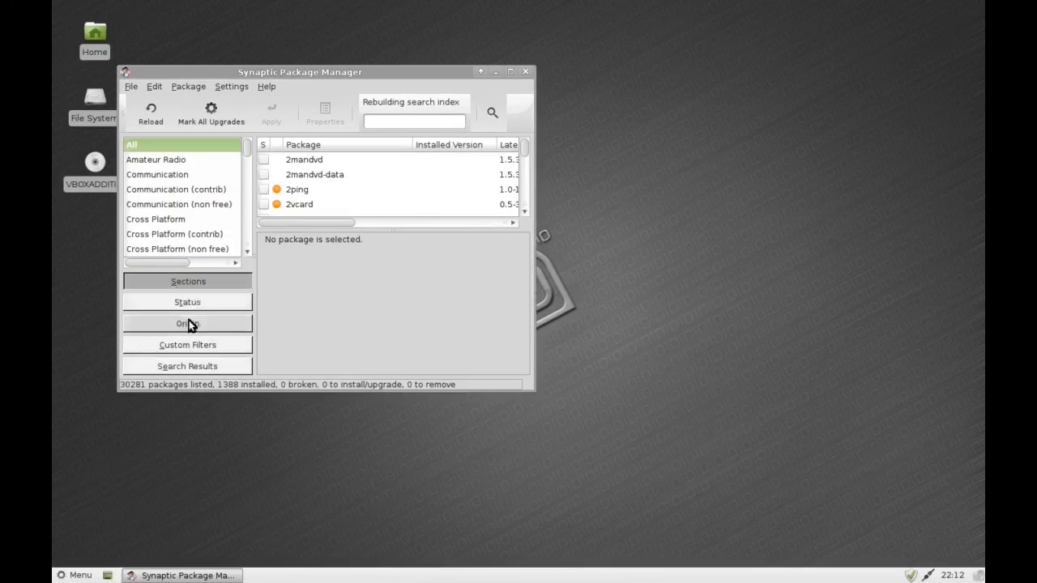
- Filter packages by origin and browse the 154 debian/main (packages.linuxmint.com) packages
{"action": "left_click", "coordinate": [188, 323]}
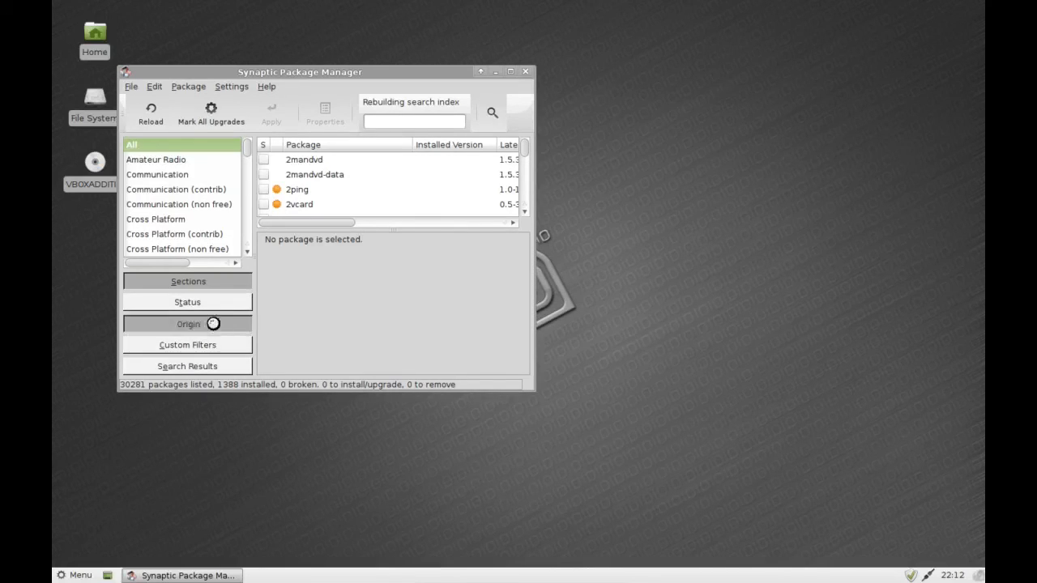
{"action": "left_click", "coordinate": [187, 324]}
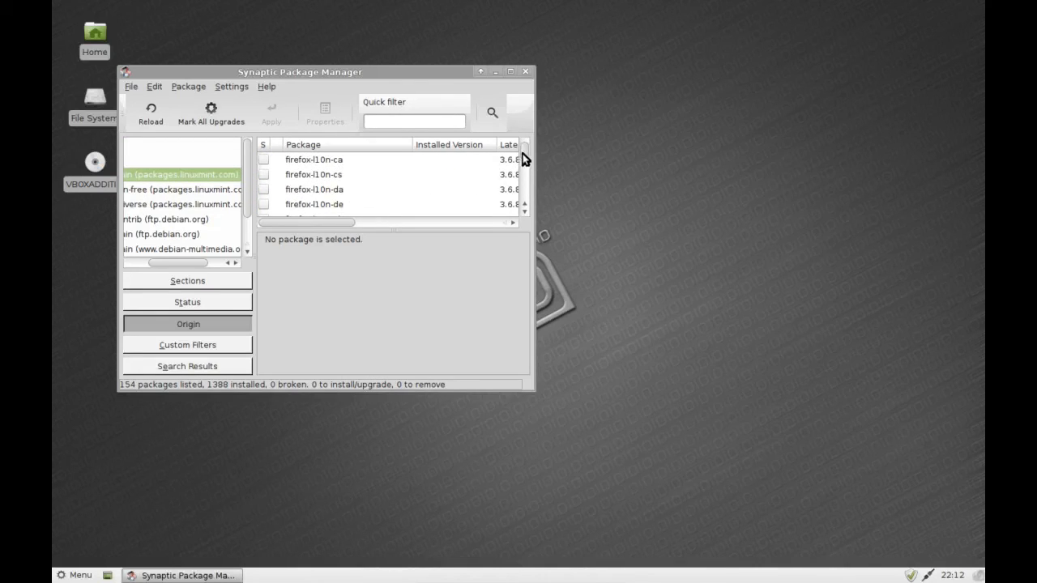
{"action": "scroll", "scroll_direction": "down", "scroll_amount": 3}
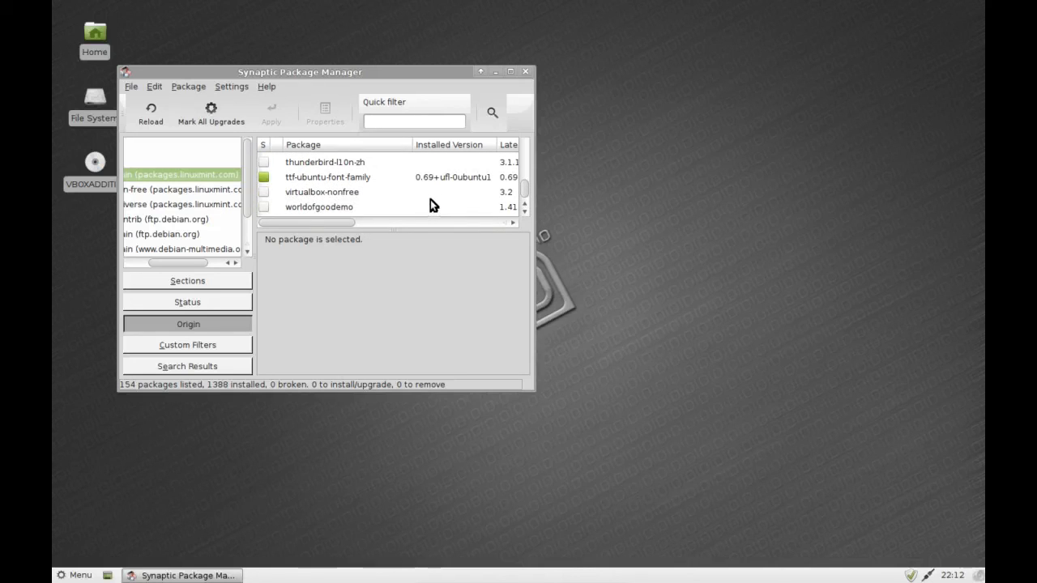
{"action": "scroll", "scroll_direction": "up", "scroll_amount": 3}
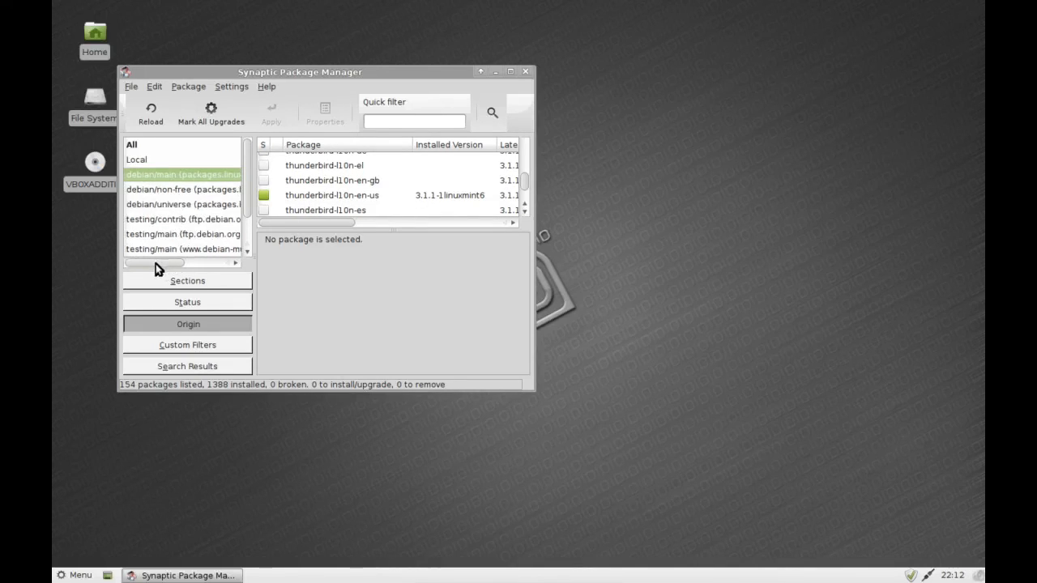
- Browse packages from the debian/universe and debian/non-free origins
{"action": "left_click", "coordinate": [182, 204]}
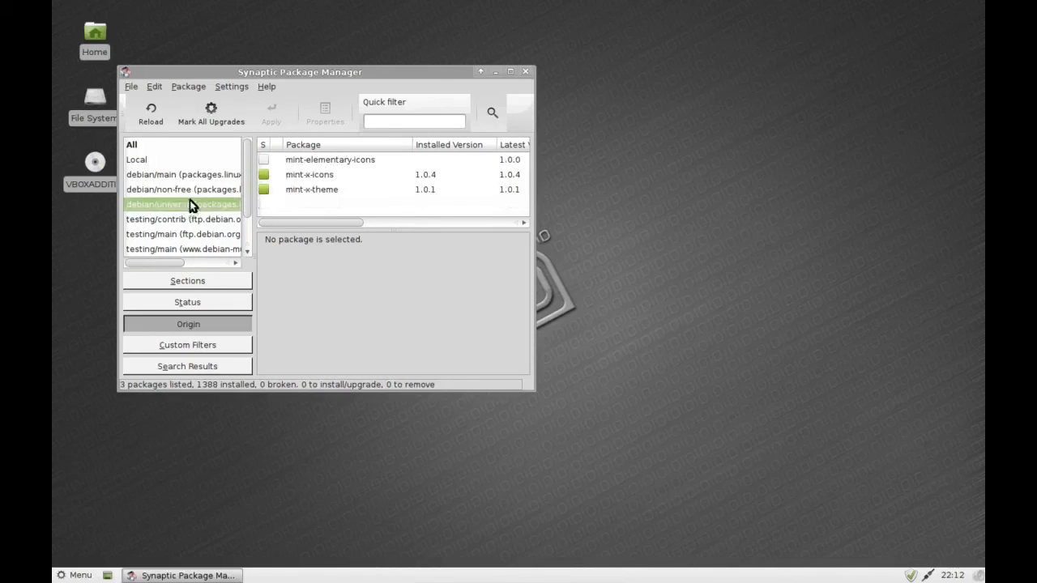
{"action": "left_click", "coordinate": [182, 189]}
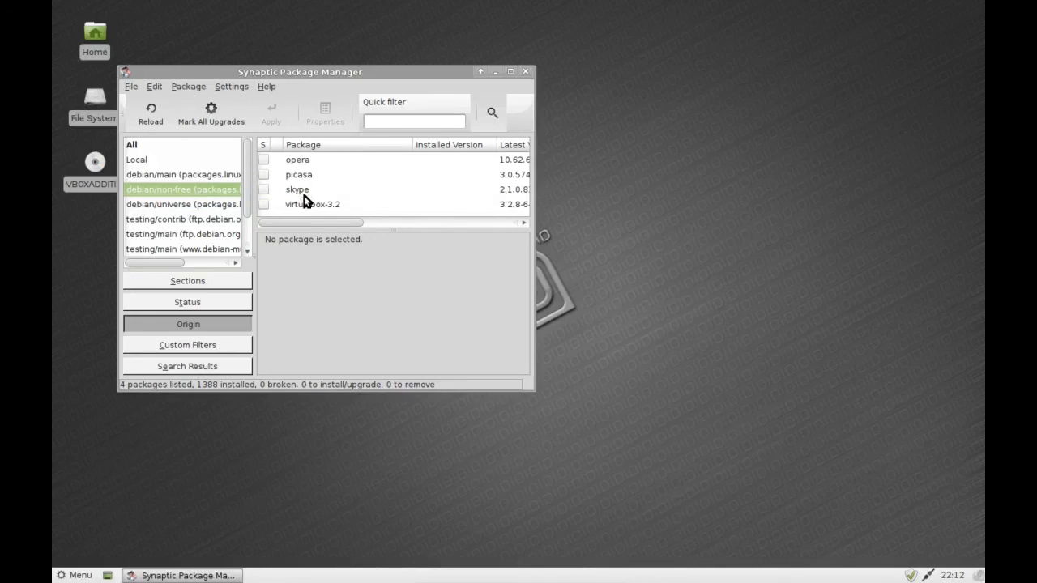
{"action": "mouse_move", "coordinate": [308, 213]}
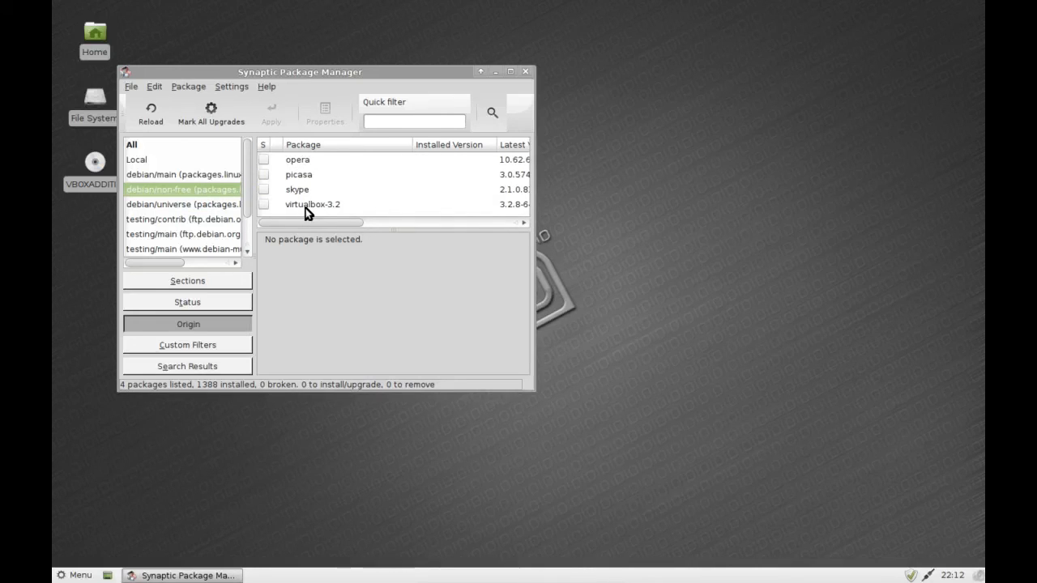
{"action": "mouse_move", "coordinate": [234, 208]}
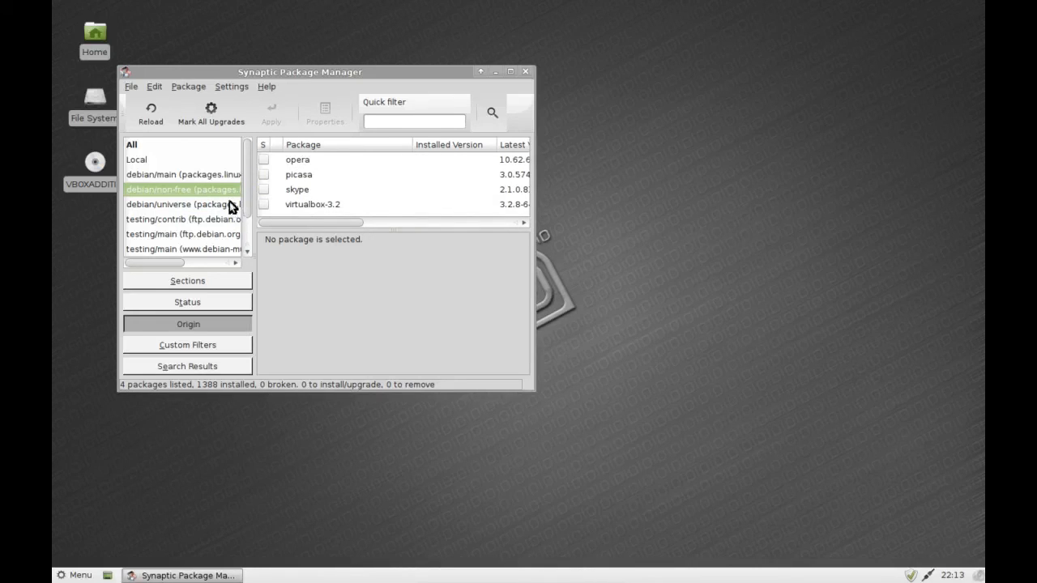
{"action": "scroll", "scroll_direction": "down", "scroll_amount": 3}
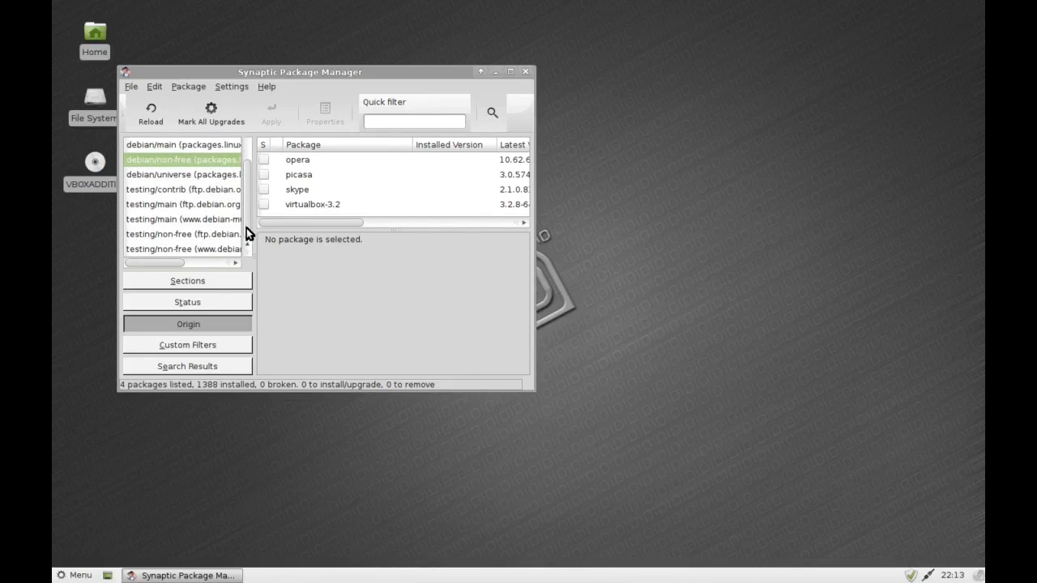
{"action": "mouse_move", "coordinate": [247, 231]}
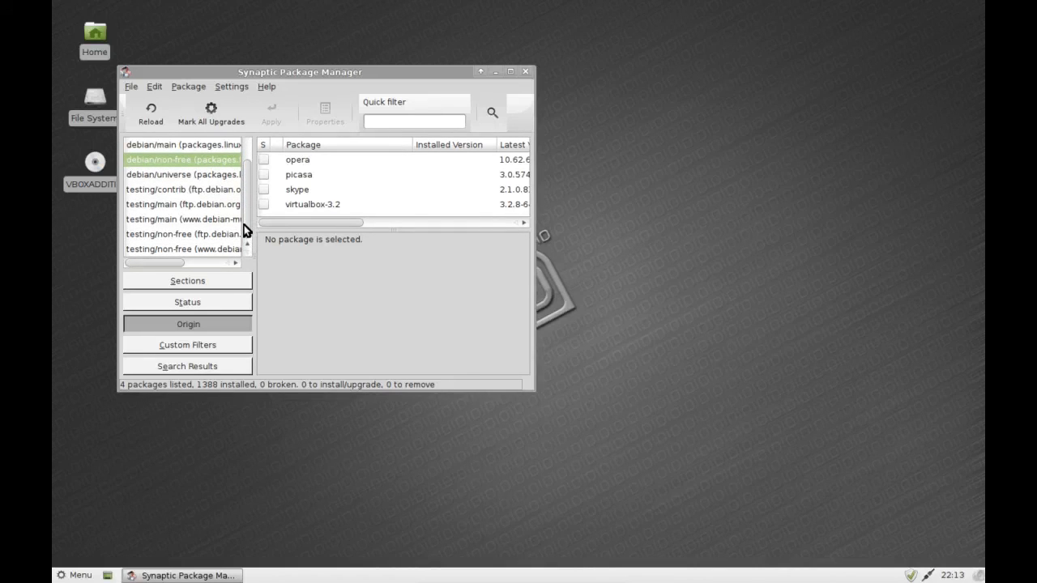
{"action": "mouse_move", "coordinate": [220, 180]}
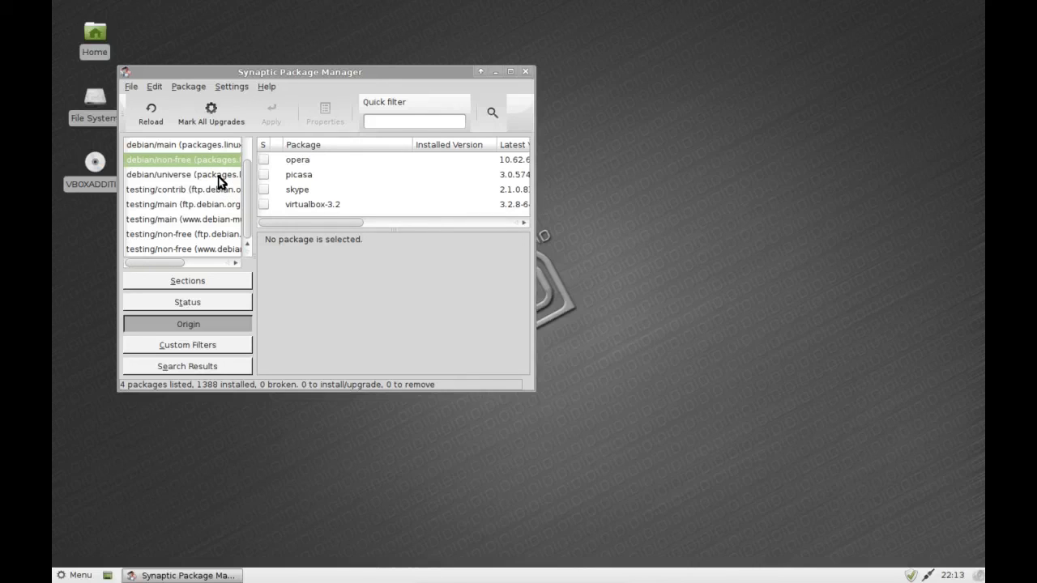
{"action": "left_click", "coordinate": [182, 174]}
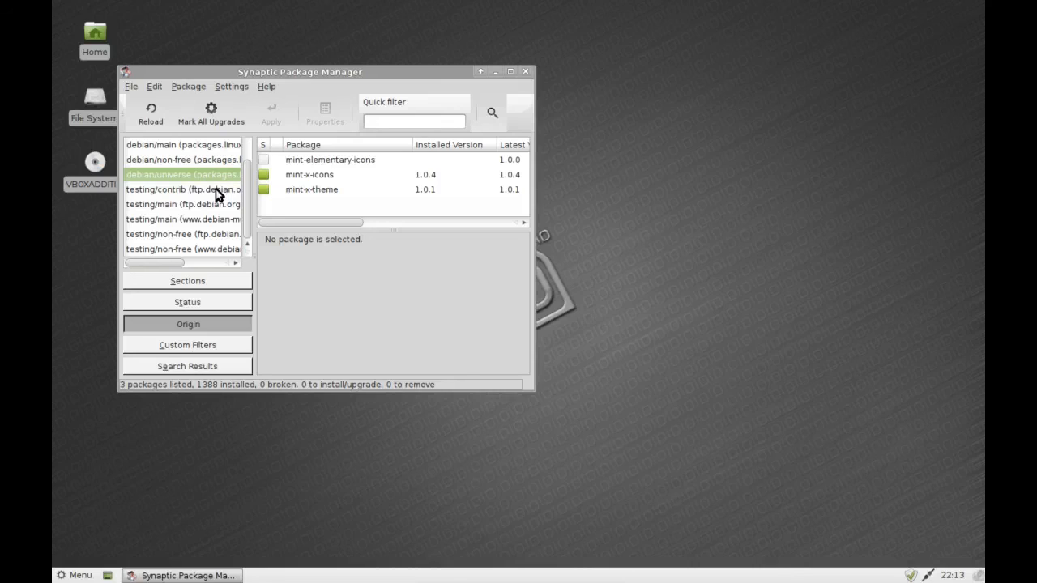
- Browse the testing/contrib, testing/main and testing/non-free origins, then close Synaptic
{"action": "left_click", "coordinate": [182, 189]}
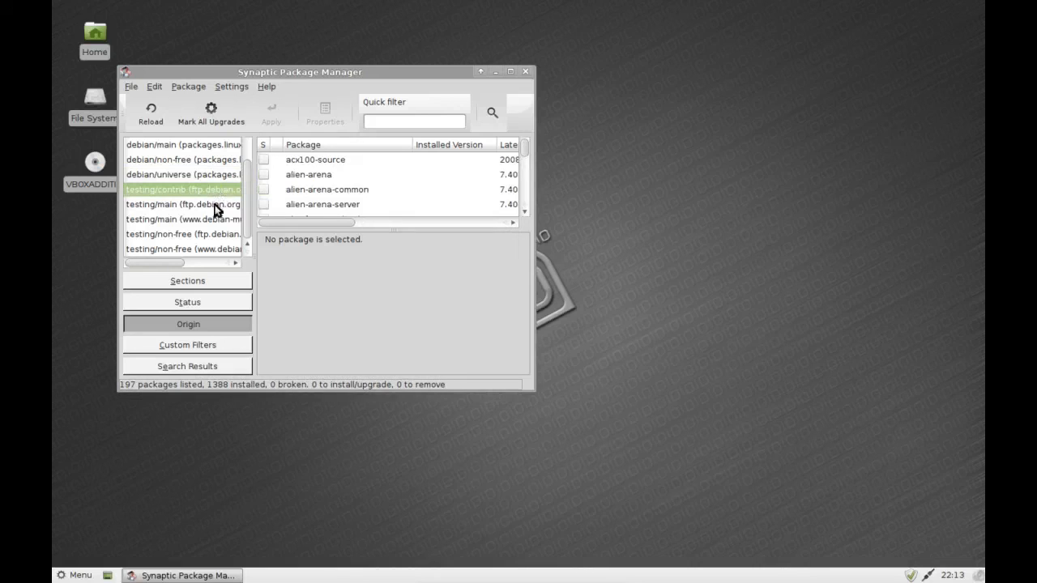
{"action": "mouse_move", "coordinate": [523, 154]}
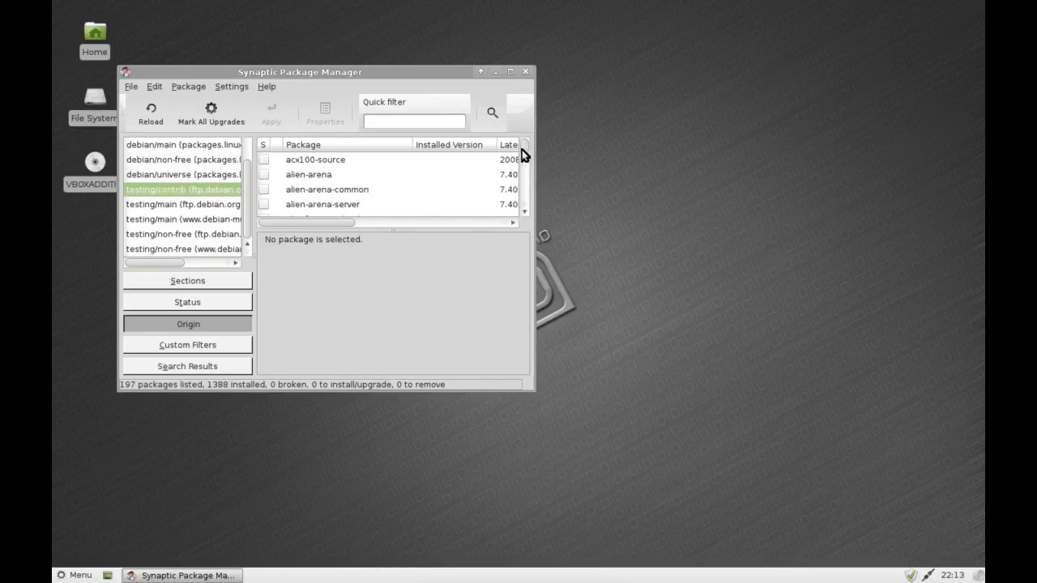
{"action": "scroll", "scroll_direction": "down", "scroll_amount": 3}
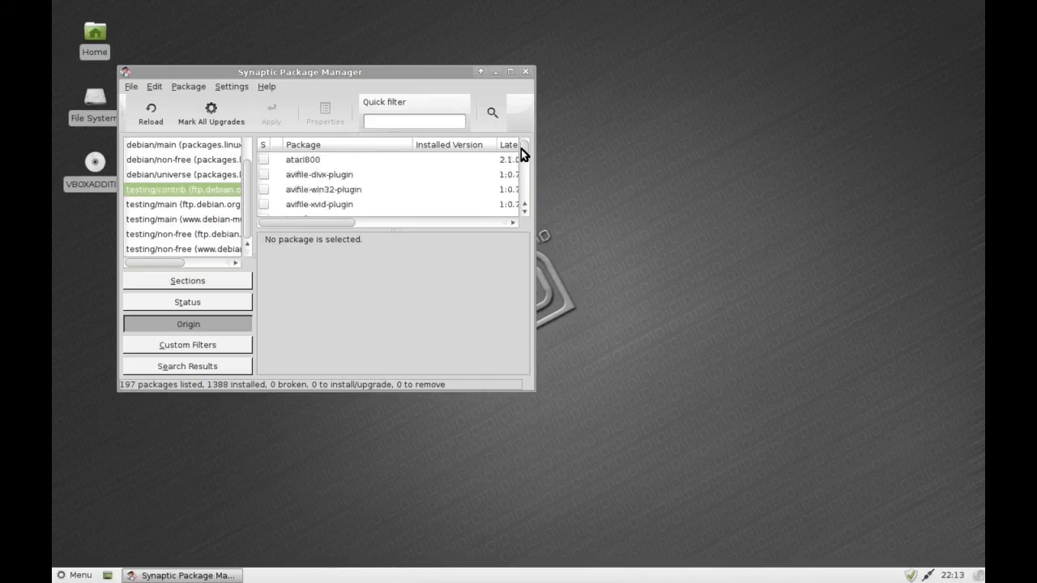
{"action": "left_click", "coordinate": [182, 219]}
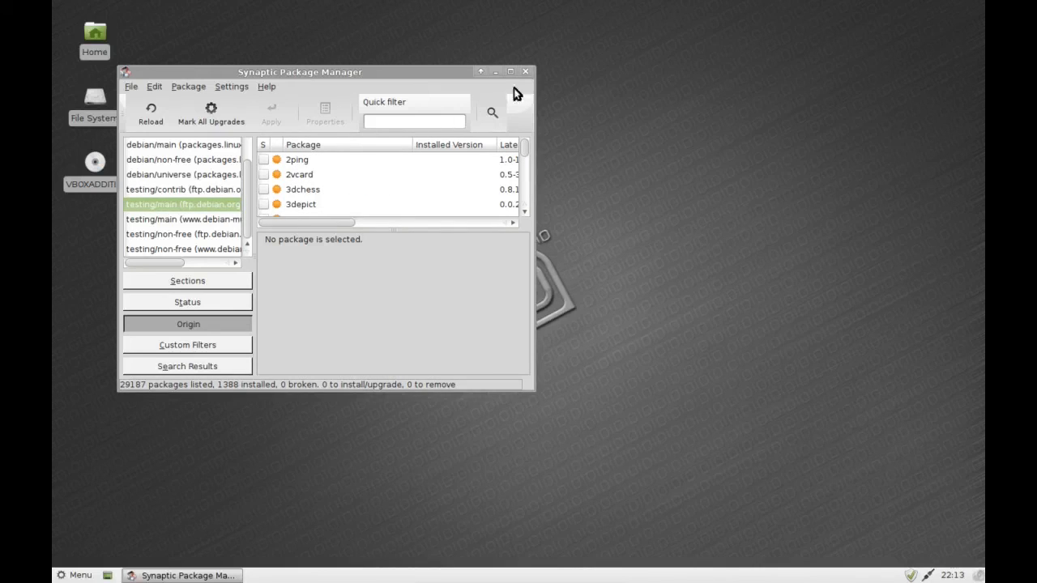
{"action": "left_click", "coordinate": [183, 219]}
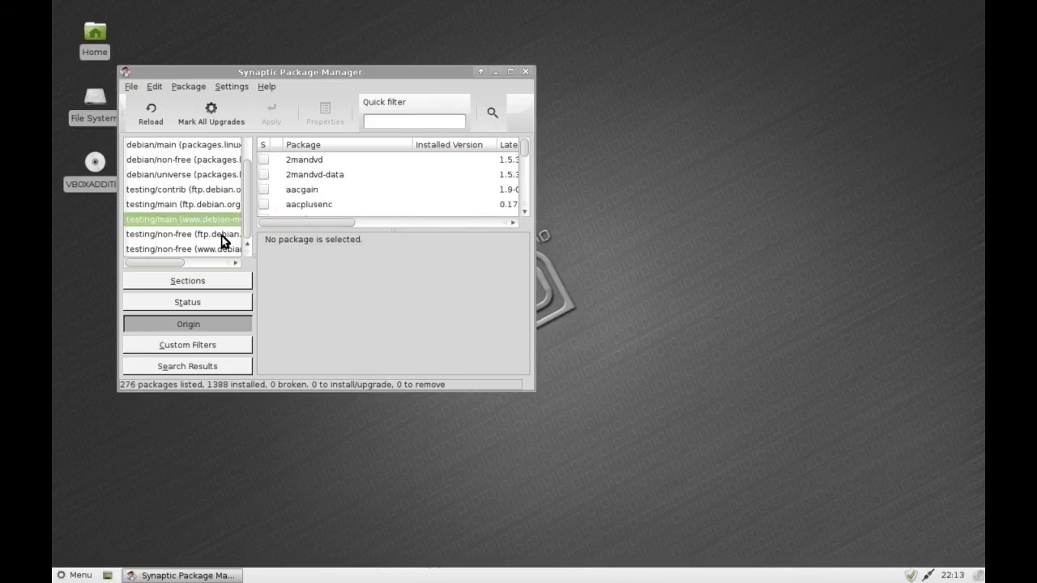
{"action": "left_click", "coordinate": [182, 233]}
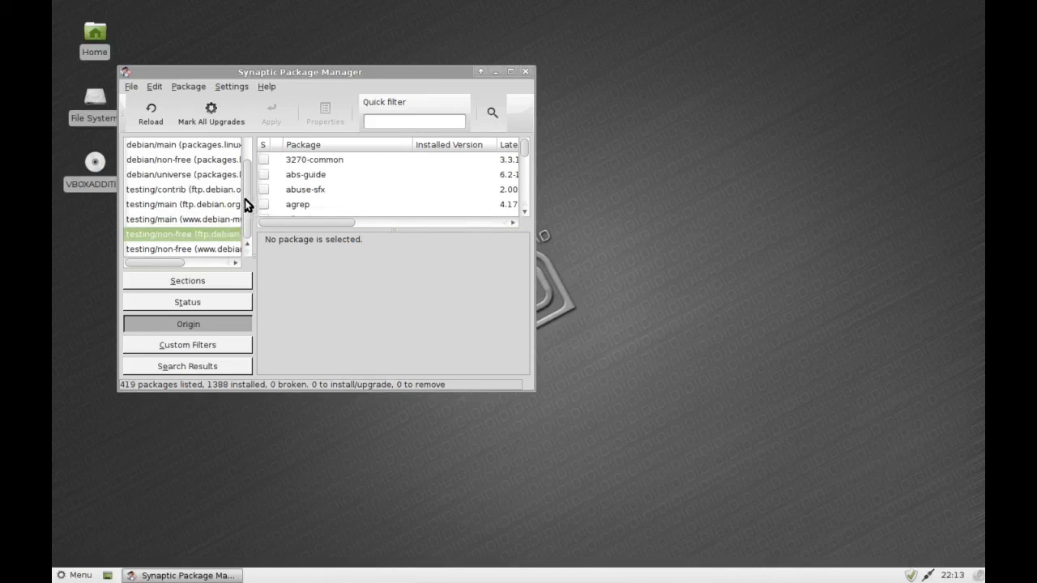
{"action": "left_click", "coordinate": [525, 71]}
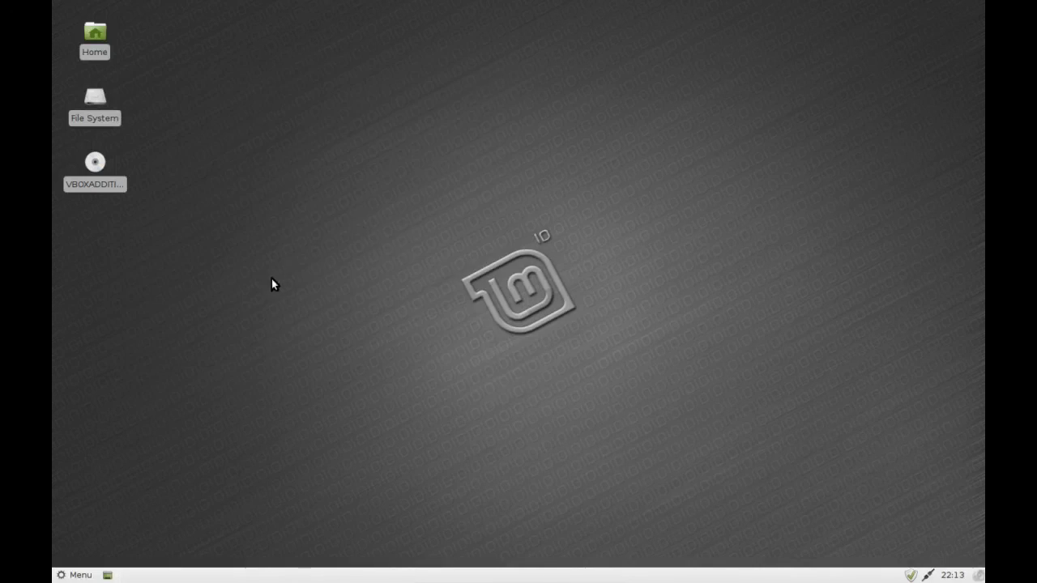
{"action": "mouse_move", "coordinate": [270, 290]}
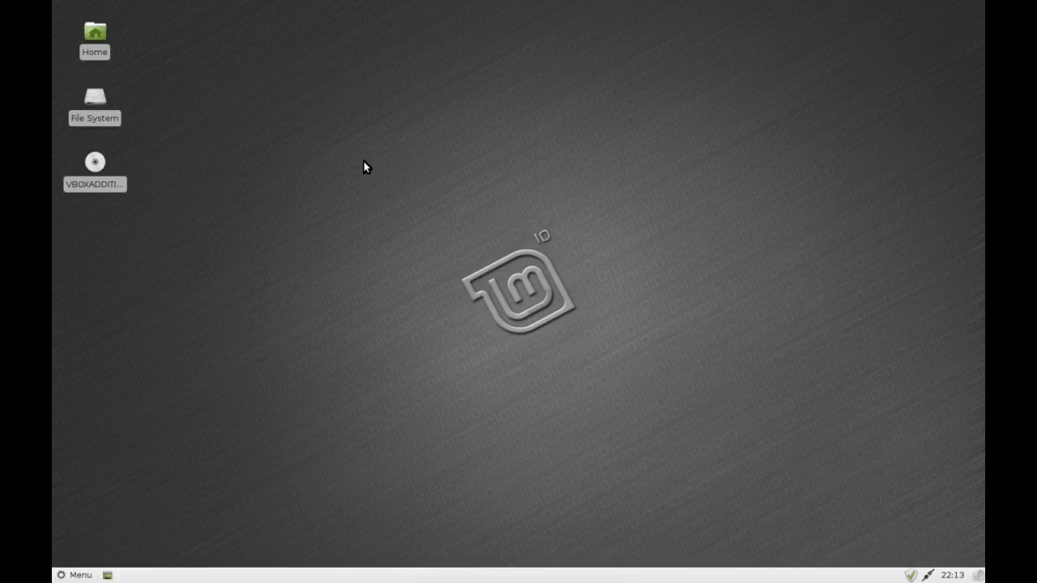
{"action": "mouse_move", "coordinate": [362, 186]}
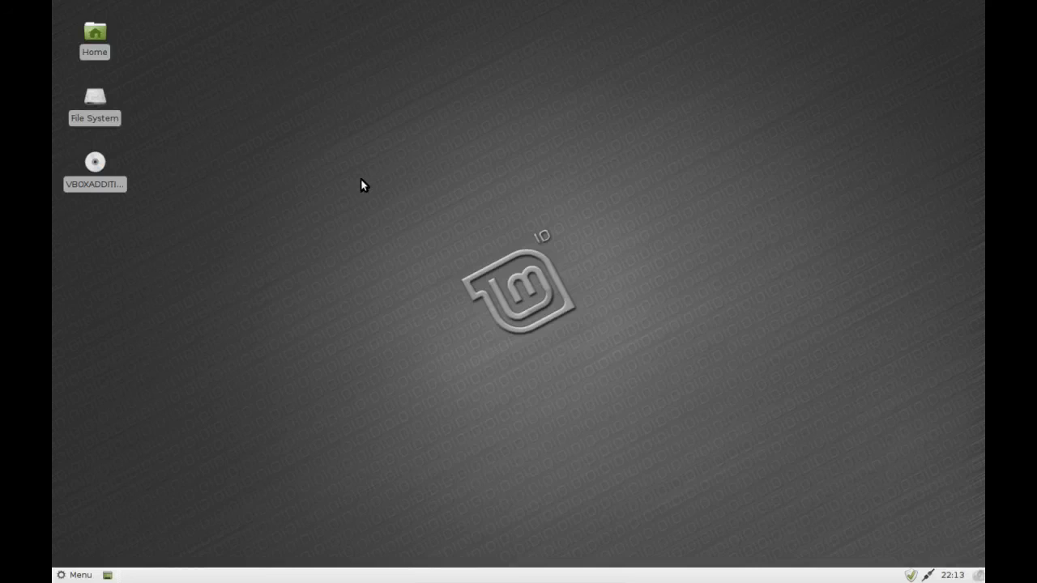
{"action": "mouse_move", "coordinate": [385, 289]}
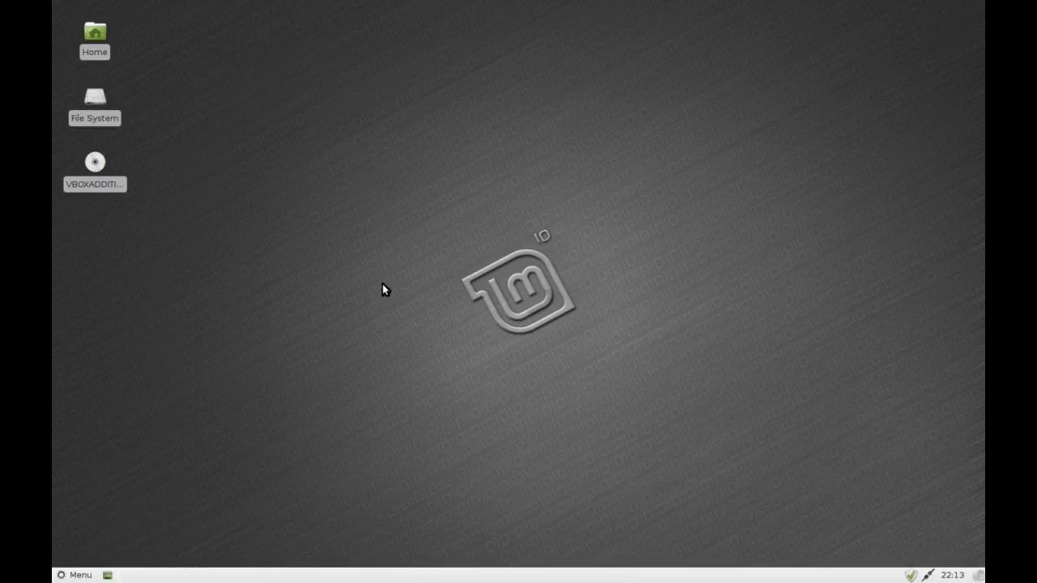
{"action": "mouse_move", "coordinate": [390, 220]}
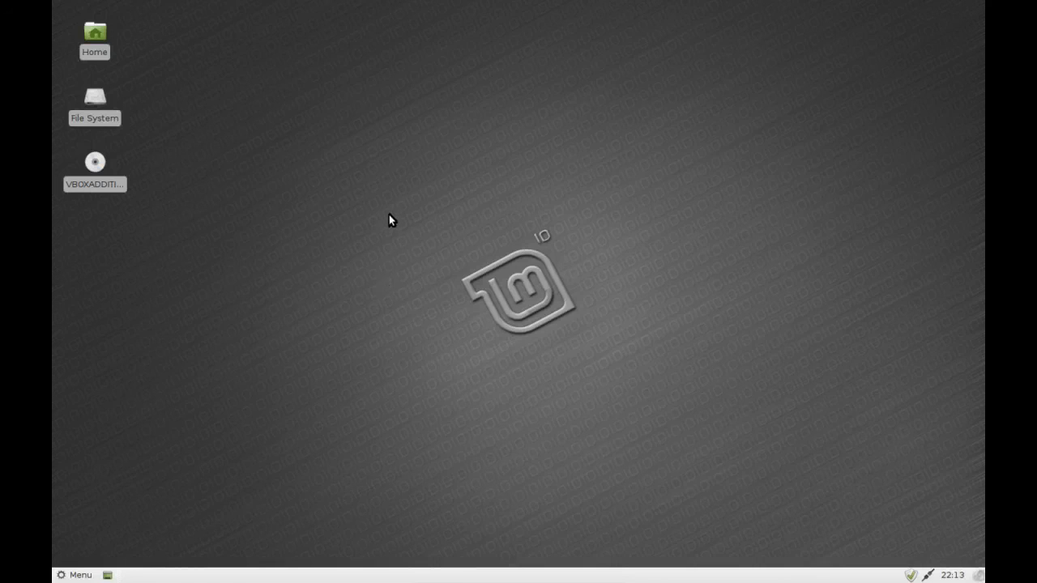